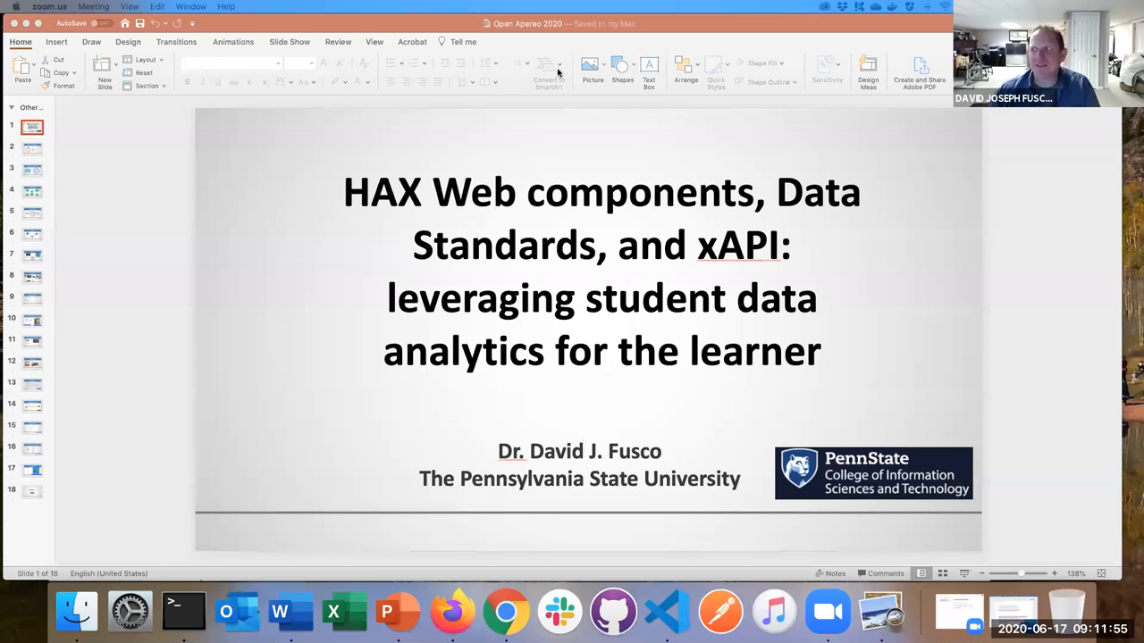
{"action": "mouse_move", "coordinate": [122, 184]}
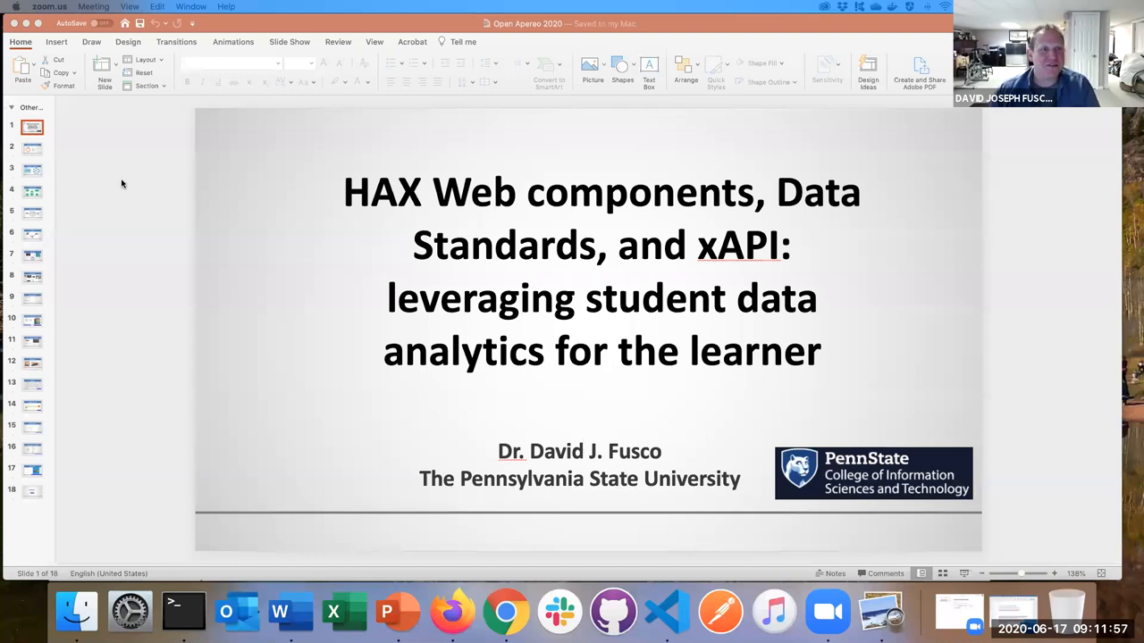
{"action": "mouse_move", "coordinate": [109, 164]}
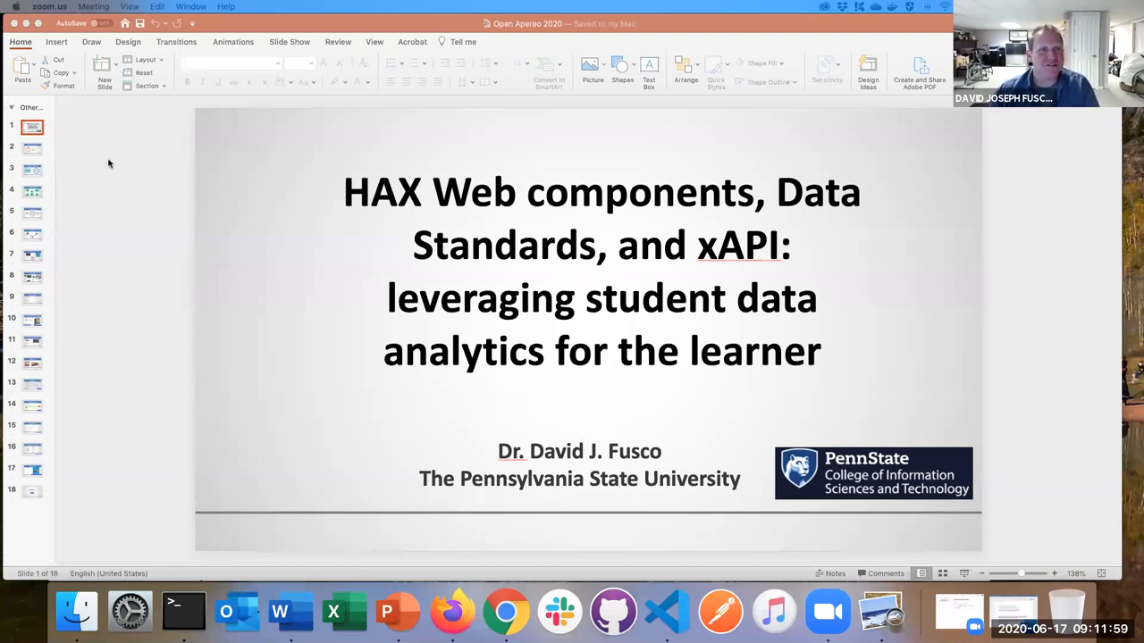
Step: Bring the PowerPoint window to the front, showing the HAX web components title slide
{"action": "left_click", "coordinate": [590, 331]}
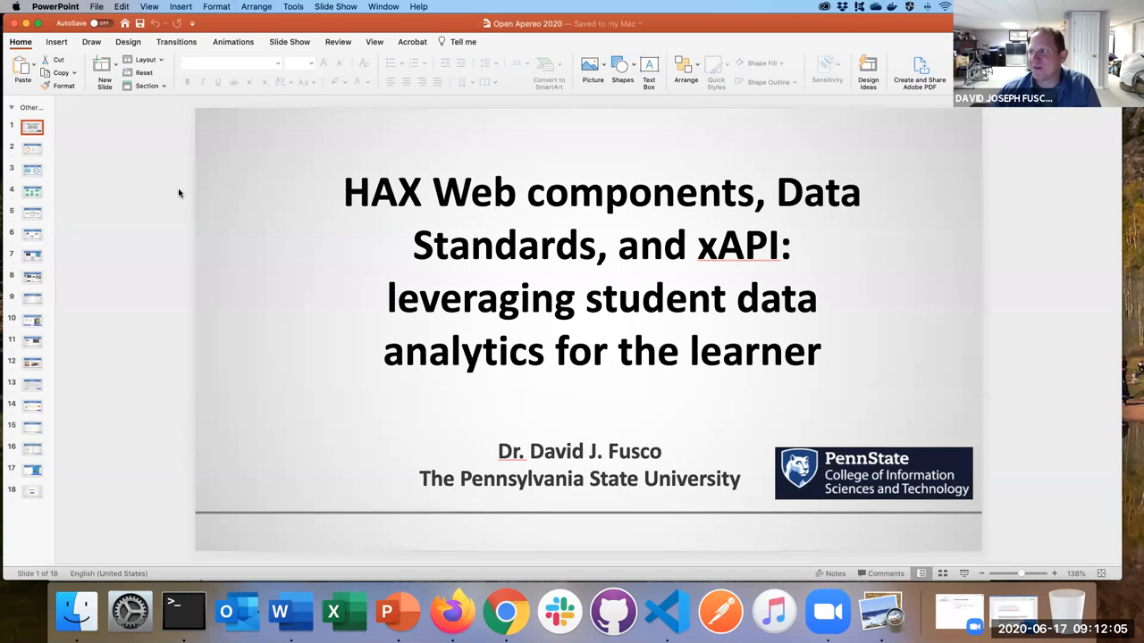
{"action": "mouse_move", "coordinate": [156, 179]}
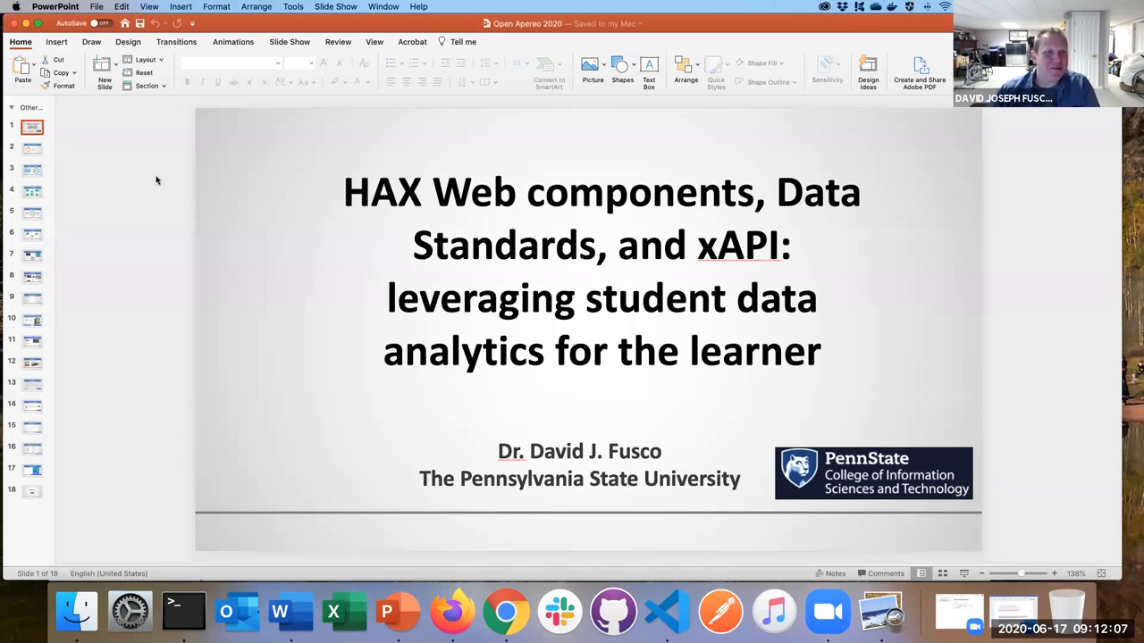
{"action": "mouse_move", "coordinate": [182, 249]}
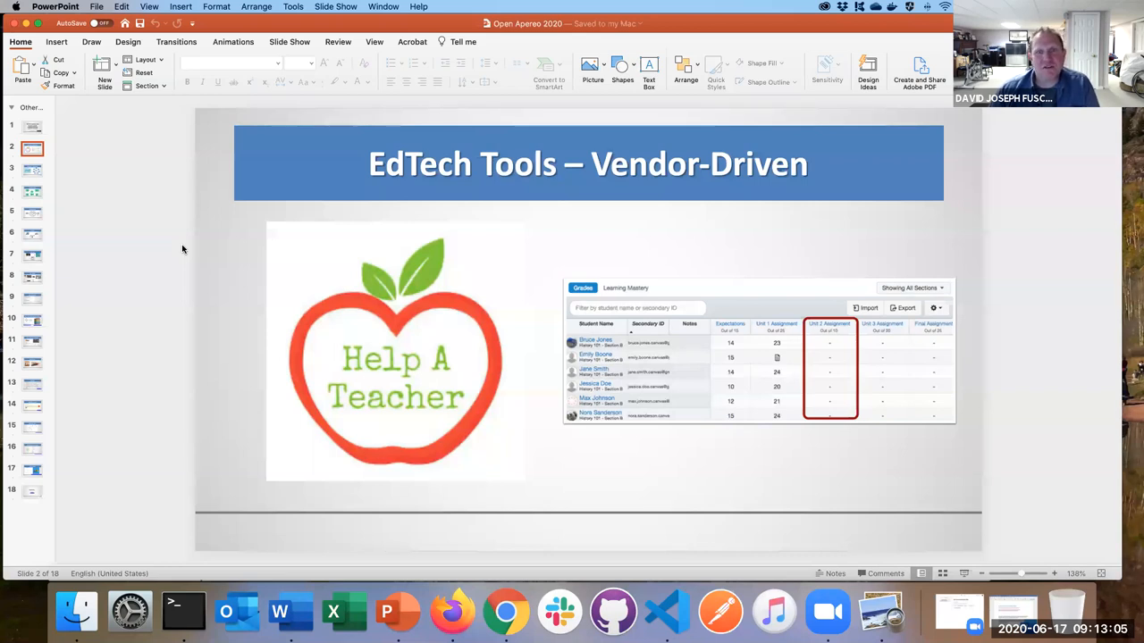
Step: Display slide 3, EdTech Tools – Learner-Driven, with the learner-centered principles diagram
{"action": "left_click", "coordinate": [31, 169]}
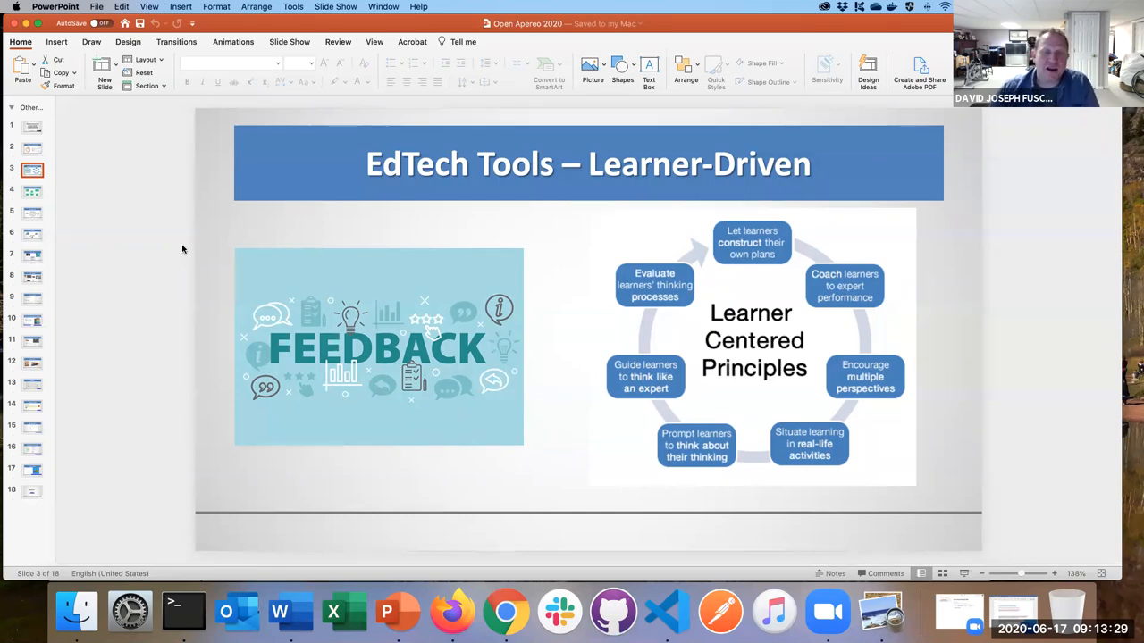
Step: Display slide 4, "Helping the learner," with its learner persona diagram
{"action": "left_click", "coordinate": [31, 191]}
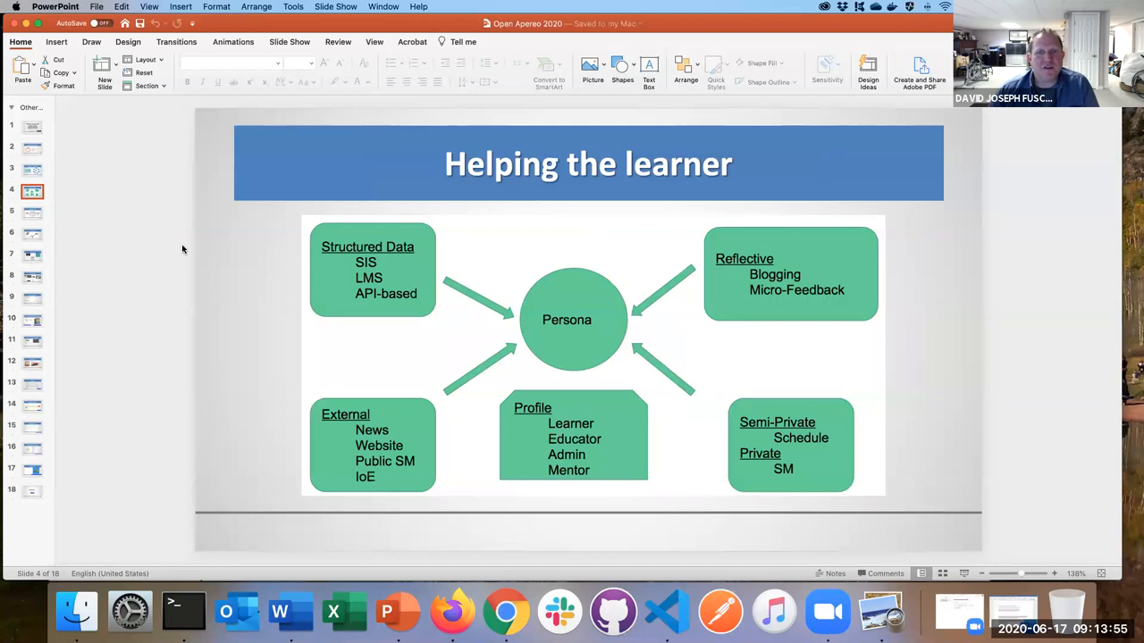
Step: Display slide 5, "Along comes xAPI," from the thumbnail pane
{"action": "left_click", "coordinate": [31, 213]}
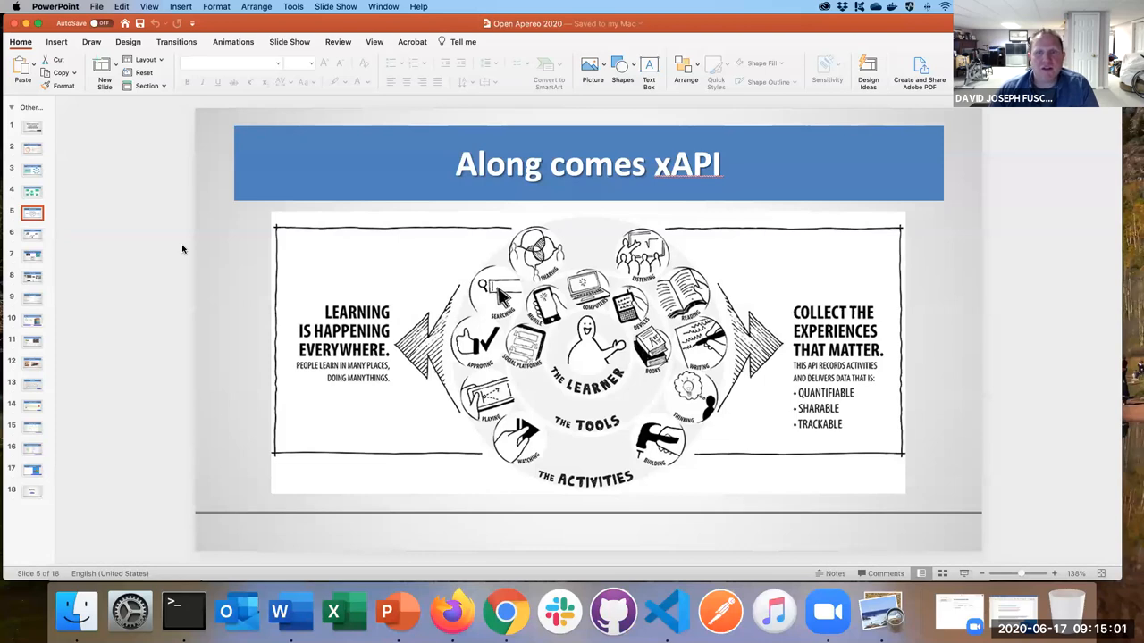
Step: Display slide 6, "The Pieces," showing devices, Tin Can API and LRS
{"action": "left_click", "coordinate": [31, 234]}
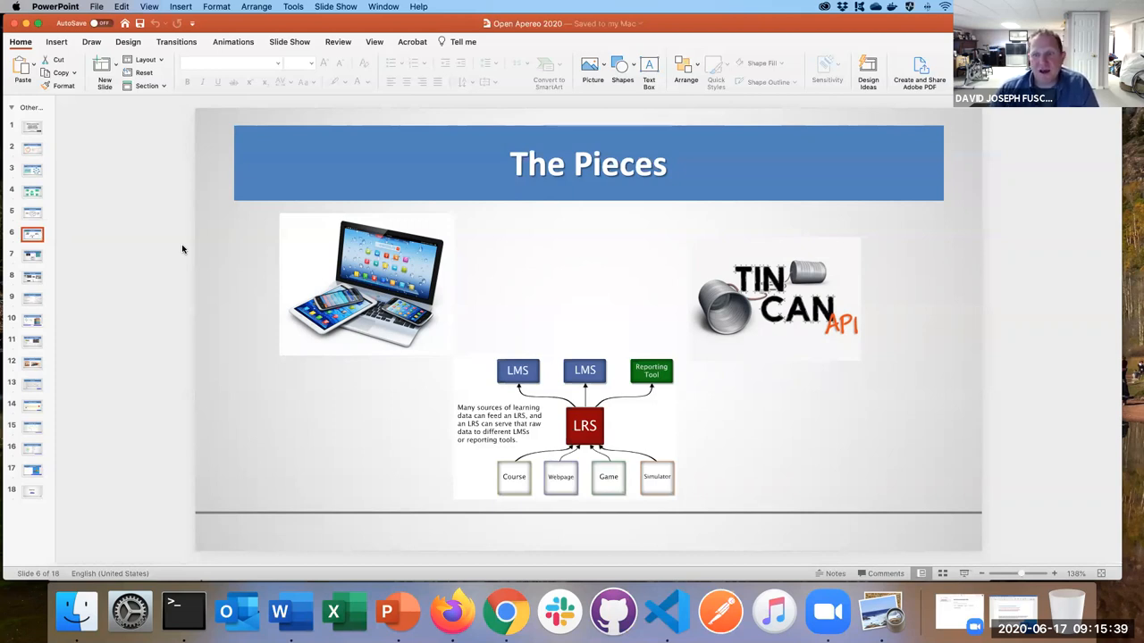
{"action": "mouse_move", "coordinate": [229, 253]}
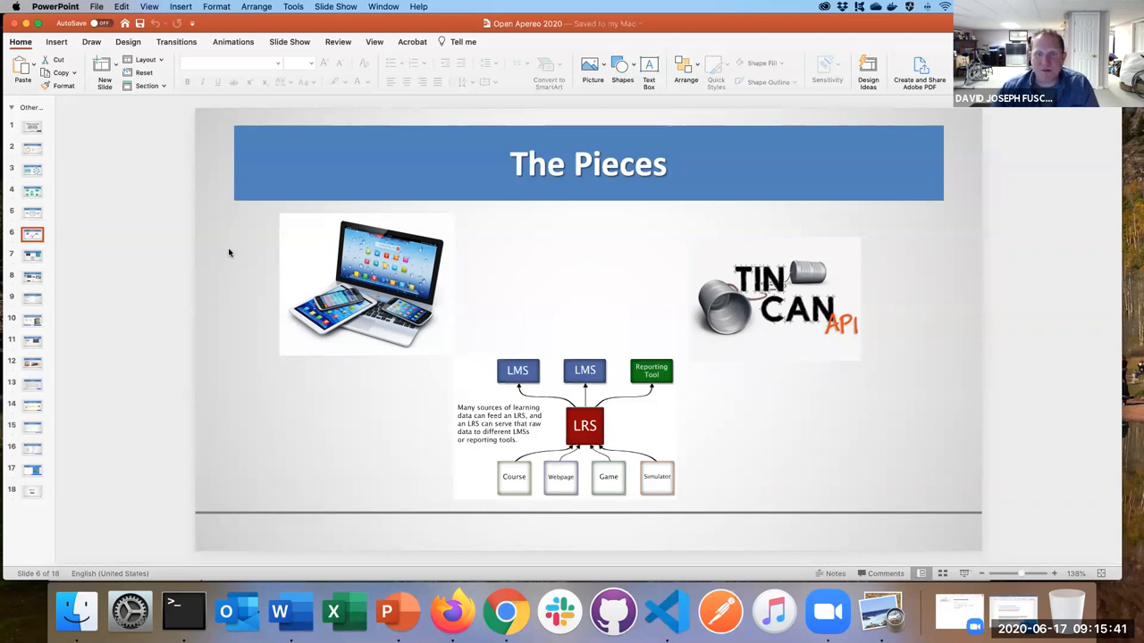
{"action": "mouse_move", "coordinate": [39, 235]}
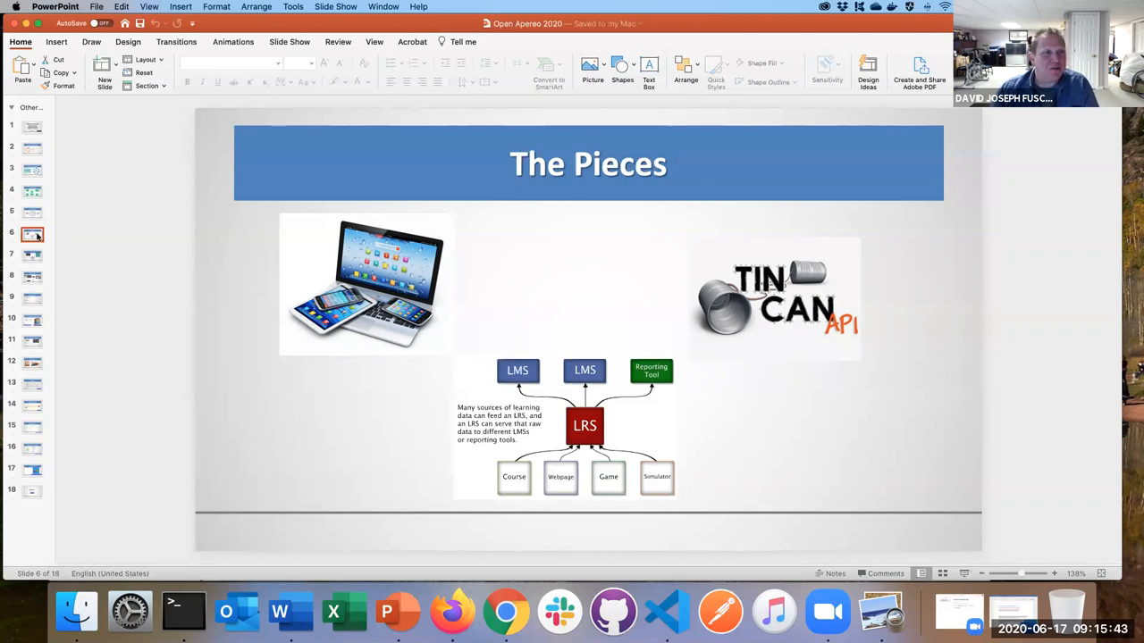
{"action": "mouse_move", "coordinate": [33, 234]}
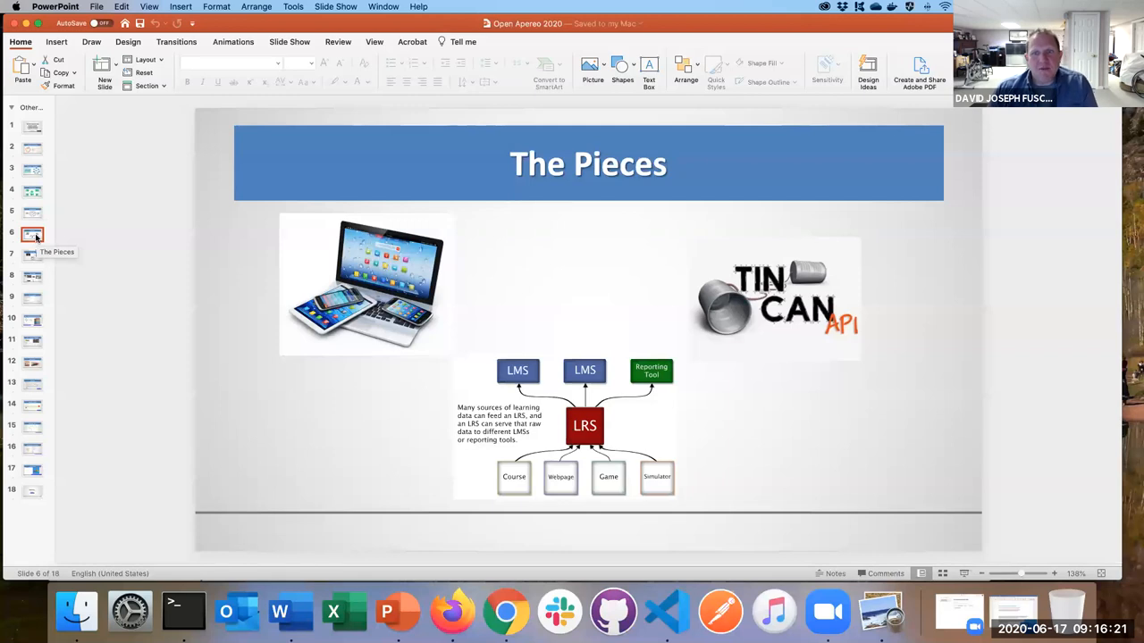
Step: Display slide 7, "xAPI - Core," presenting Actor, Verb and Object
{"action": "left_click", "coordinate": [32, 254]}
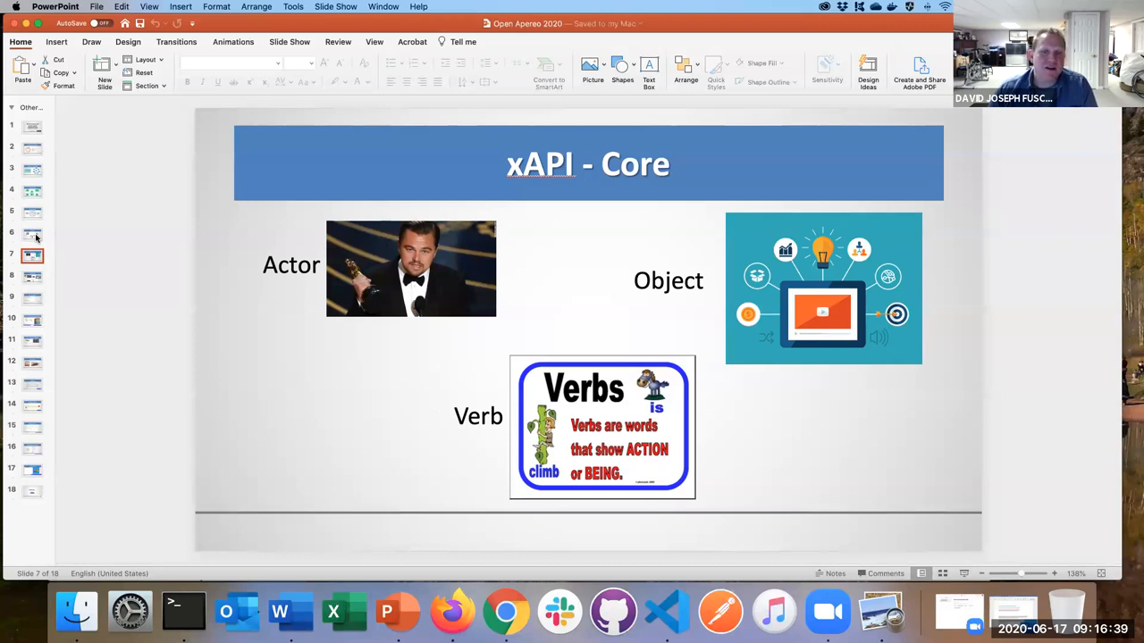
Step: Display slide 8, "xAPI - Auxillary," covering Result, Context and Extensions
{"action": "left_click", "coordinate": [33, 275]}
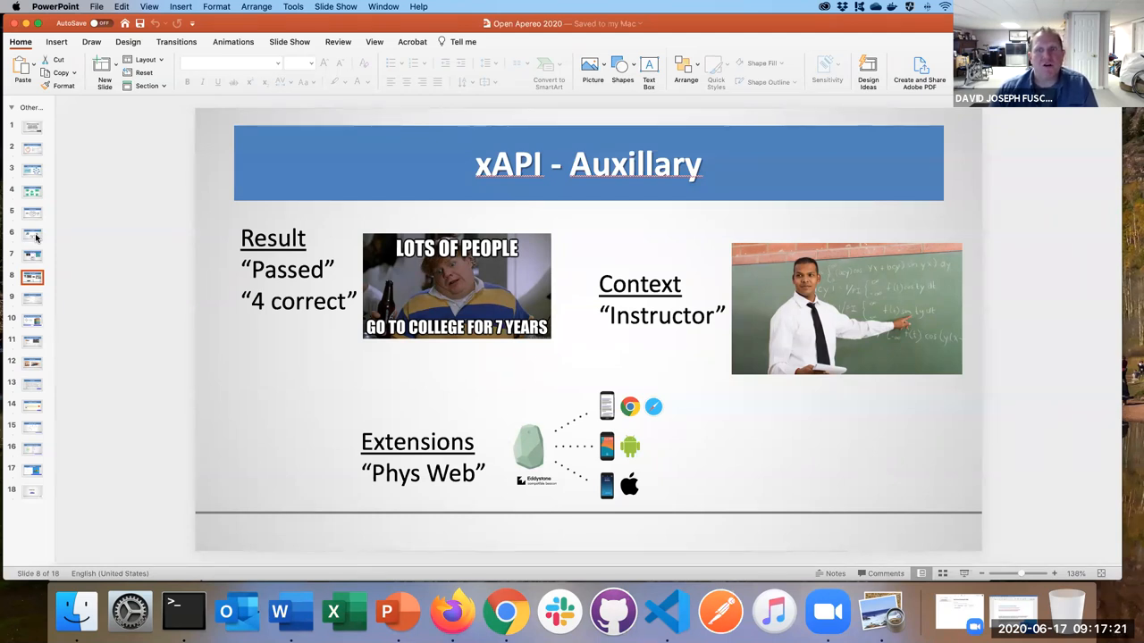
{"action": "left_click", "coordinate": [32, 254]}
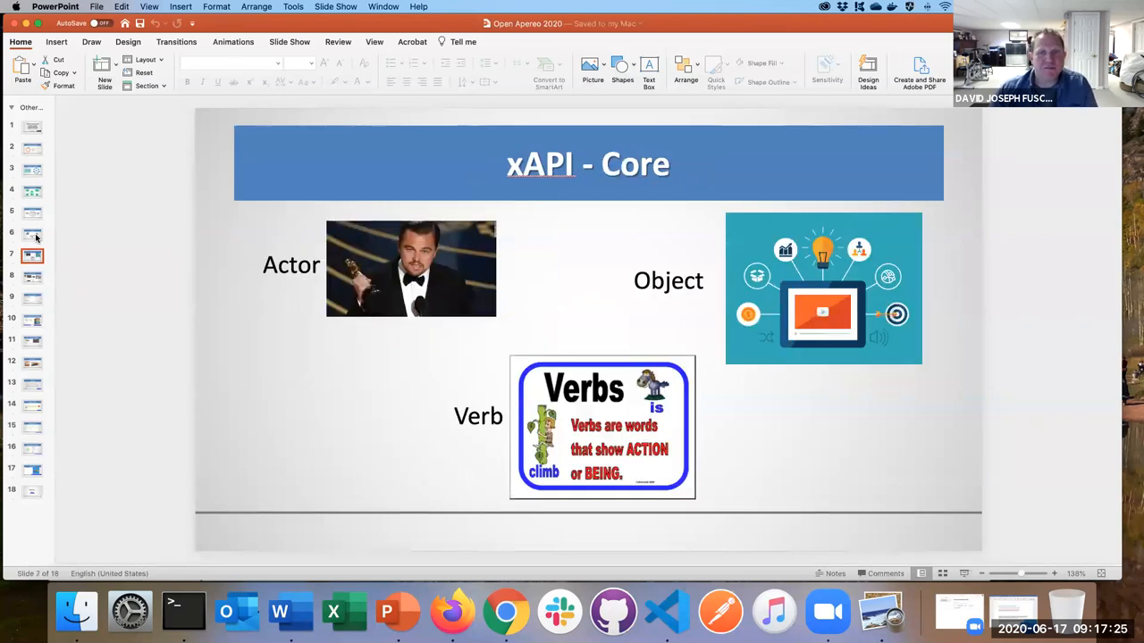
{"action": "left_click", "coordinate": [33, 277]}
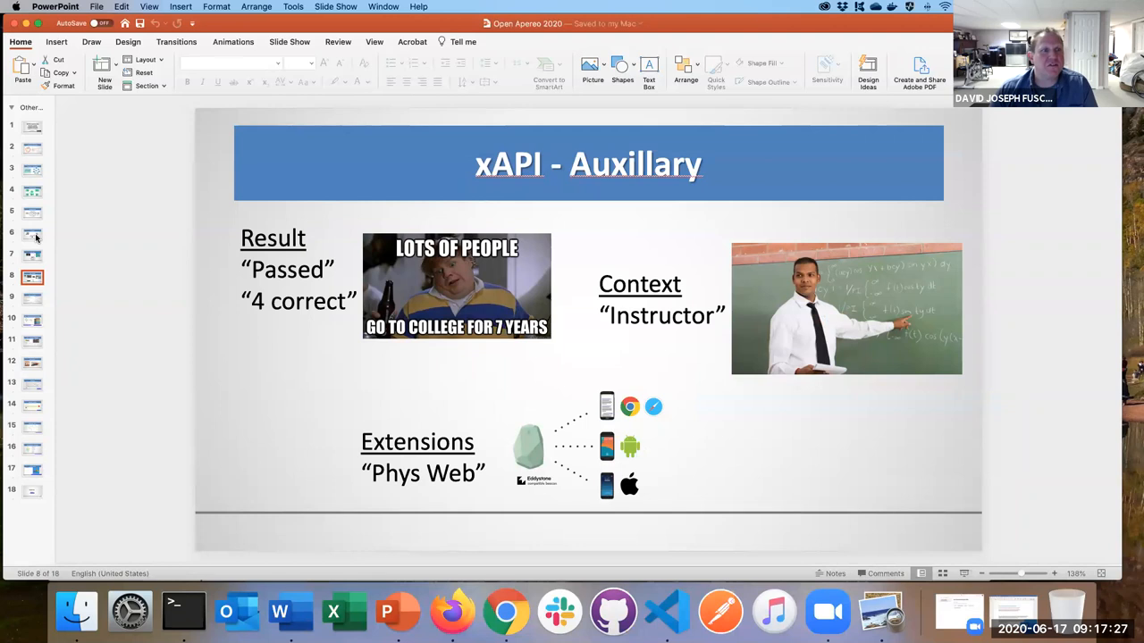
{"action": "left_click", "coordinate": [32, 299]}
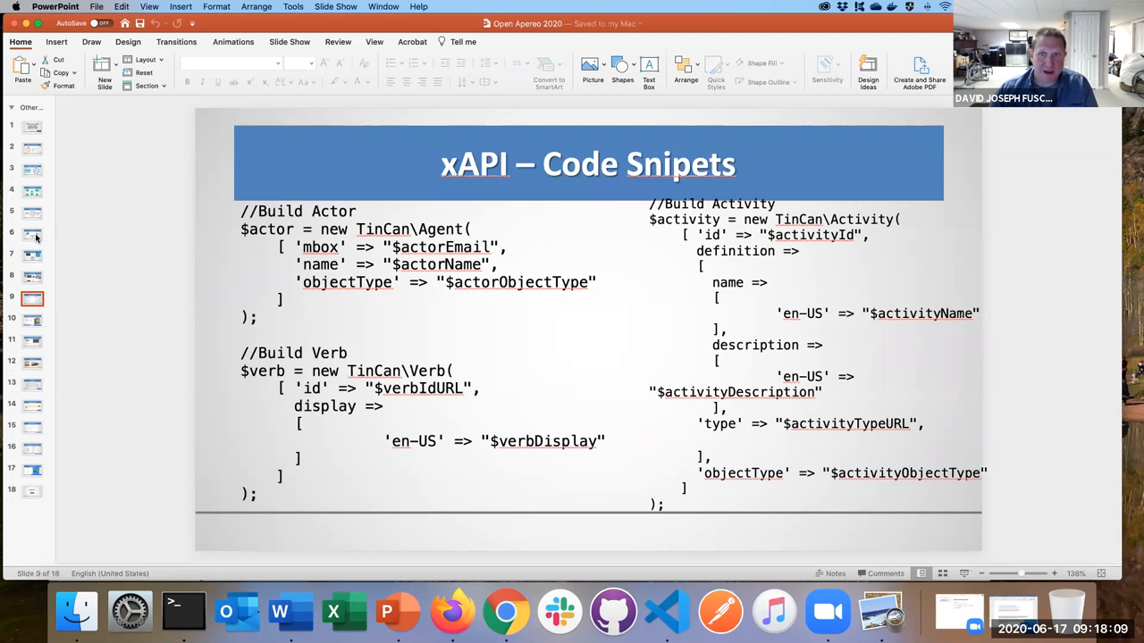
Step: Display slide 10, "xAPI – Learner Goals DRIVE data collection," with Bloom's Digital Taxonomy
{"action": "left_click", "coordinate": [32, 319]}
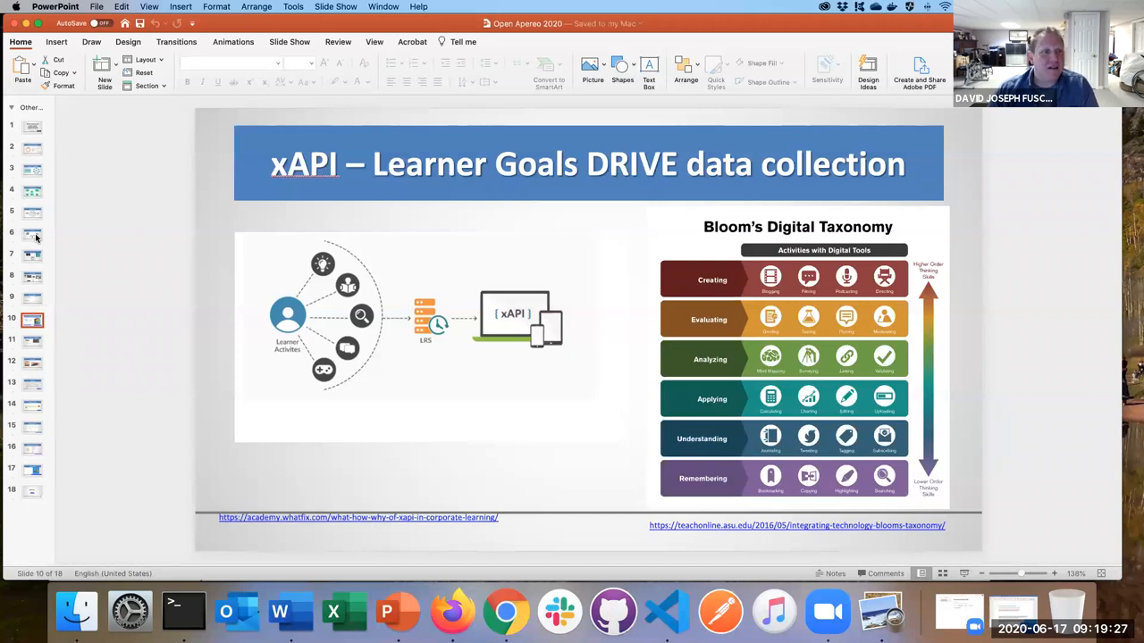
Step: Display slide 11, "xAPI – Infrastructure; Centralized," featuring AWS and Learning Locker
{"action": "left_click", "coordinate": [31, 339]}
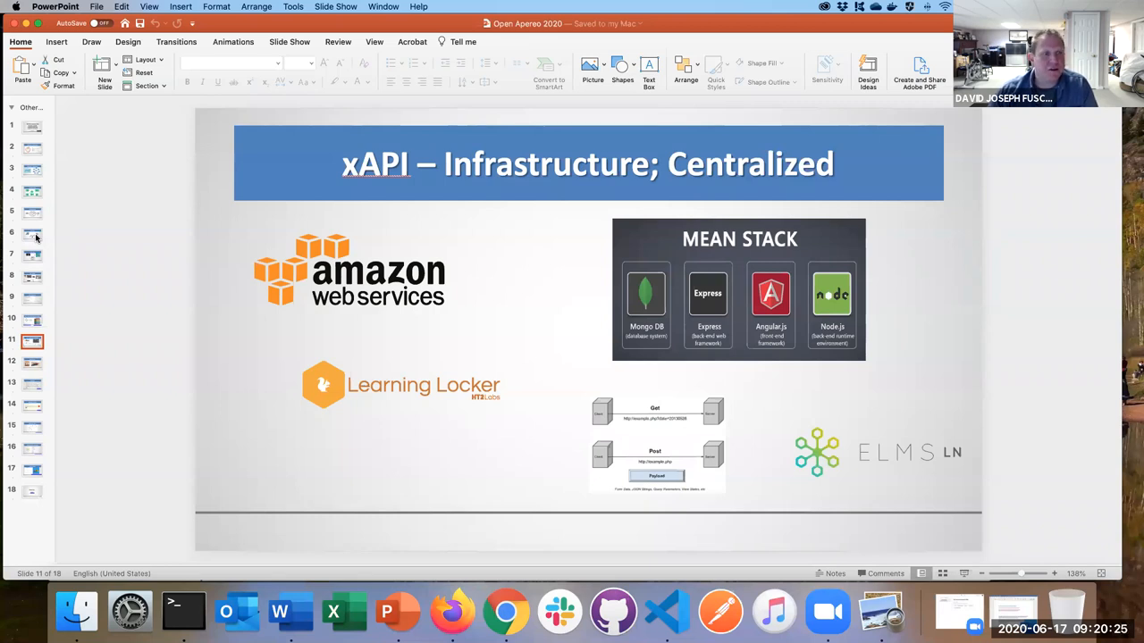
Step: Show slide 12, revisit slide 11, then return to slide 12, "Why a local Db?"
{"action": "left_click", "coordinate": [31, 362]}
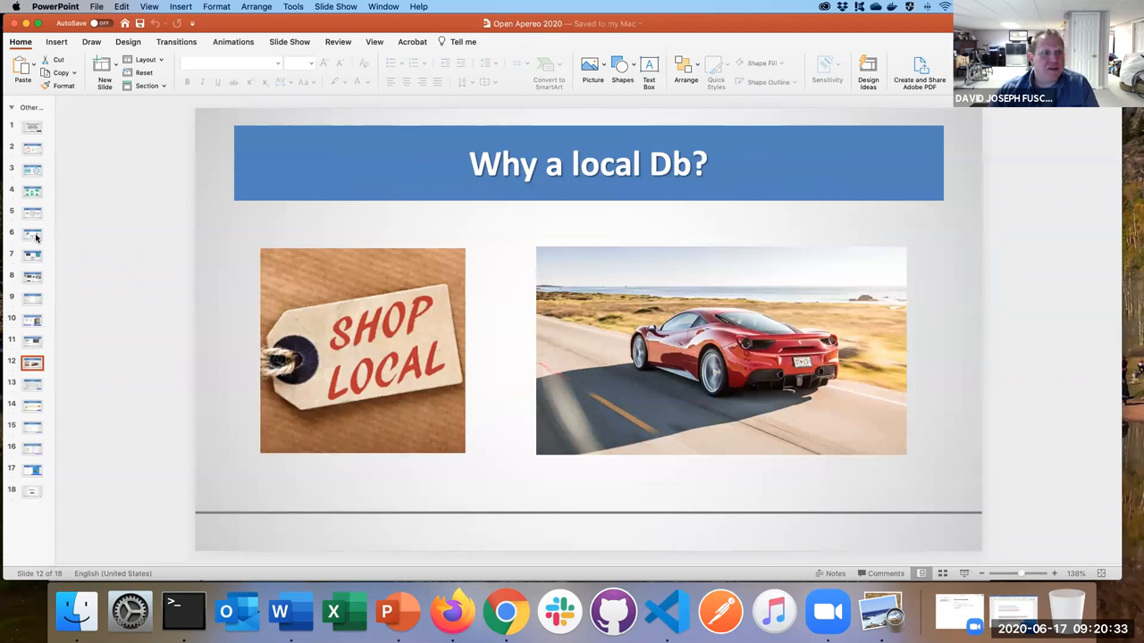
{"action": "left_click", "coordinate": [31, 340]}
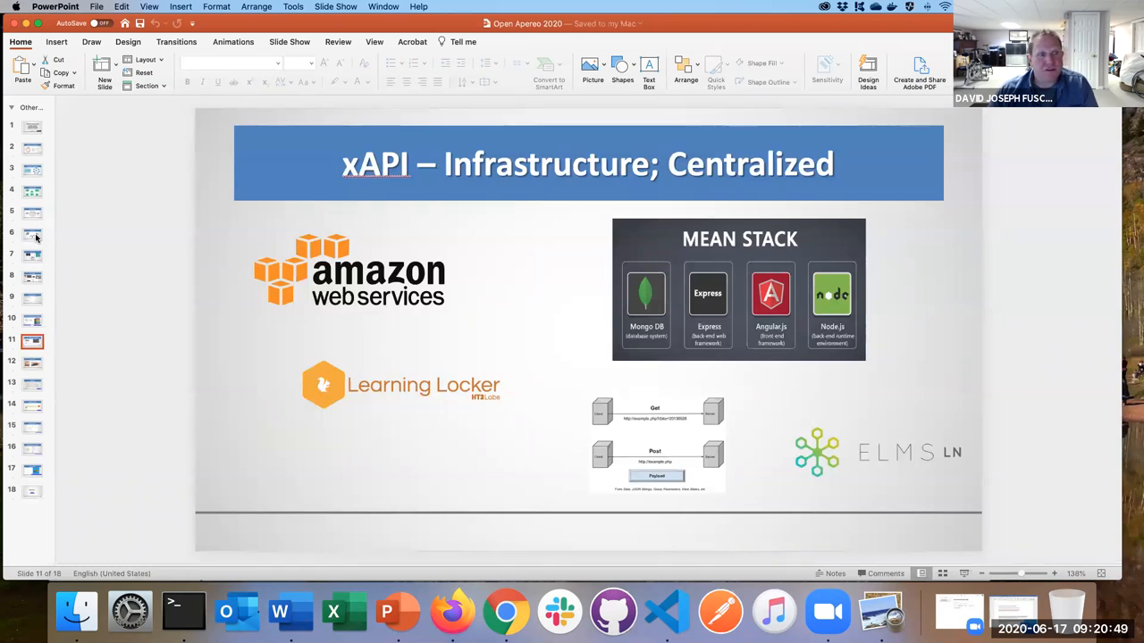
{"action": "left_click", "coordinate": [31, 362]}
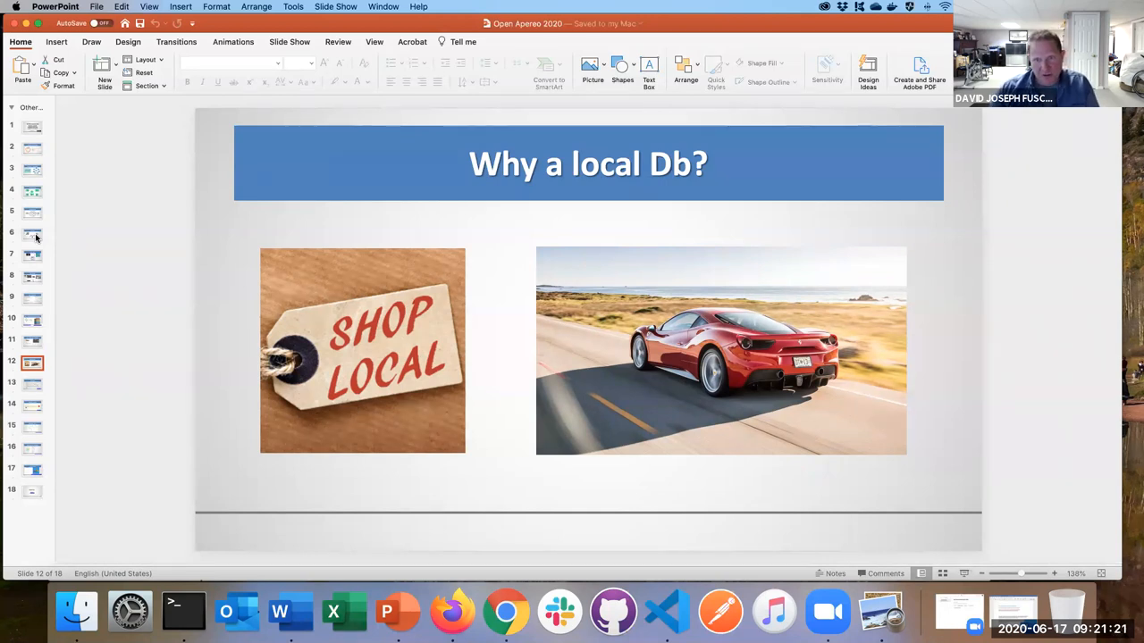
{"action": "left_click", "coordinate": [33, 339]}
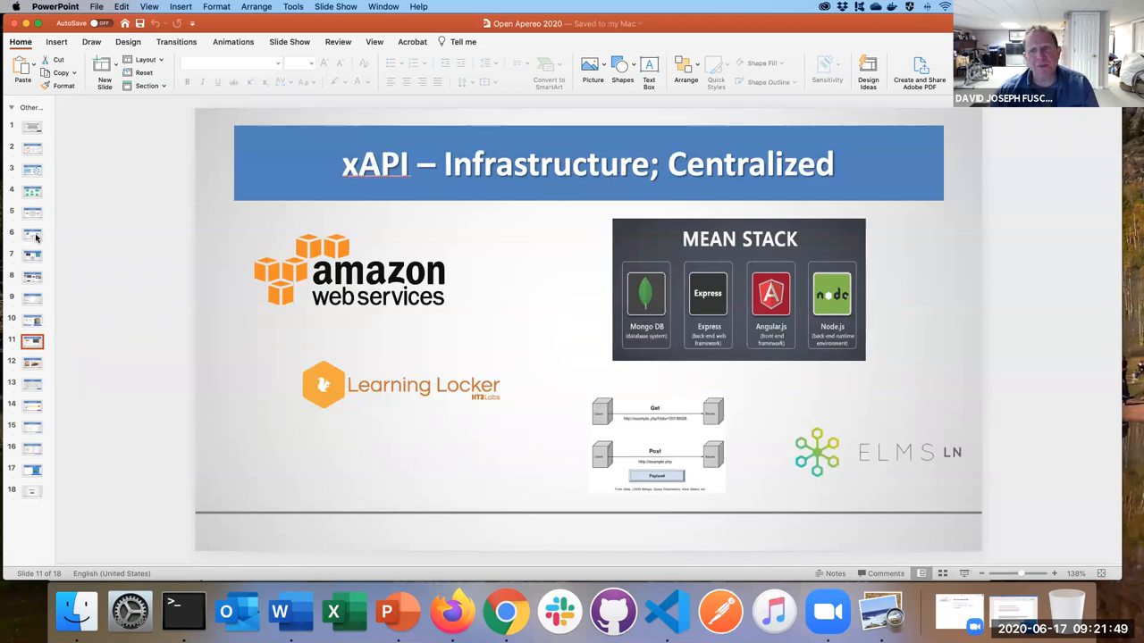
{"action": "left_click", "coordinate": [32, 362]}
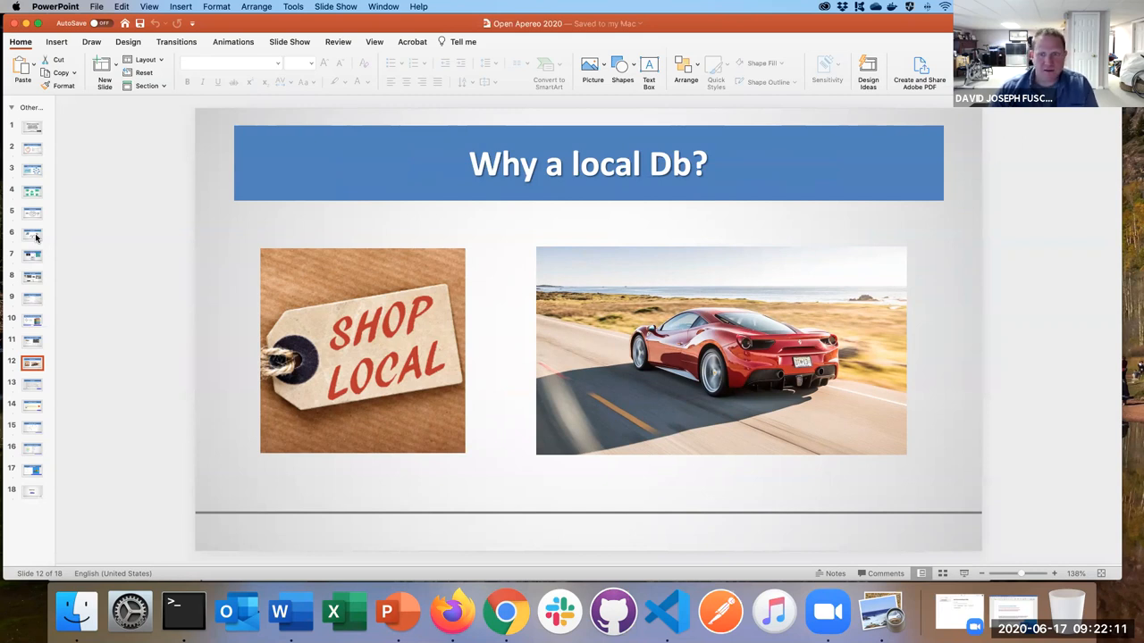
Step: Advance to slide 13, 'HAXtheWeb', describing the HAX block editor
{"action": "left_click", "coordinate": [32, 383]}
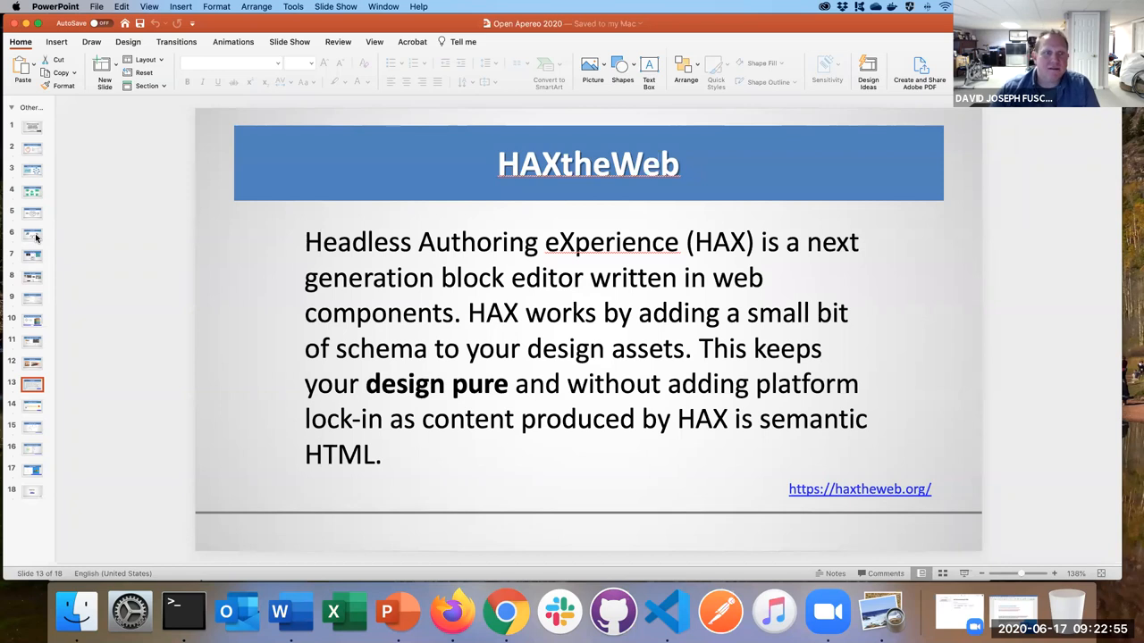
Step: Show slide 14, 'Wednesday / Thursday', announcing the 2:00–6:00 PM EDT HAX-Camp session
{"action": "left_click", "coordinate": [32, 403]}
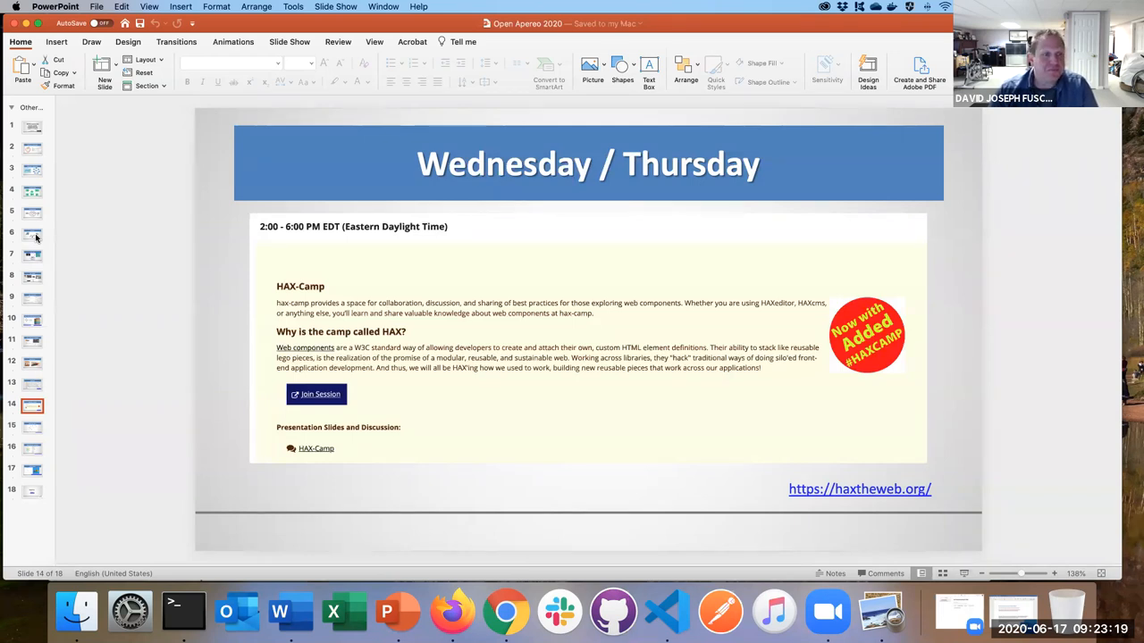
Step: Advance to slide 15, 'HAXtheWeb - NGDLE', with the ELMS LN and HAXcms diagram
{"action": "left_click", "coordinate": [33, 426]}
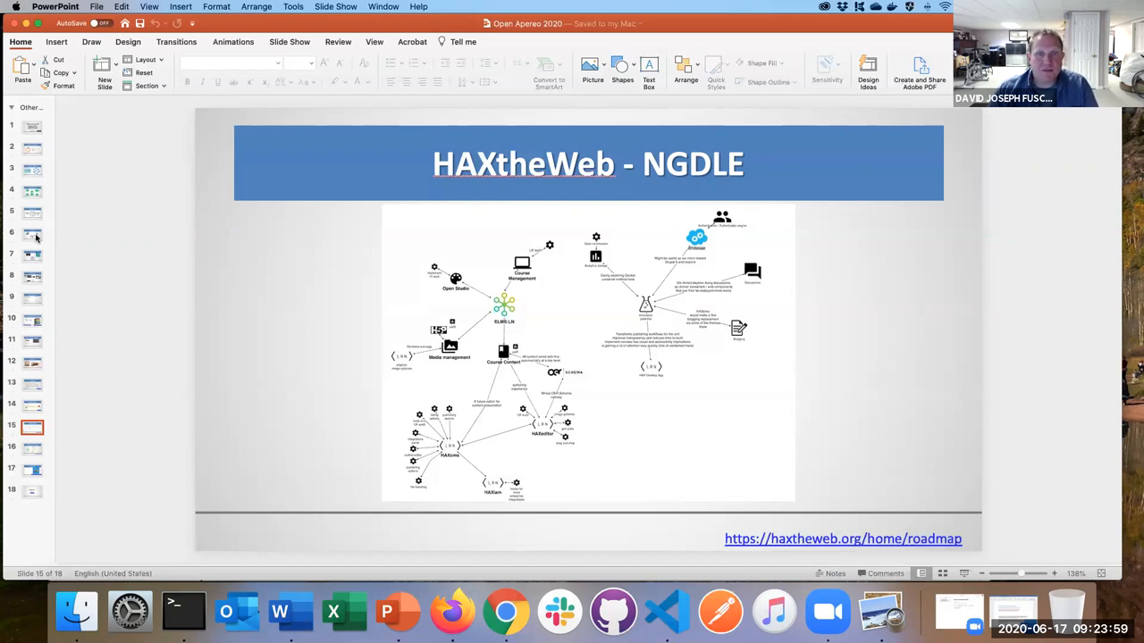
Step: Advance to slide 16, 'Web Components – de-coupled', listing pouch-db and chartist
{"action": "left_click", "coordinate": [31, 447]}
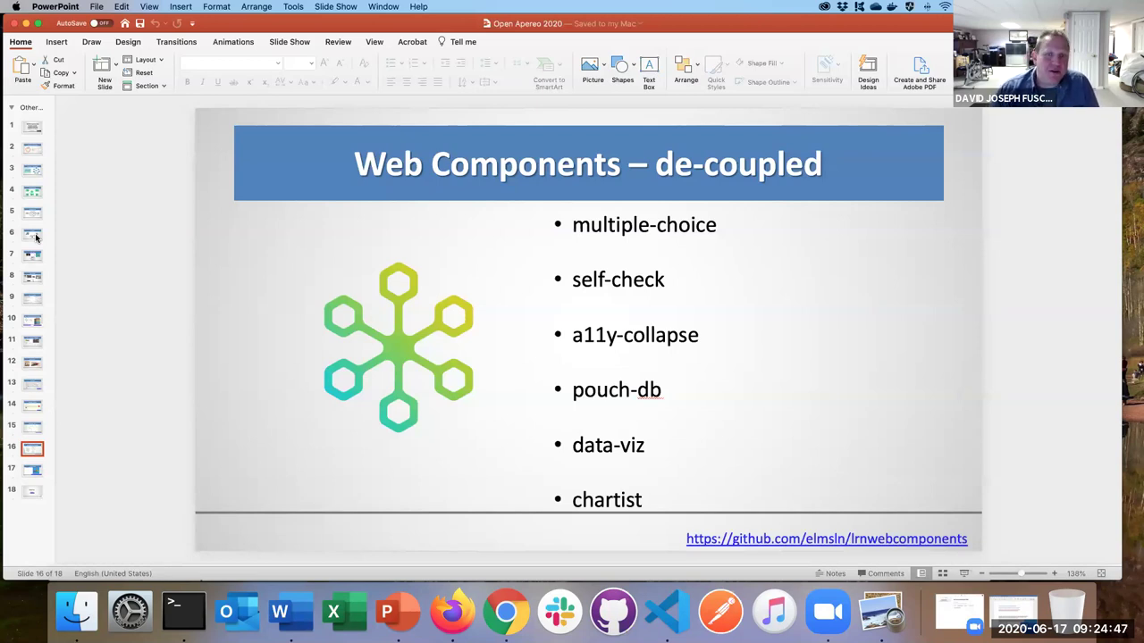
Step: Go to slide 17, Data Framework, and view the HAX-Data.png diagram in Preview
{"action": "left_click", "coordinate": [32, 470]}
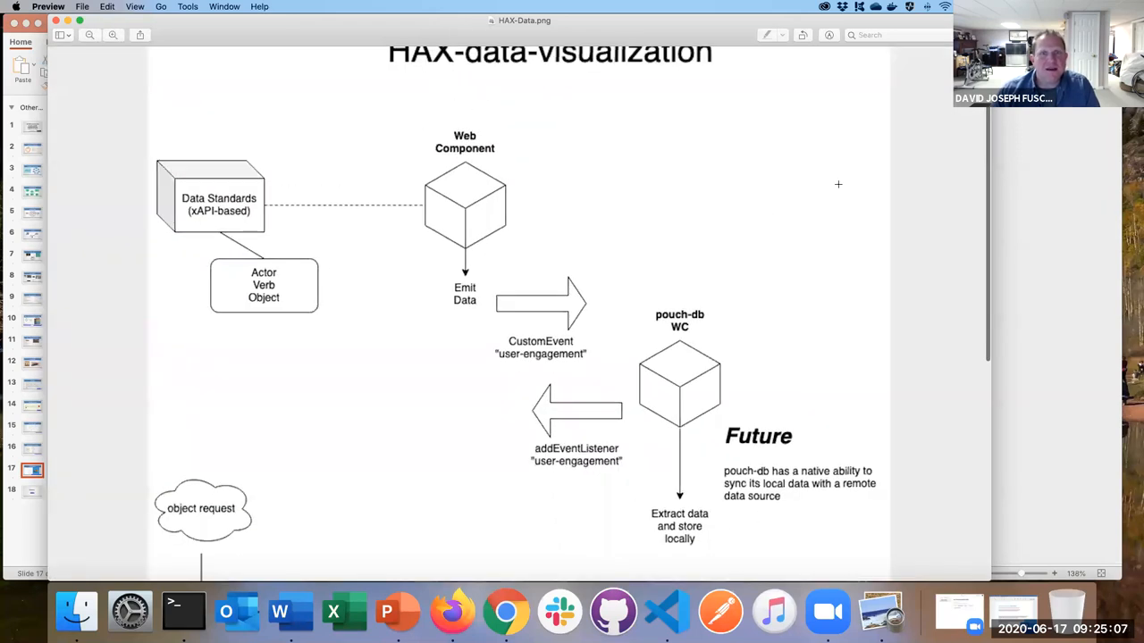
{"action": "mouse_move", "coordinate": [184, 84]}
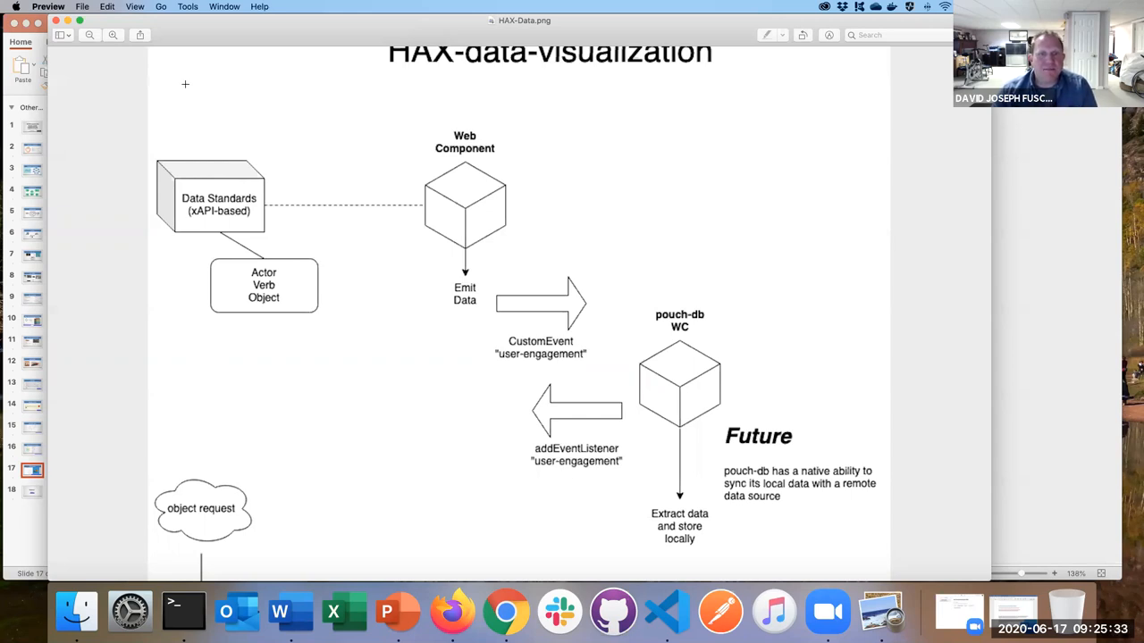
{"action": "mouse_move", "coordinate": [490, 306]}
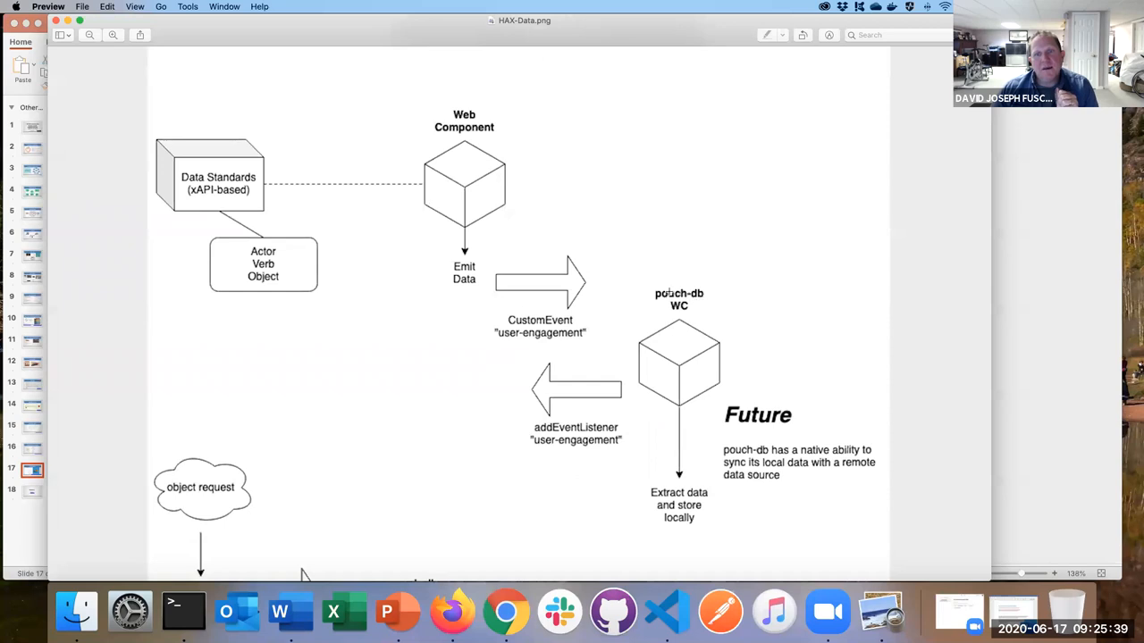
{"action": "mouse_move", "coordinate": [618, 263]}
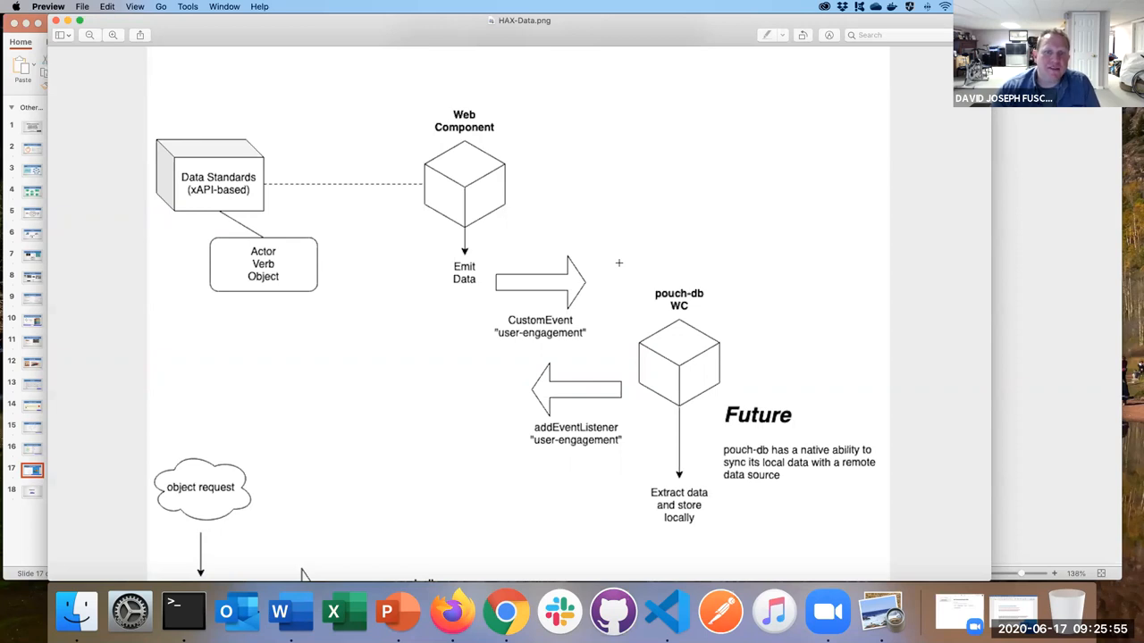
{"action": "scroll", "scroll_direction": "down", "scroll_amount": 3}
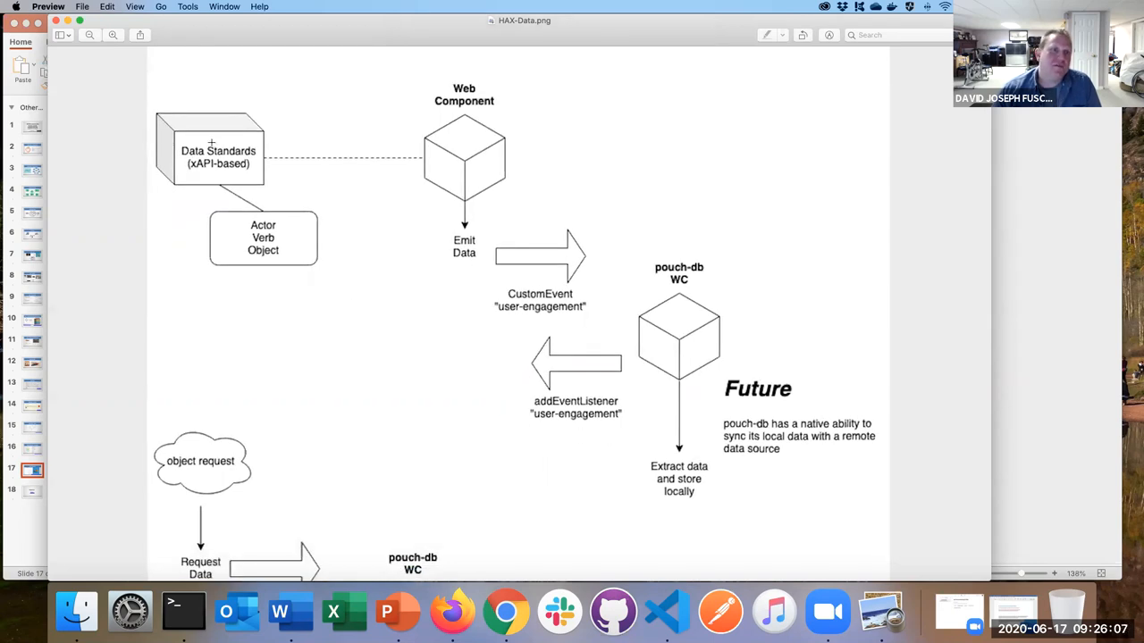
{"action": "mouse_move", "coordinate": [705, 469]}
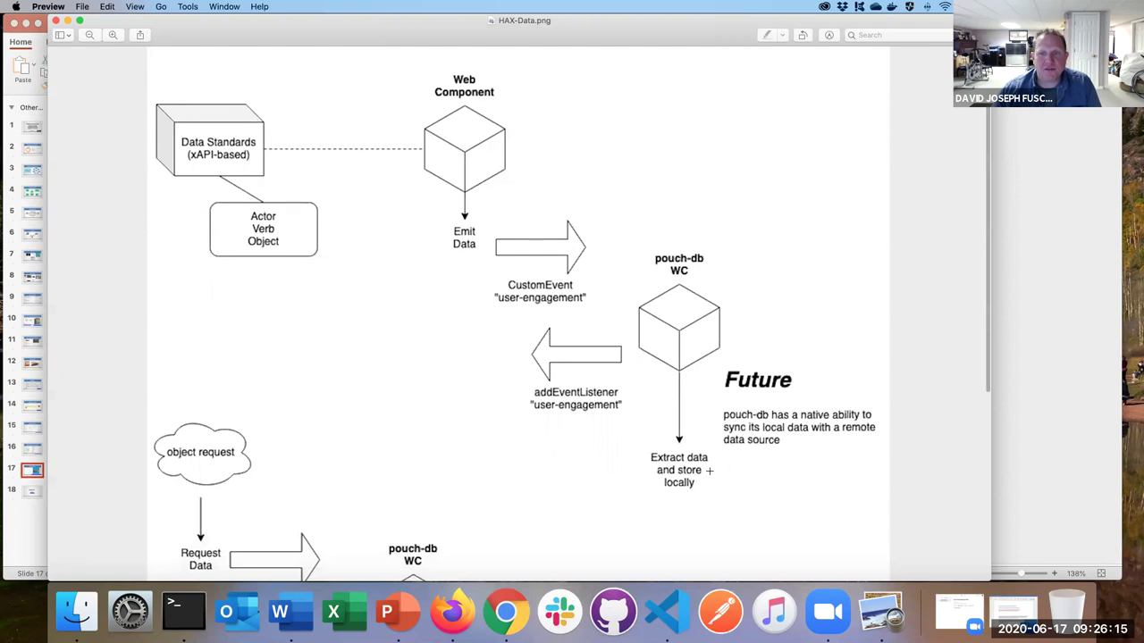
Step: Scroll the HAX-Data diagram down to the data-viz and chartist-render components
{"action": "scroll", "scroll_direction": "up", "scroll_amount": 3}
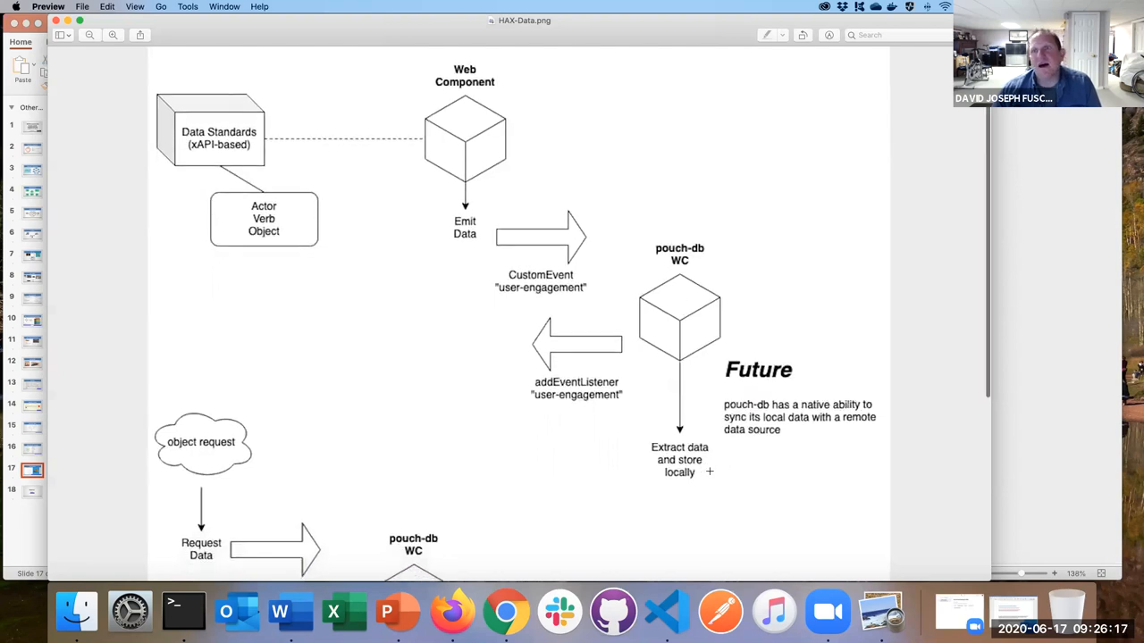
{"action": "scroll", "scroll_direction": "down", "scroll_amount": 3}
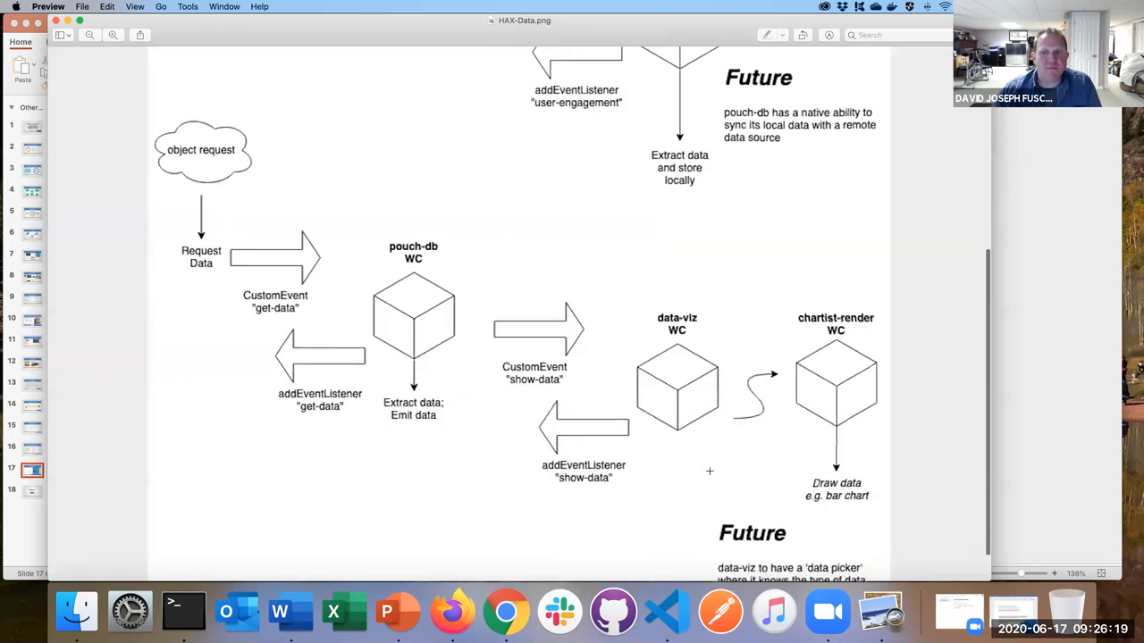
{"action": "scroll", "scroll_direction": "down", "scroll_amount": 3}
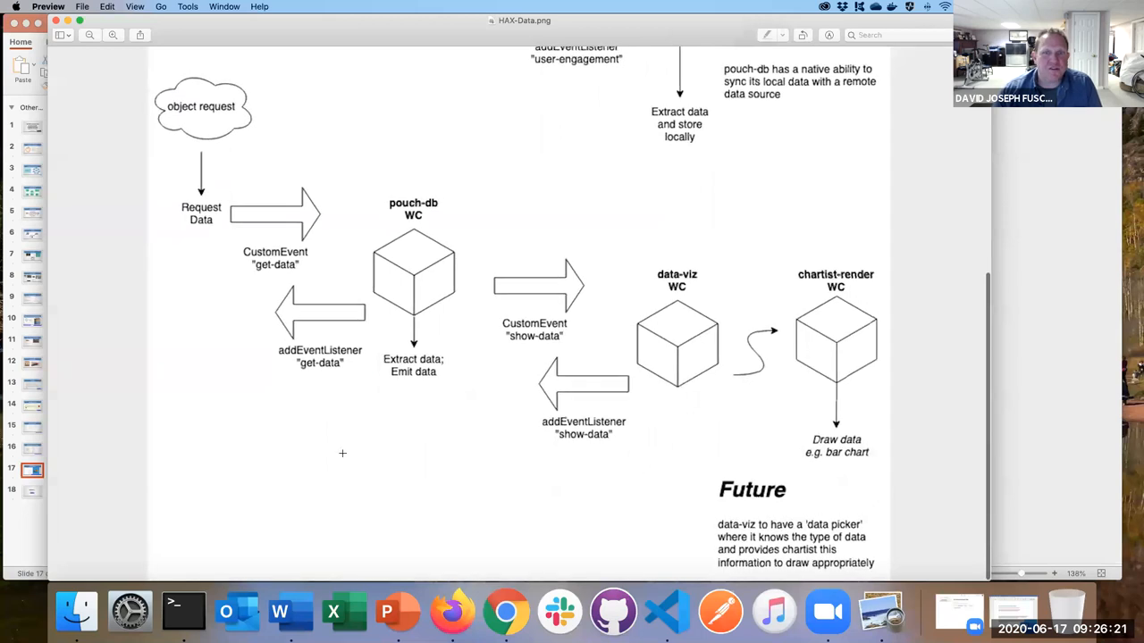
{"action": "mouse_move", "coordinate": [333, 445]}
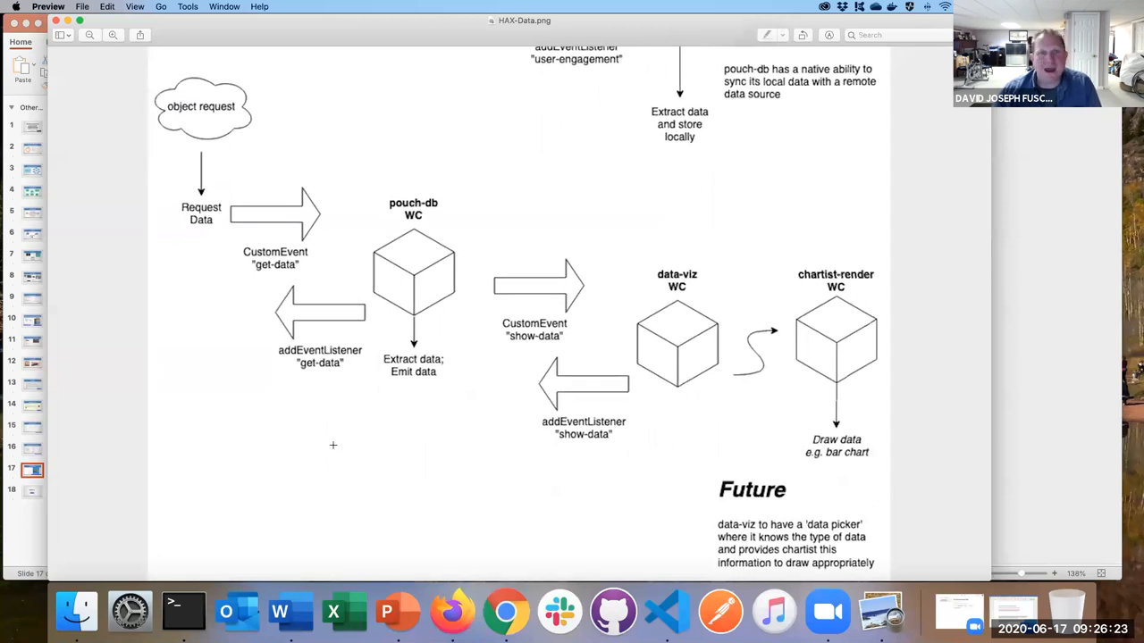
{"action": "mouse_move", "coordinate": [285, 413]}
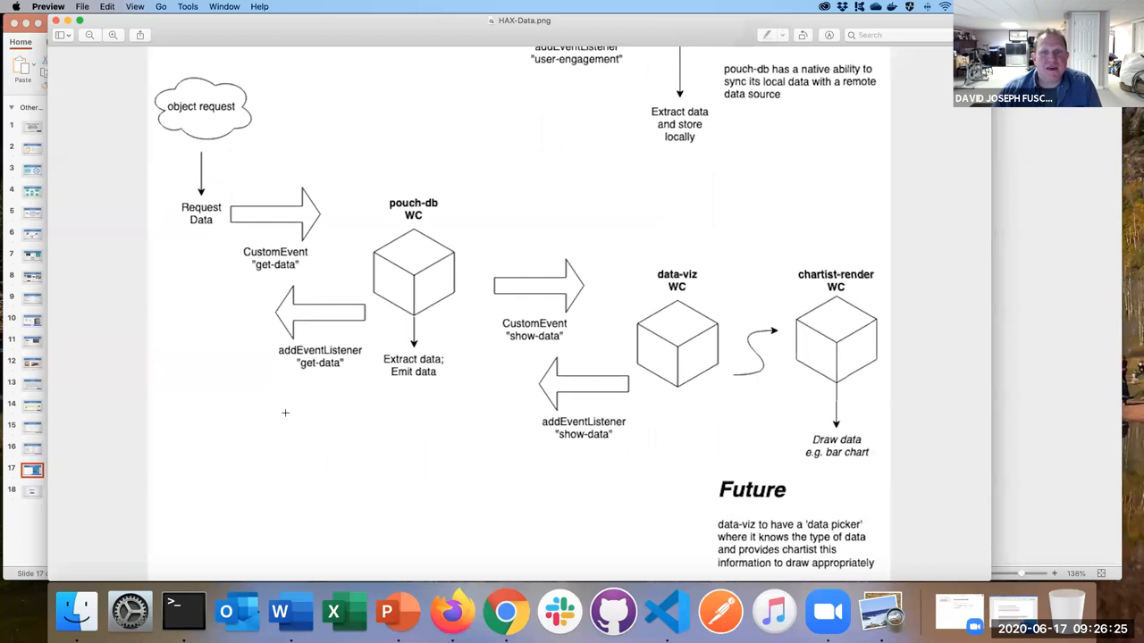
{"action": "mouse_move", "coordinate": [670, 383]}
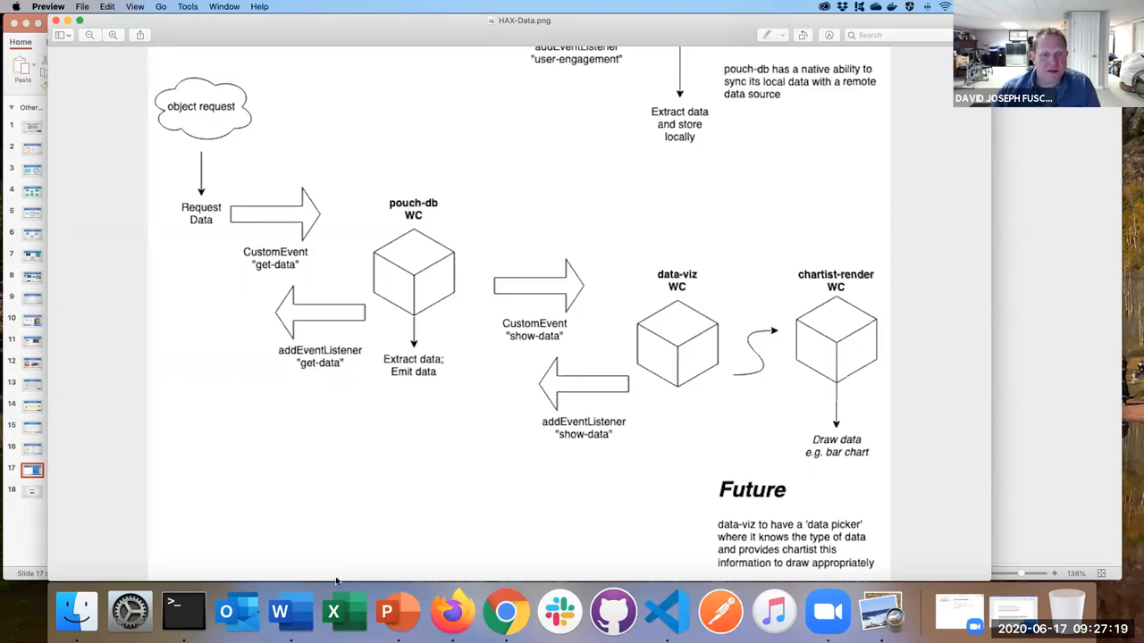
Step: Close Preview, return to slide 17, and bring up the pouch-db demo in Chrome
{"action": "left_click", "coordinate": [386, 611]}
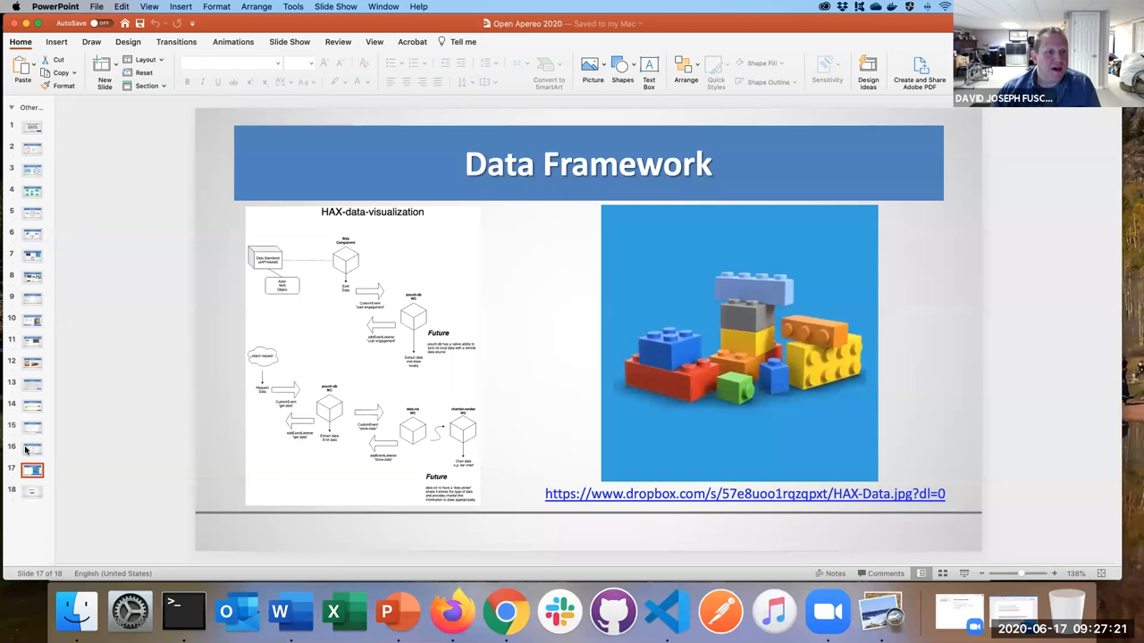
{"action": "left_click", "coordinate": [32, 447]}
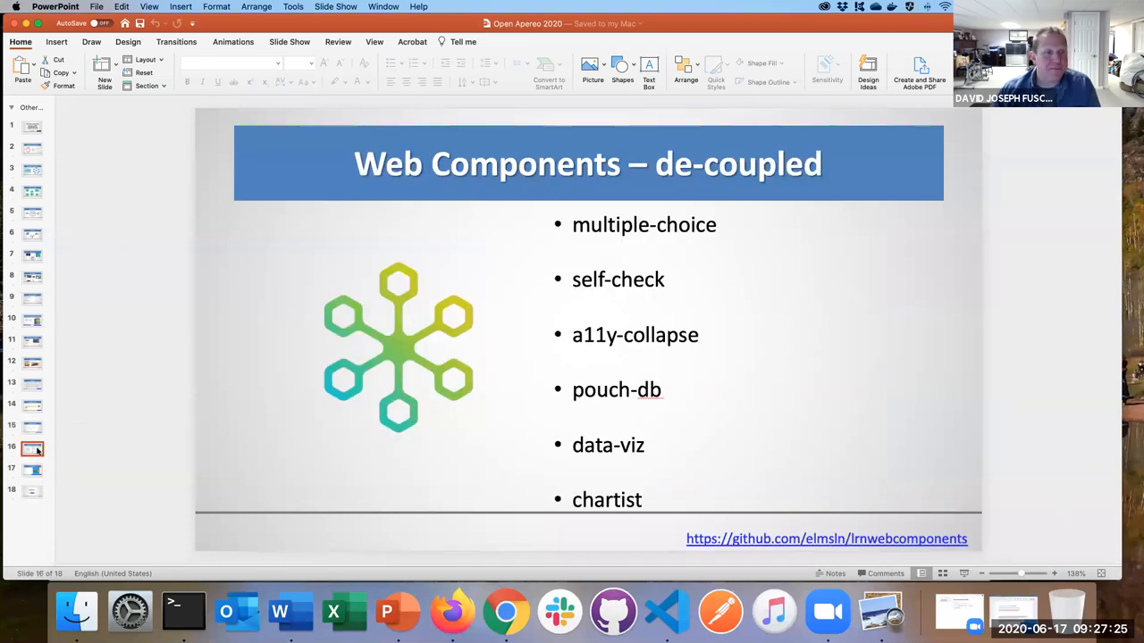
{"action": "left_click", "coordinate": [31, 469]}
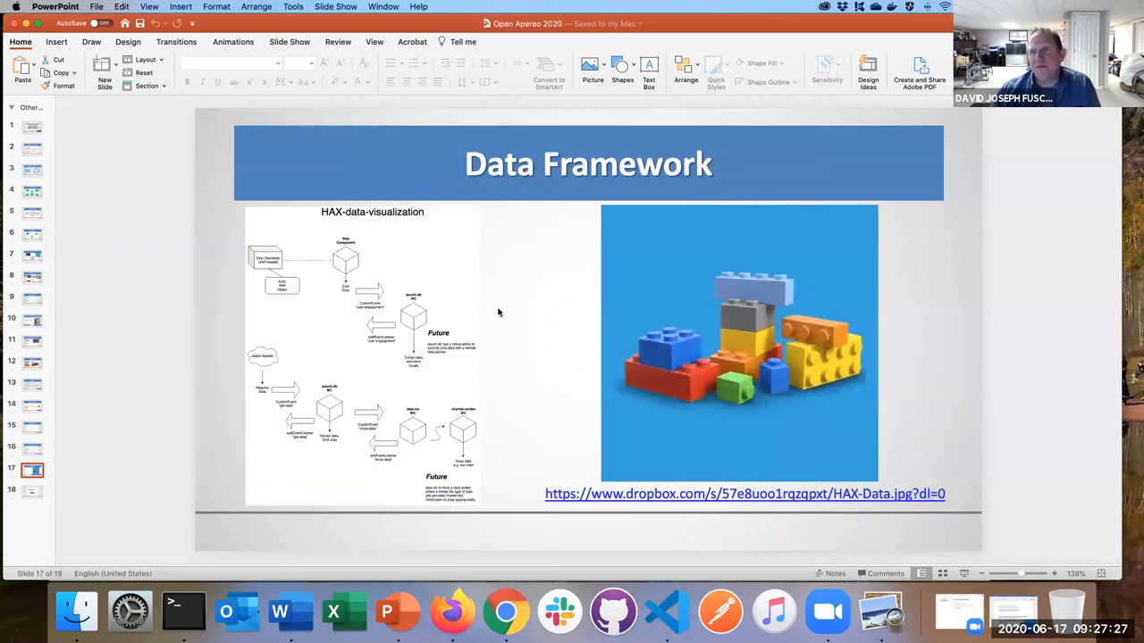
{"action": "mouse_move", "coordinate": [505, 612]}
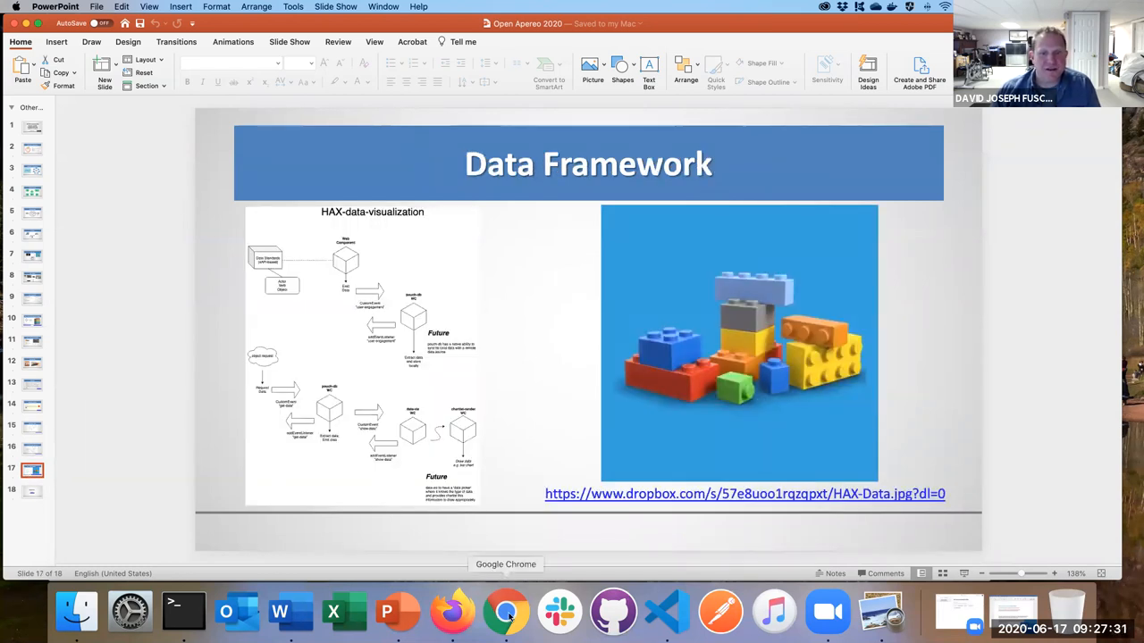
{"action": "left_click", "coordinate": [504, 611]}
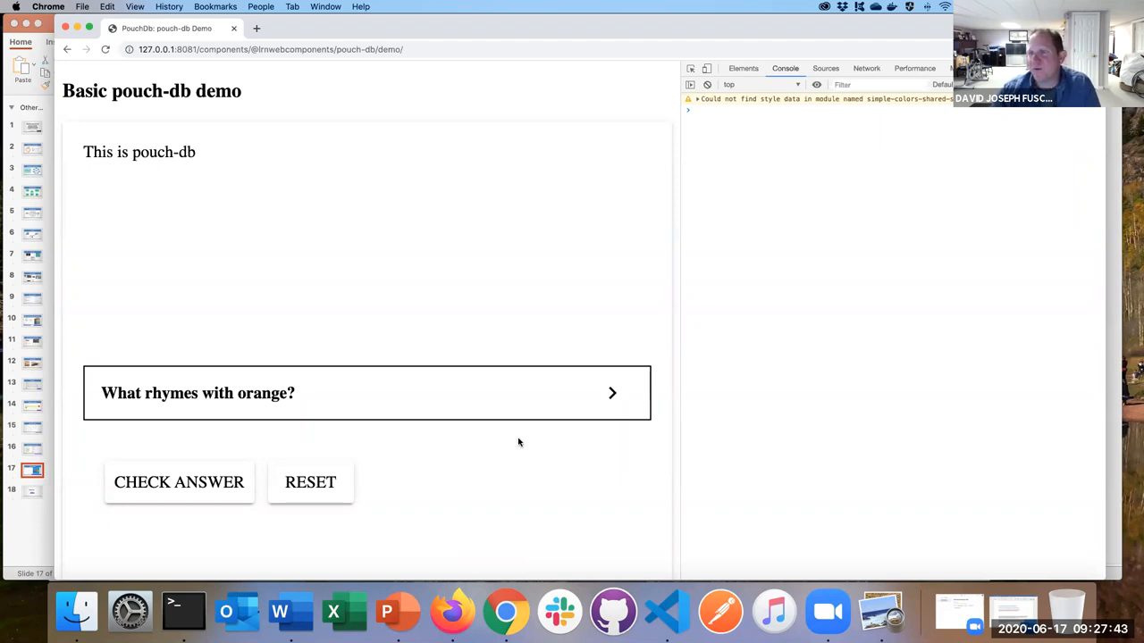
{"action": "mouse_move", "coordinate": [247, 175]}
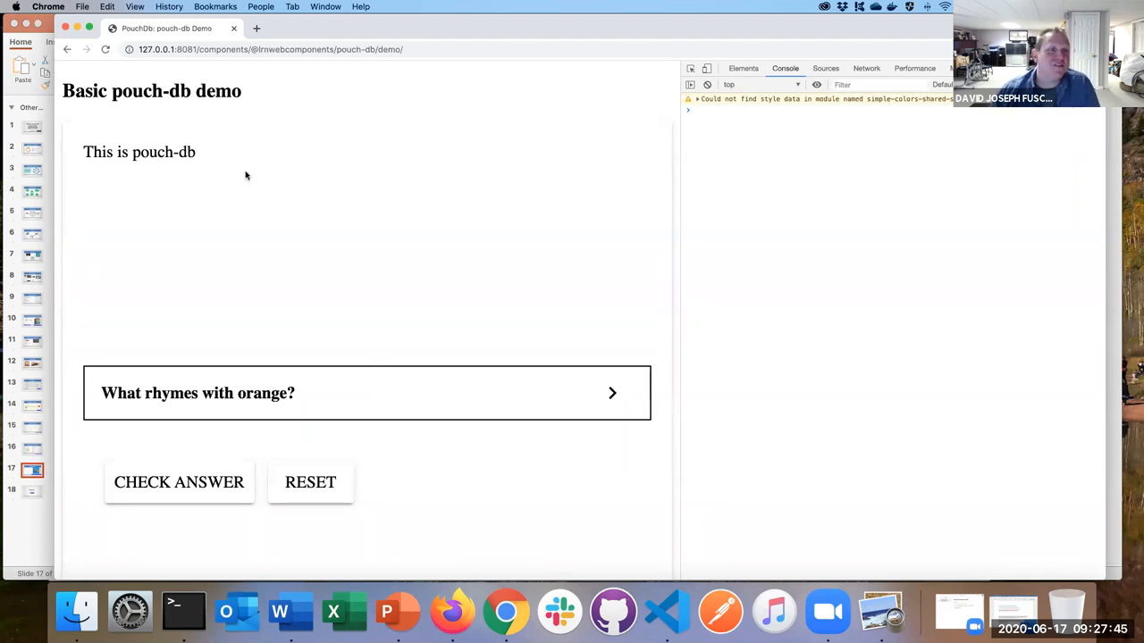
{"action": "mouse_move", "coordinate": [536, 196]}
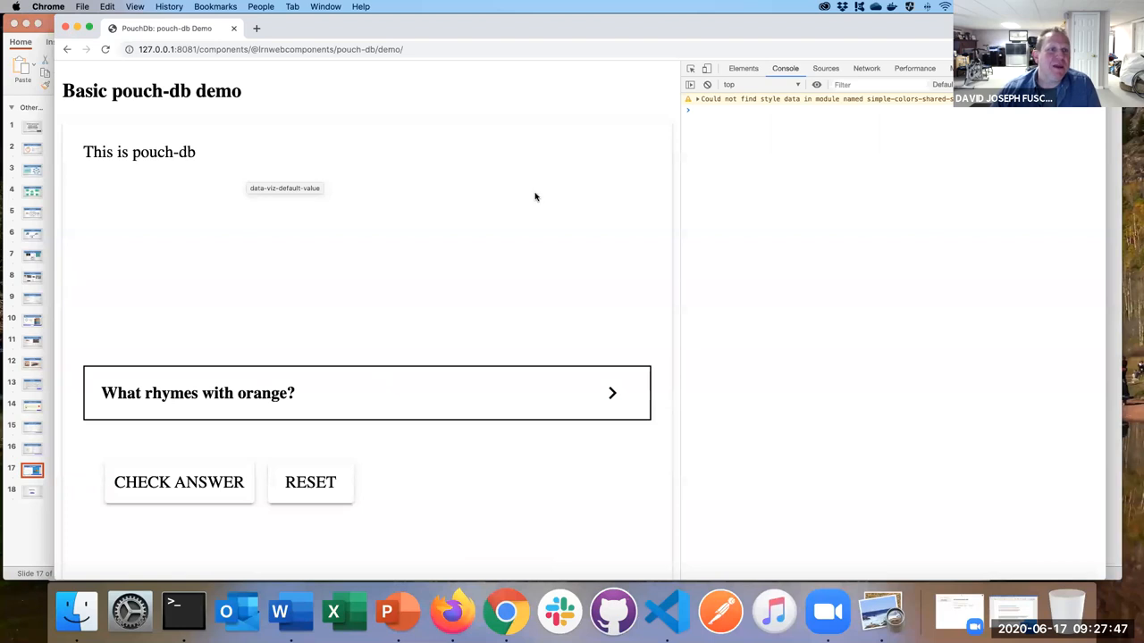
{"action": "mouse_move", "coordinate": [774, 181]}
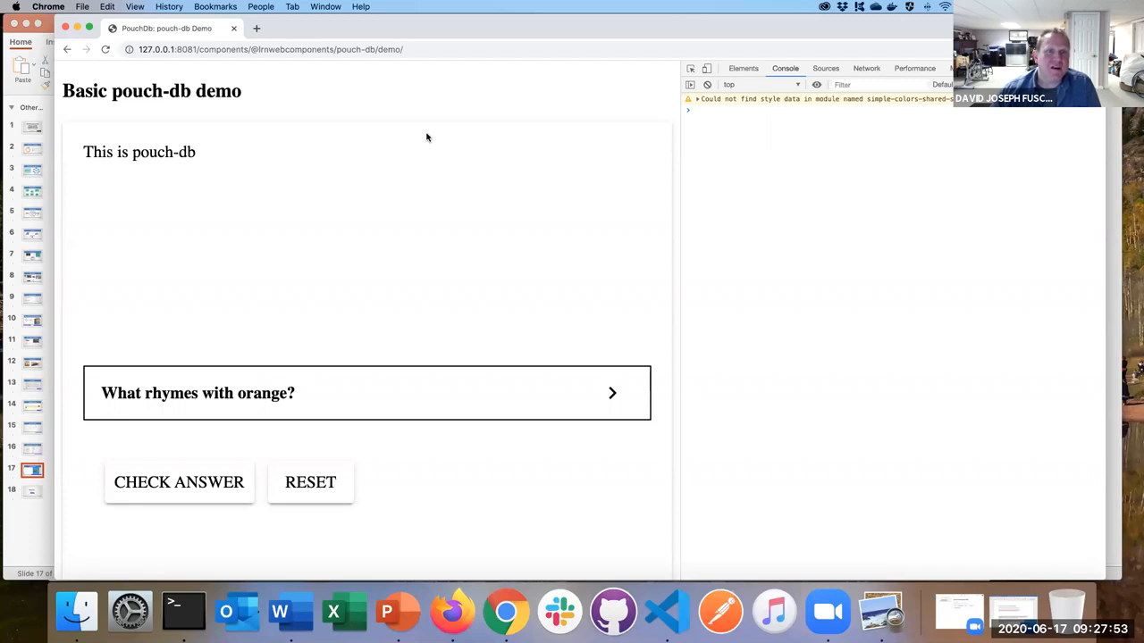
{"action": "scroll", "scroll_direction": "down", "scroll_amount": 3}
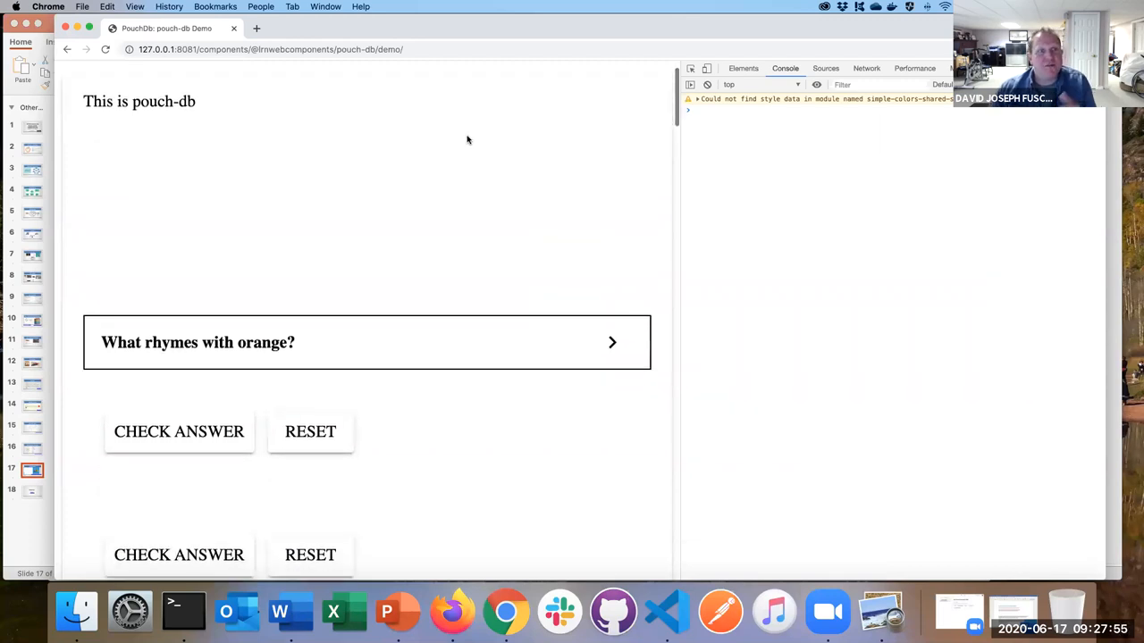
{"action": "mouse_move", "coordinate": [466, 140]}
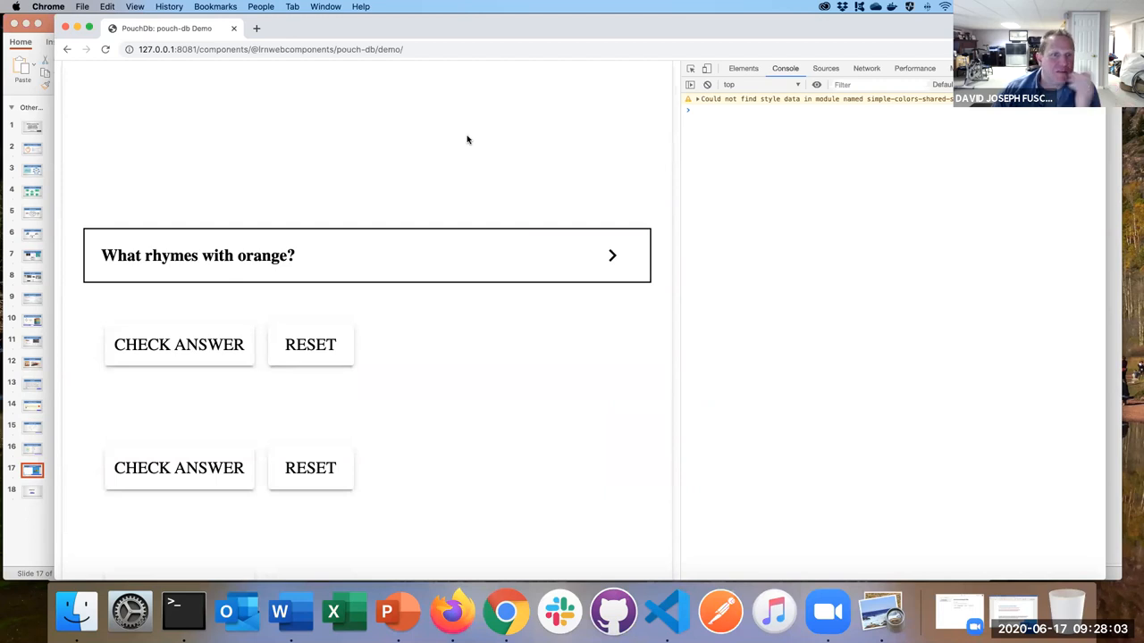
{"action": "scroll", "scroll_direction": "down", "scroll_amount": 3}
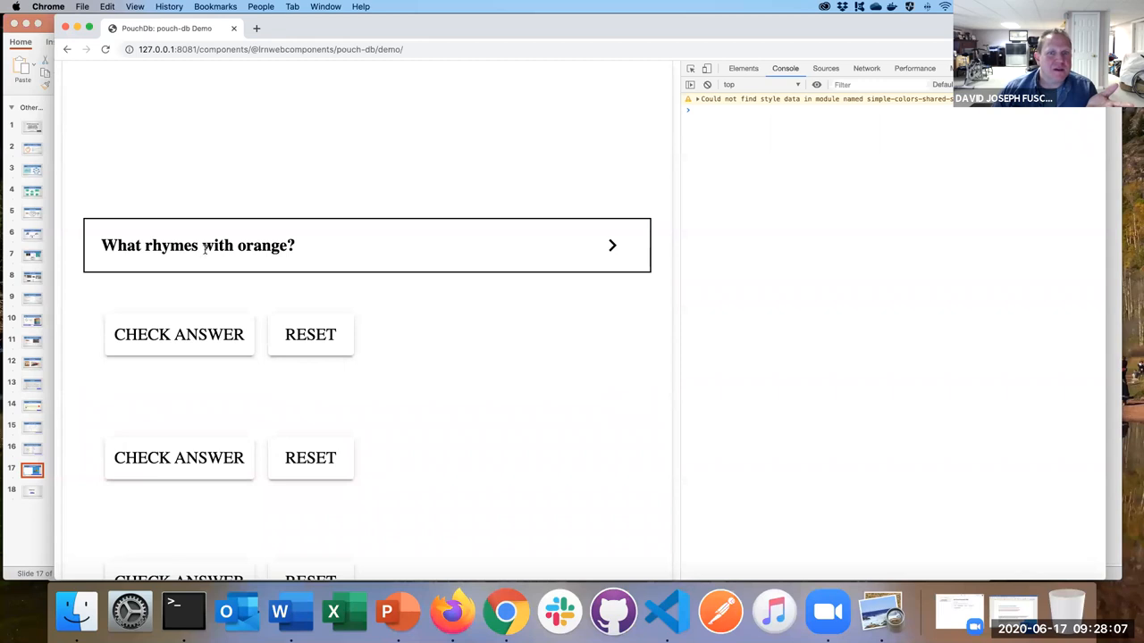
{"action": "scroll", "scroll_direction": "up", "scroll_amount": 3}
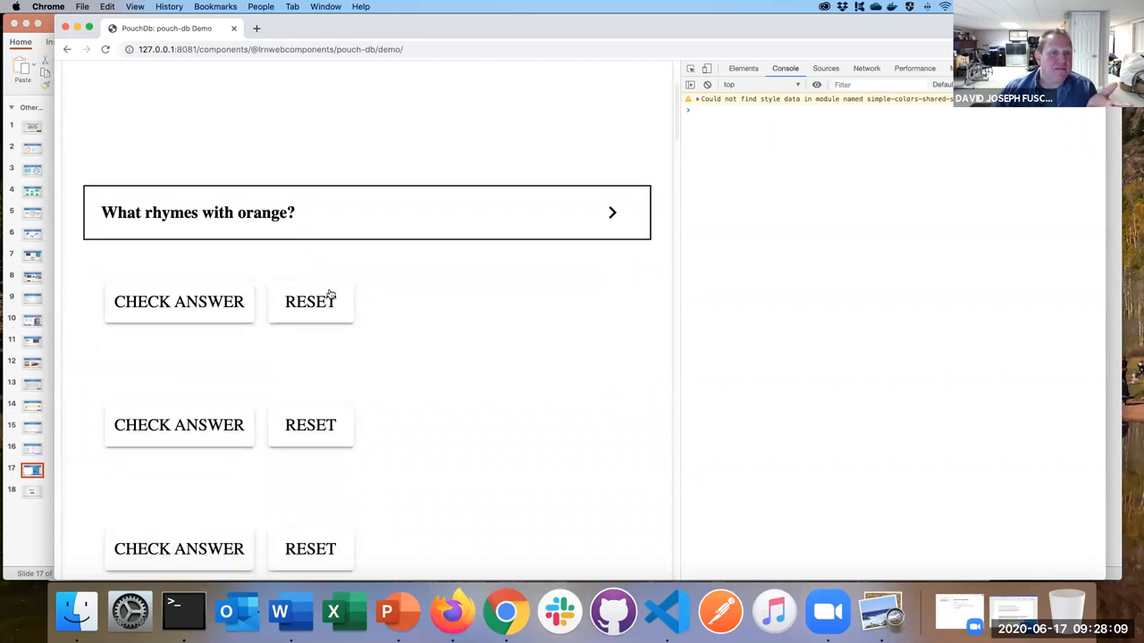
{"action": "scroll", "scroll_direction": "down", "scroll_amount": 3}
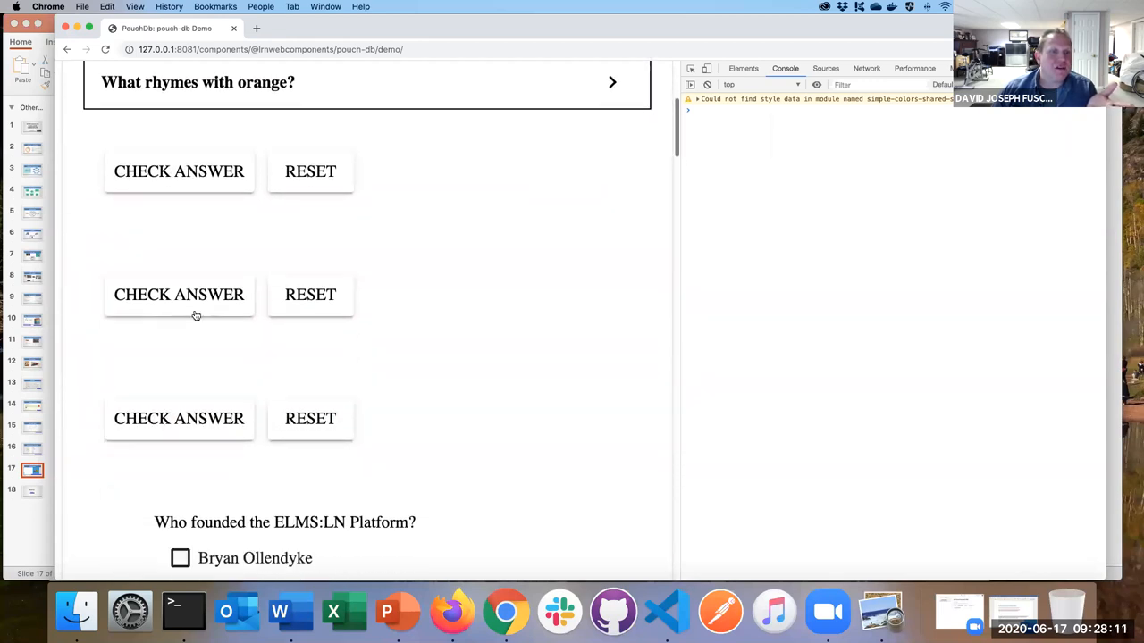
{"action": "scroll", "scroll_direction": "down", "scroll_amount": 3}
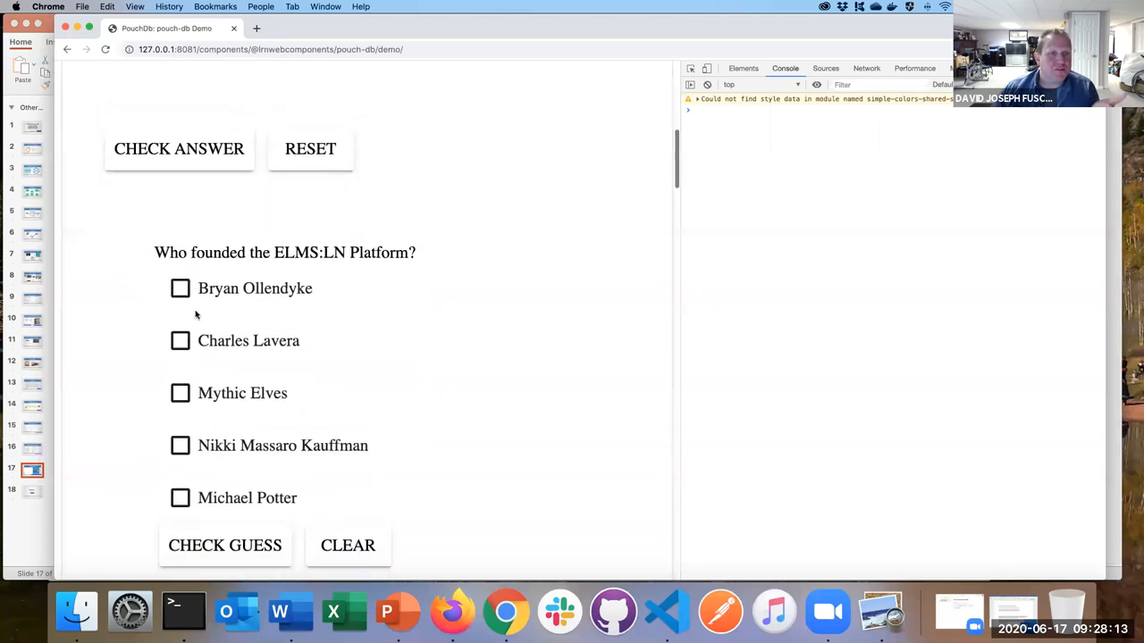
{"action": "scroll", "scroll_direction": "down", "scroll_amount": 3}
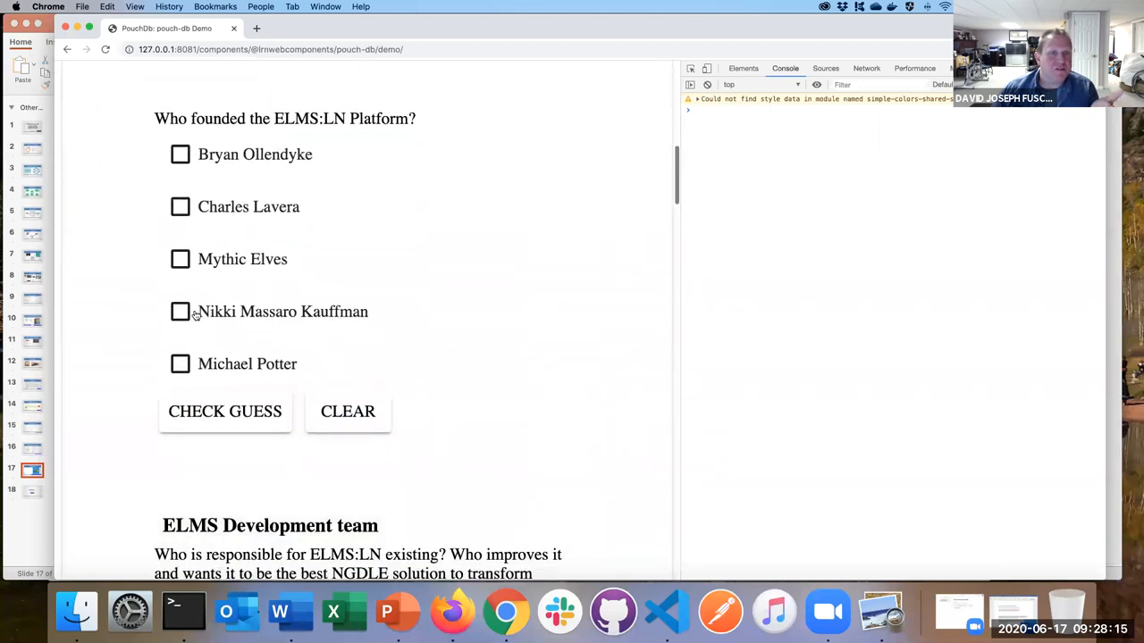
{"action": "scroll", "scroll_direction": "down", "scroll_amount": 3}
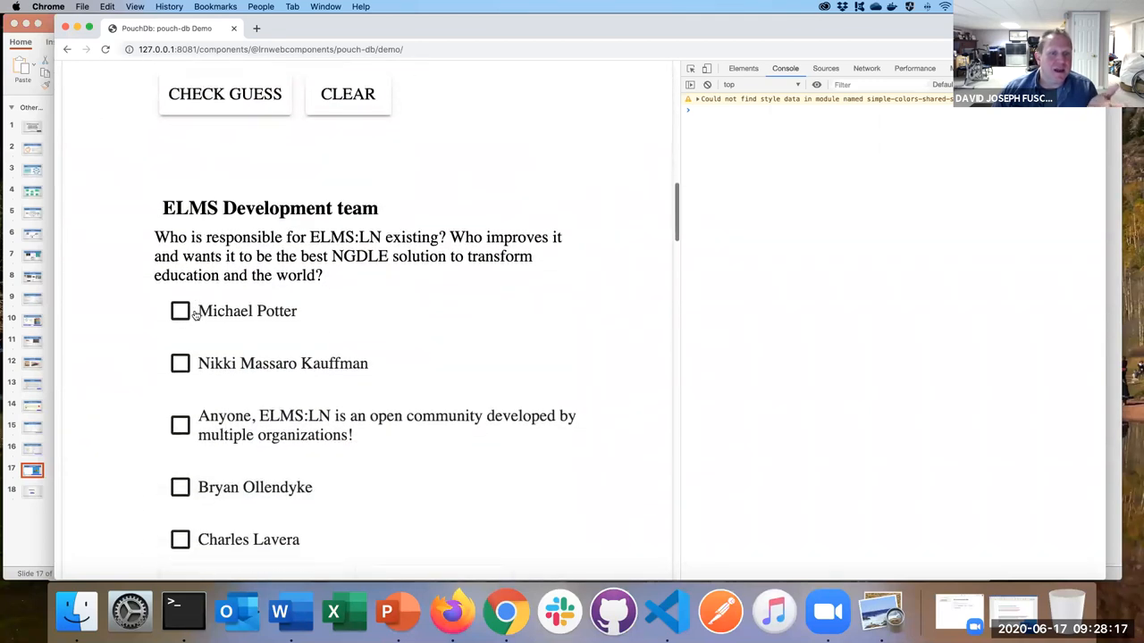
{"action": "scroll", "scroll_direction": "down", "scroll_amount": 3}
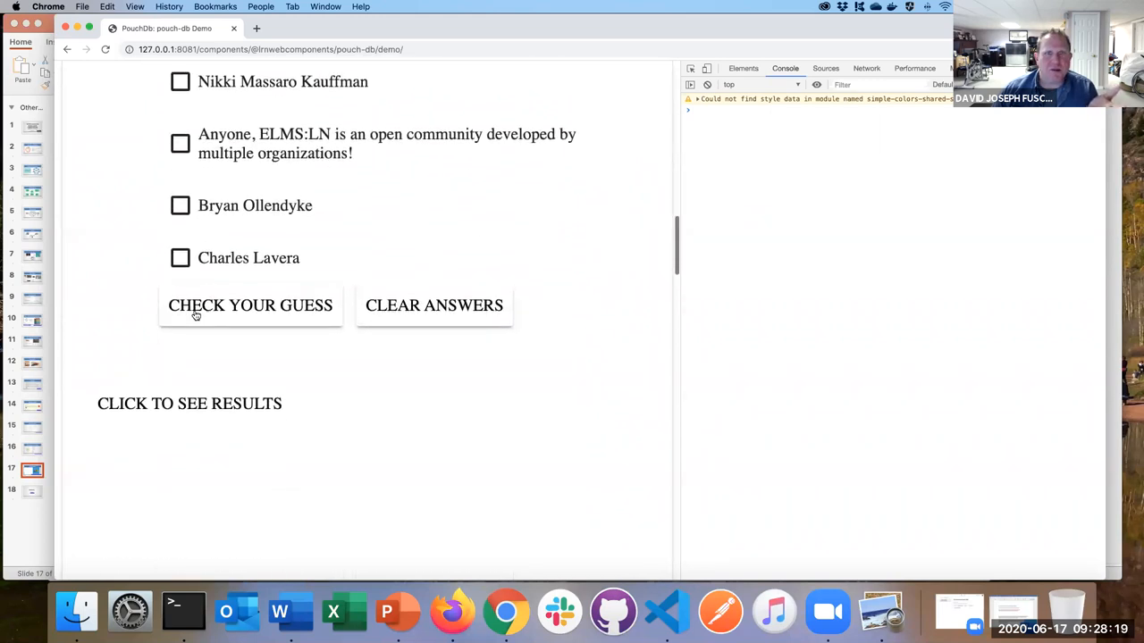
{"action": "scroll", "scroll_direction": "down", "scroll_amount": 3}
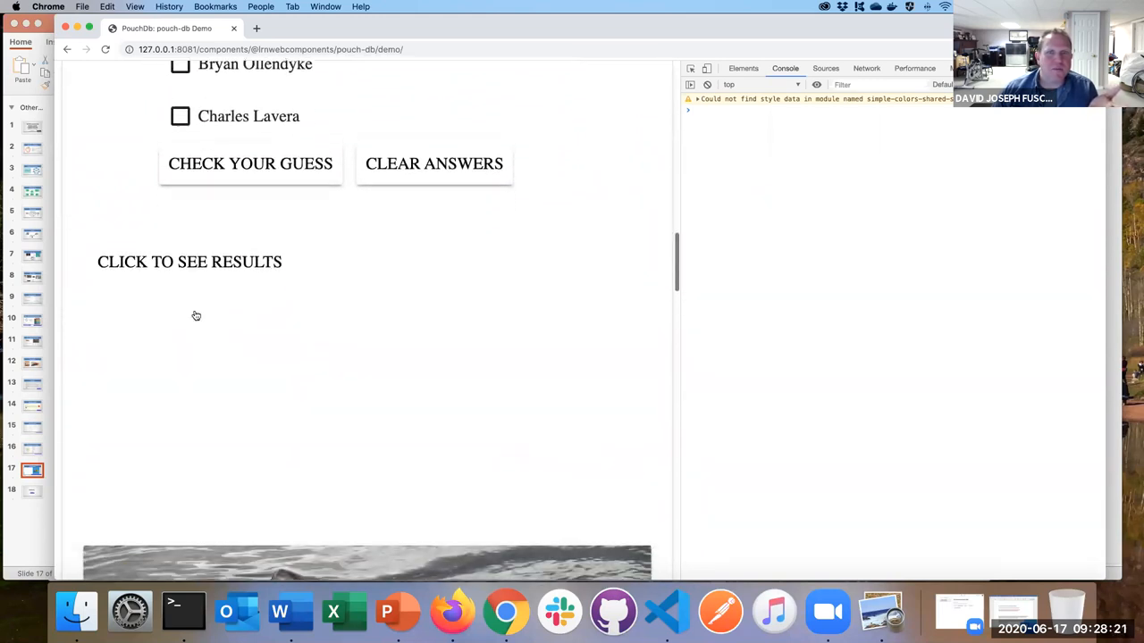
{"action": "scroll", "scroll_direction": "down", "scroll_amount": 3}
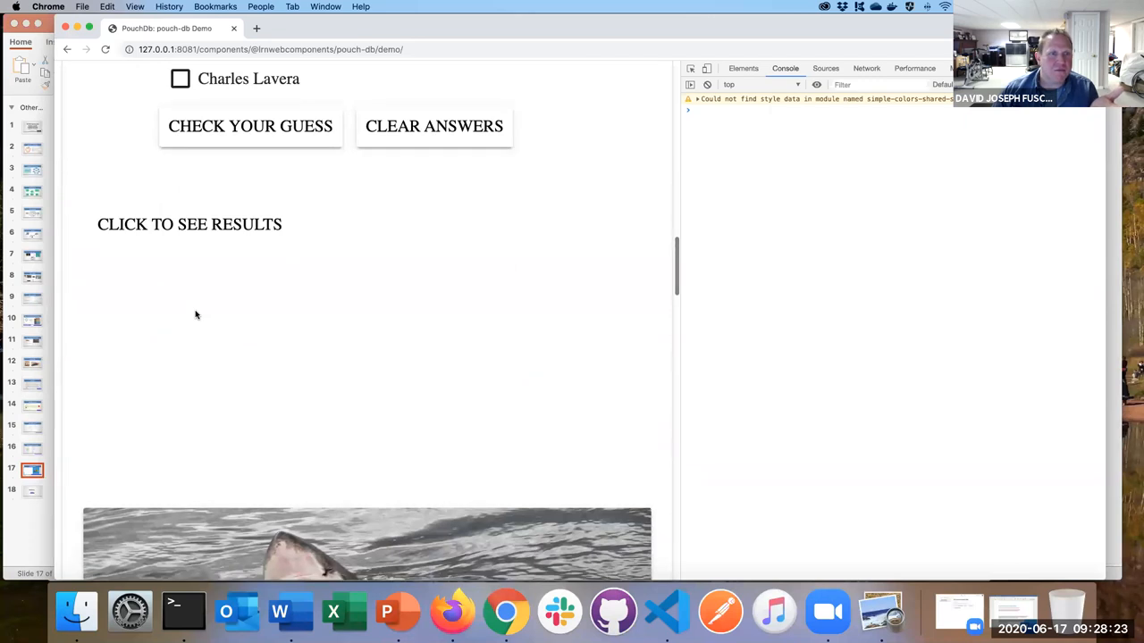
{"action": "scroll", "scroll_direction": "down", "scroll_amount": 3}
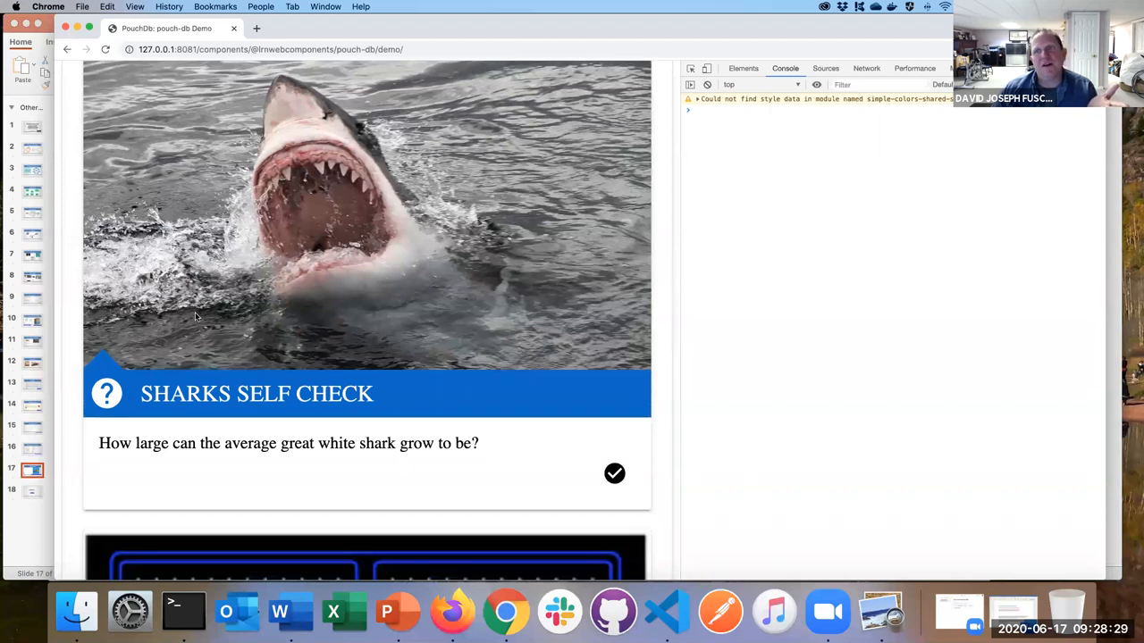
{"action": "scroll", "scroll_direction": "down", "scroll_amount": 3}
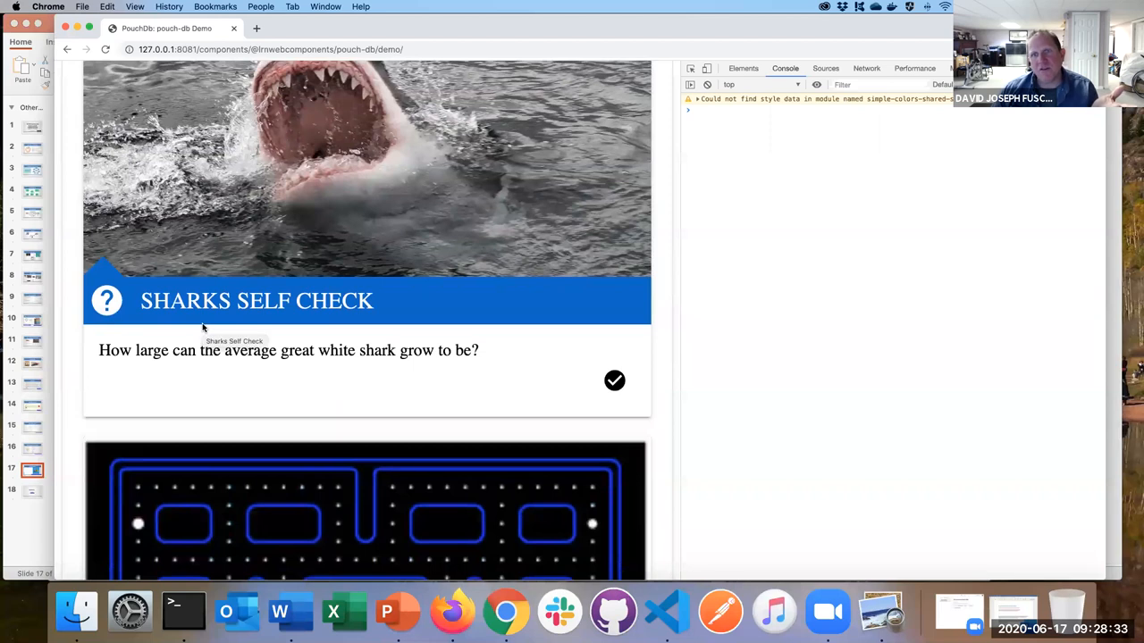
{"action": "mouse_move", "coordinate": [329, 323]}
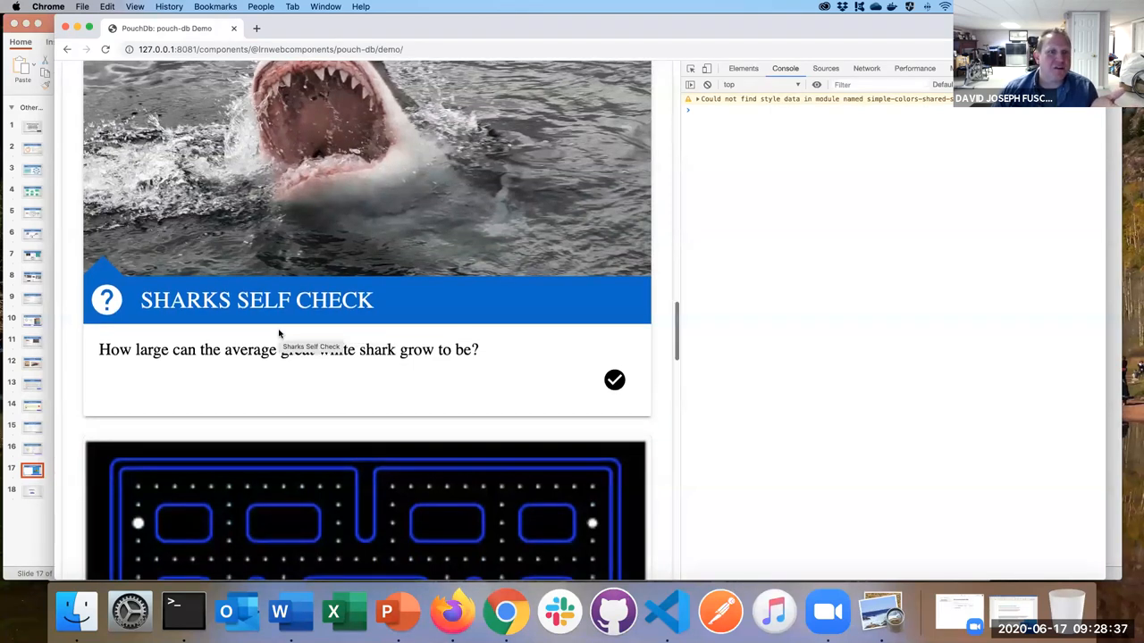
{"action": "scroll", "scroll_direction": "down", "scroll_amount": 3}
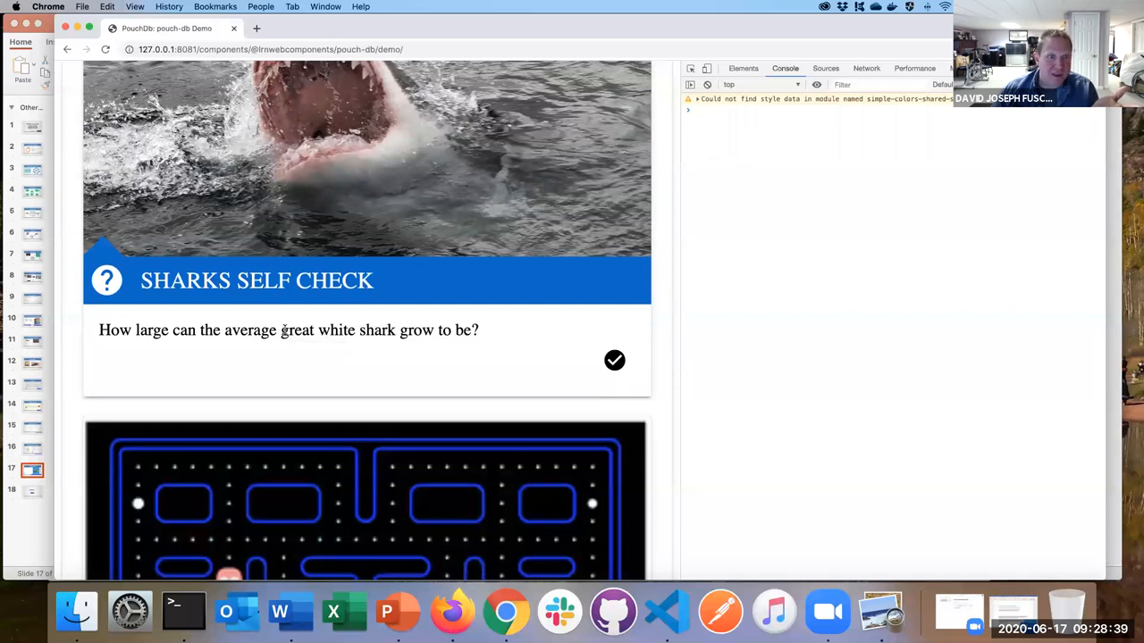
{"action": "mouse_move", "coordinate": [337, 362]}
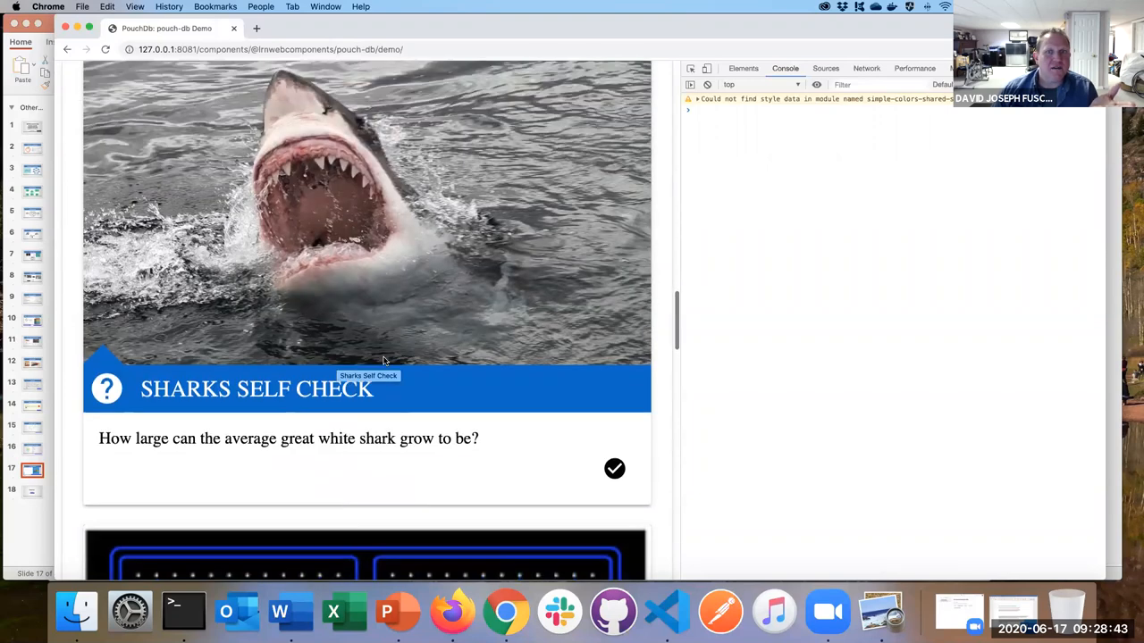
{"action": "scroll", "scroll_direction": "down", "scroll_amount": 3}
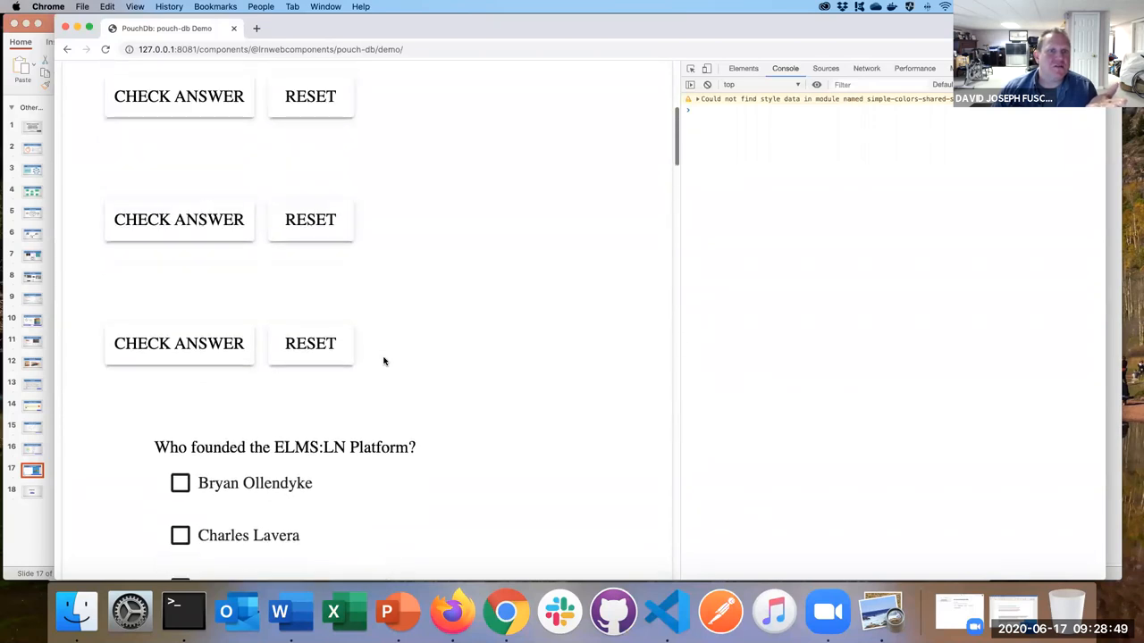
{"action": "scroll", "scroll_direction": "up", "scroll_amount": 3}
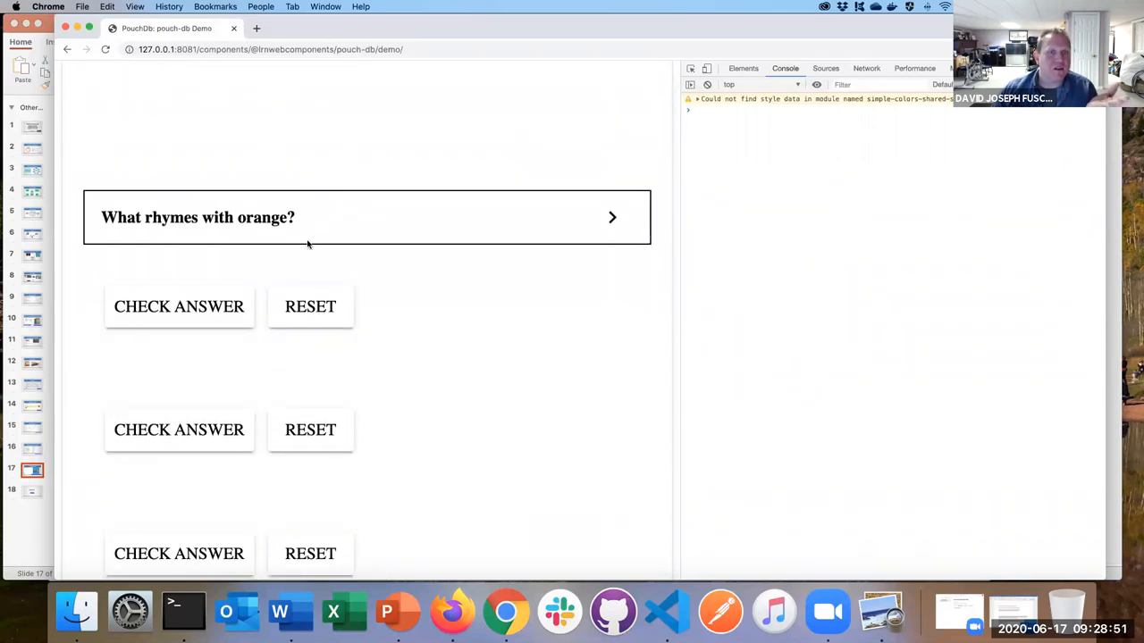
{"action": "mouse_move", "coordinate": [557, 287]}
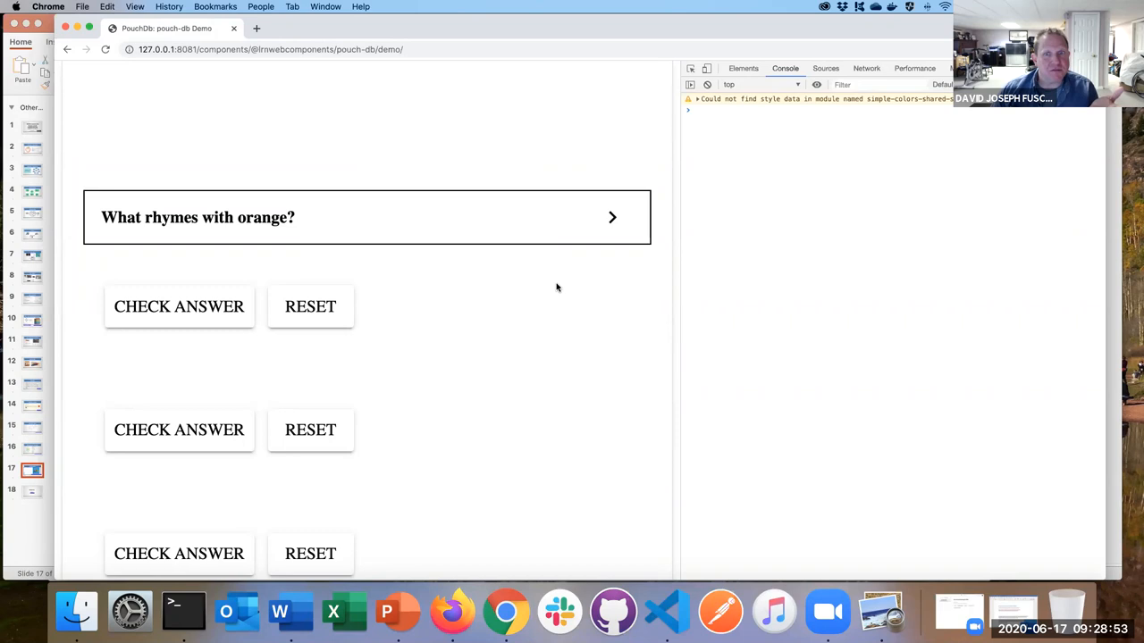
{"action": "mouse_move", "coordinate": [569, 309]}
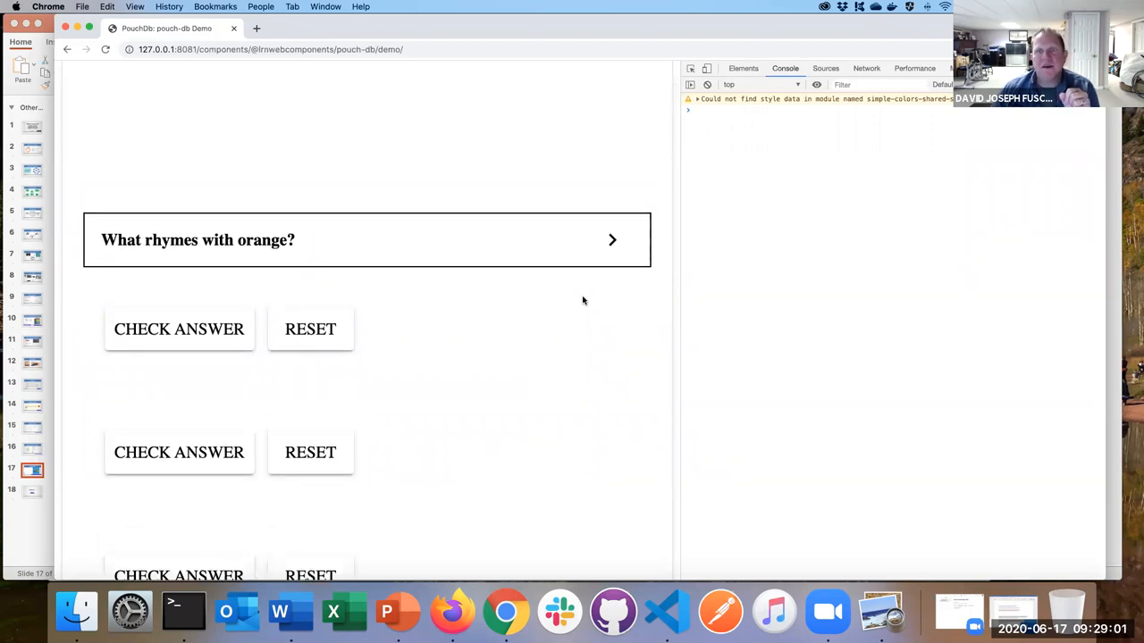
{"action": "mouse_move", "coordinate": [597, 303]}
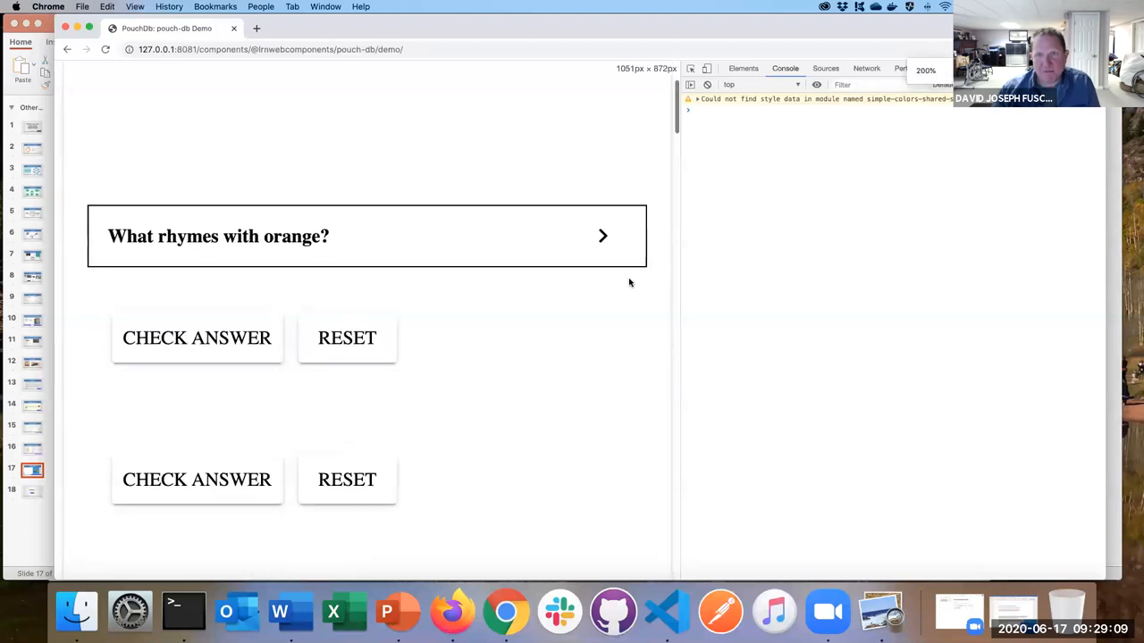
{"action": "mouse_move", "coordinate": [572, 213]}
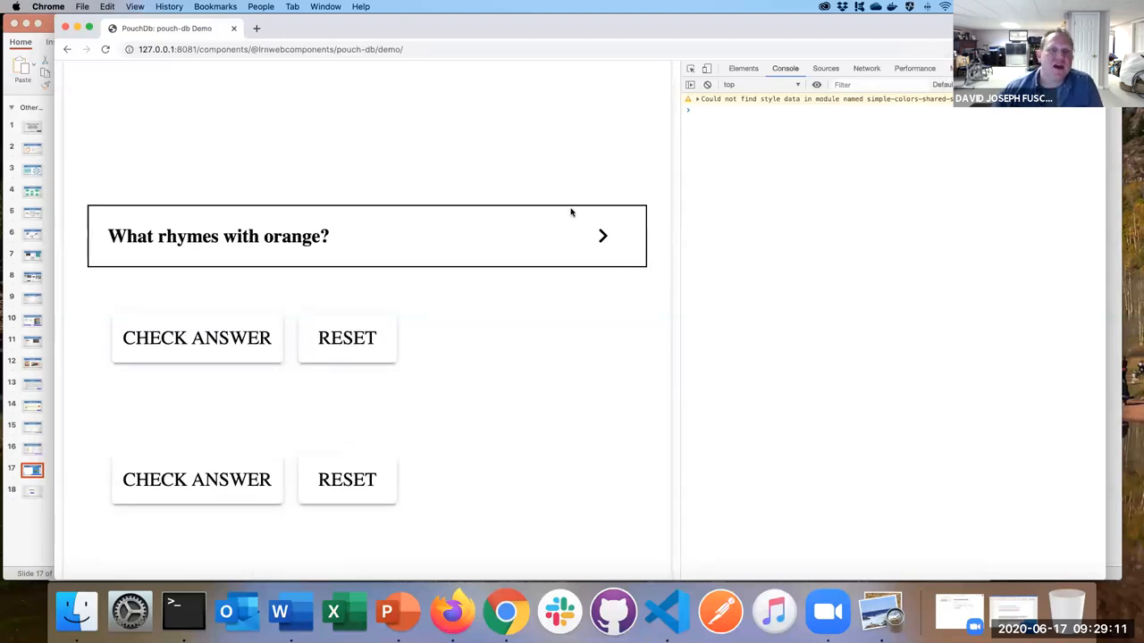
{"action": "mouse_move", "coordinate": [605, 236]}
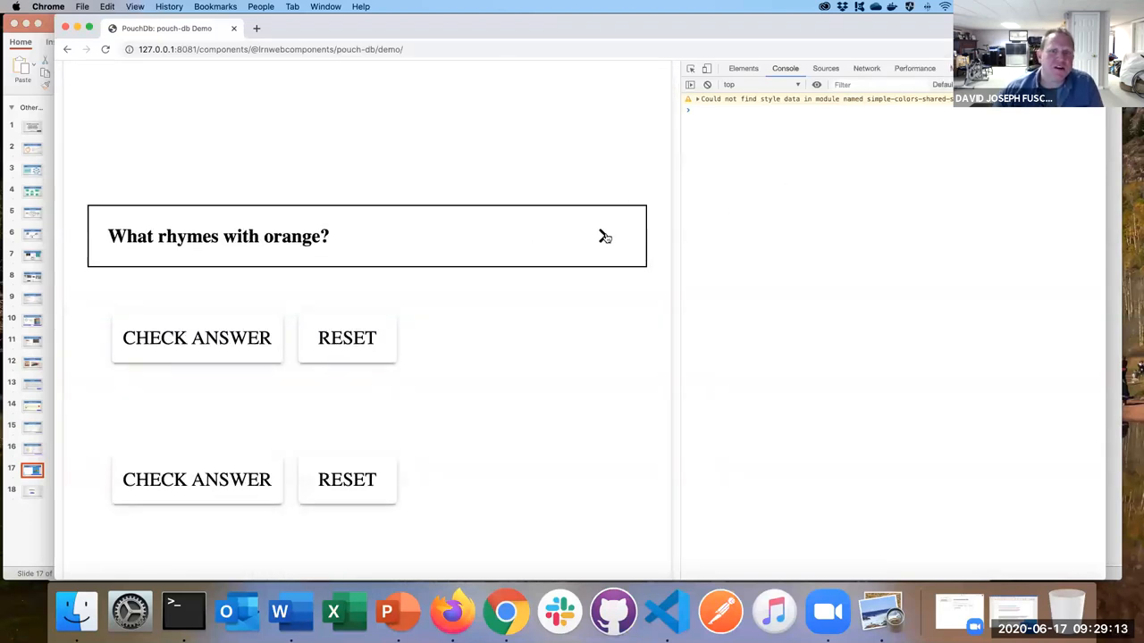
{"action": "mouse_move", "coordinate": [601, 238]}
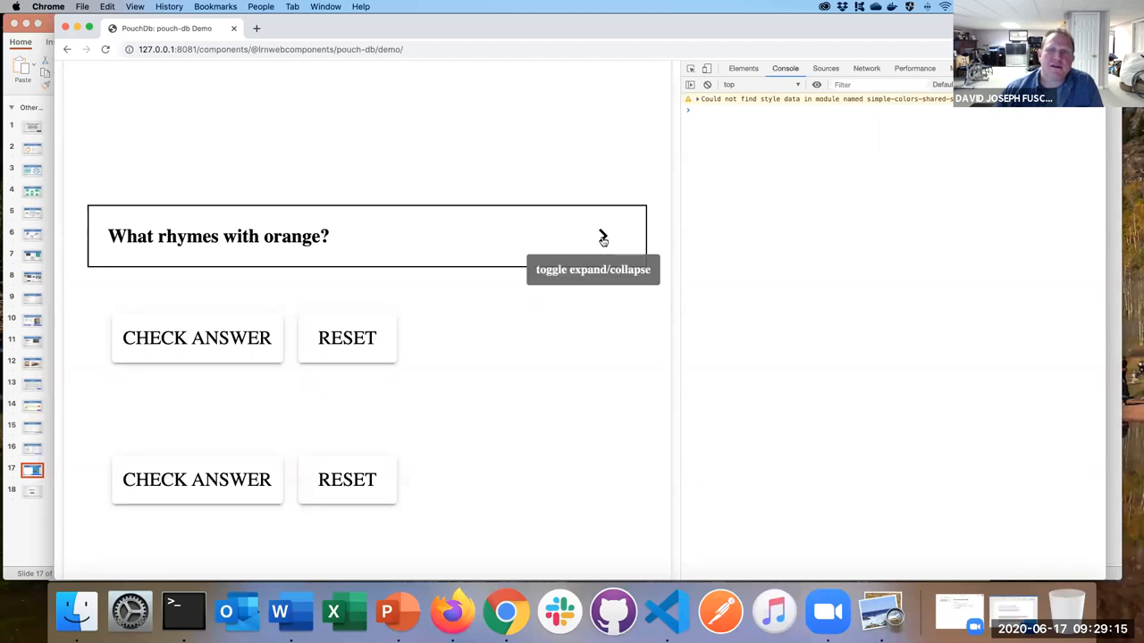
Step: Expand 'What rhymes with orange?' to show its answer above the interaction bar chart
{"action": "left_click", "coordinate": [602, 237]}
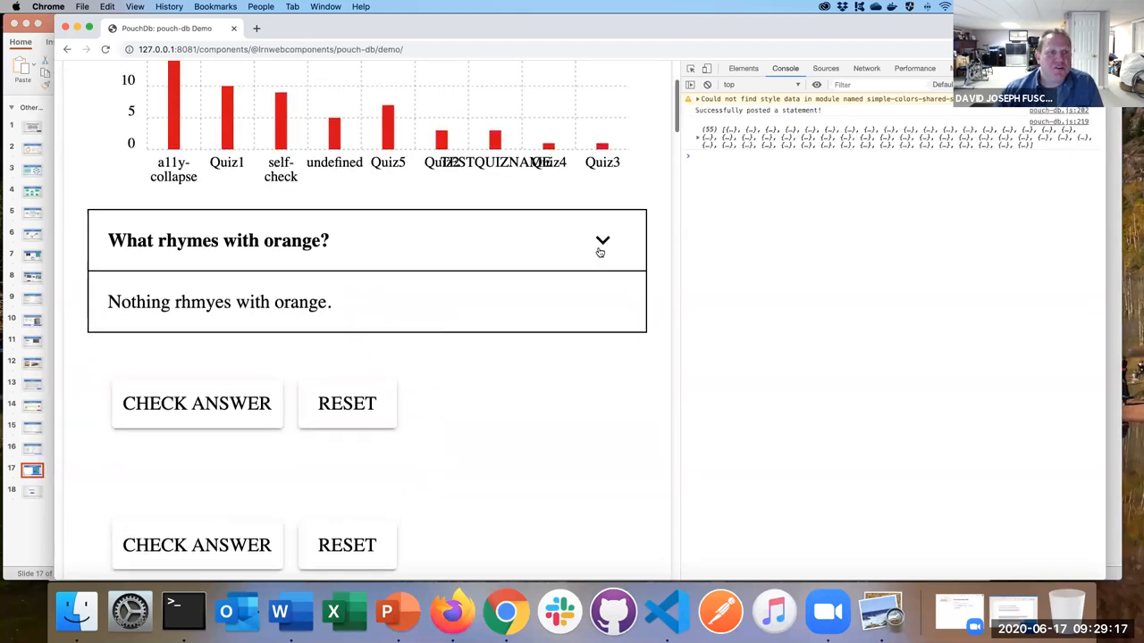
{"action": "scroll", "scroll_direction": "down", "scroll_amount": 3}
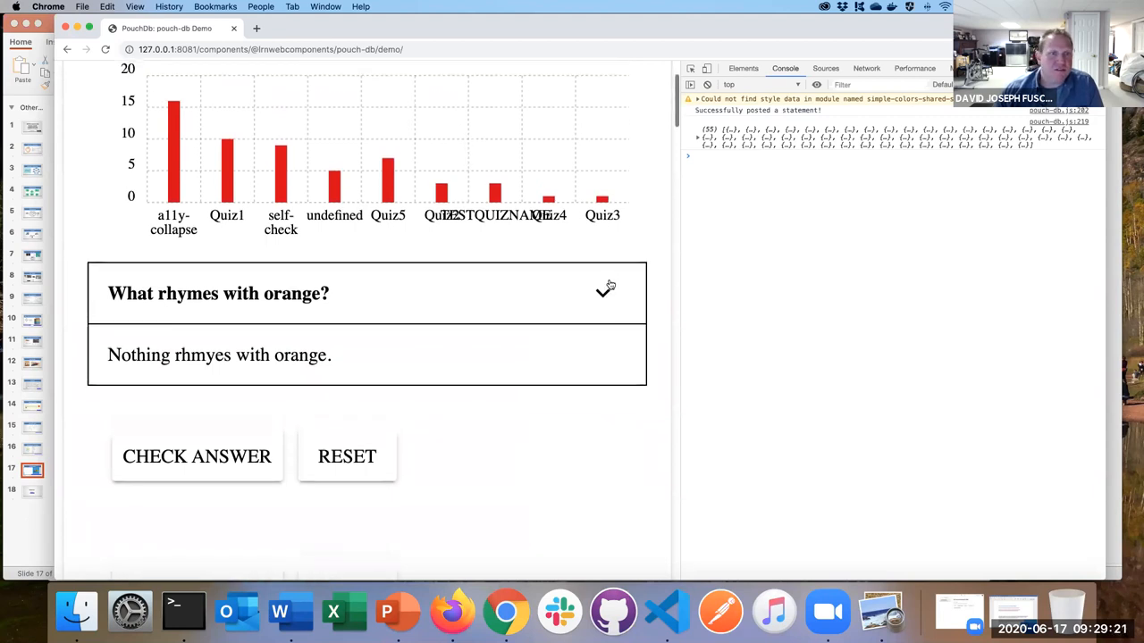
{"action": "scroll", "scroll_direction": "up", "scroll_amount": 3}
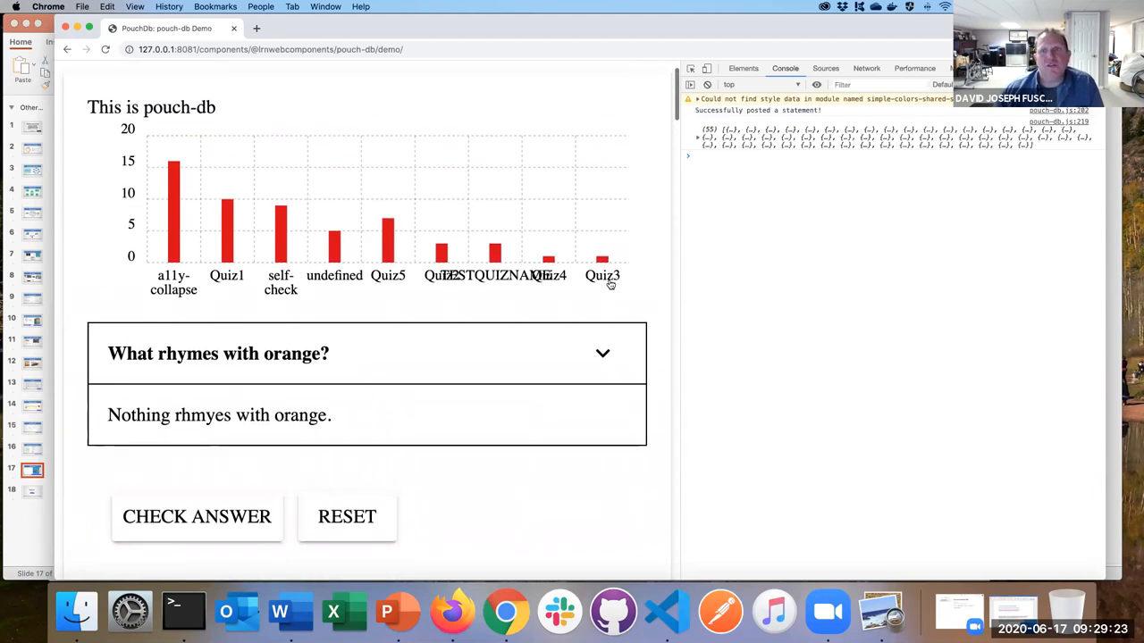
Step: In the console's Array(55), expand and collapse records 0 and 11 to inspect their xAPI documents
{"action": "scroll", "scroll_direction": "up", "scroll_amount": 3}
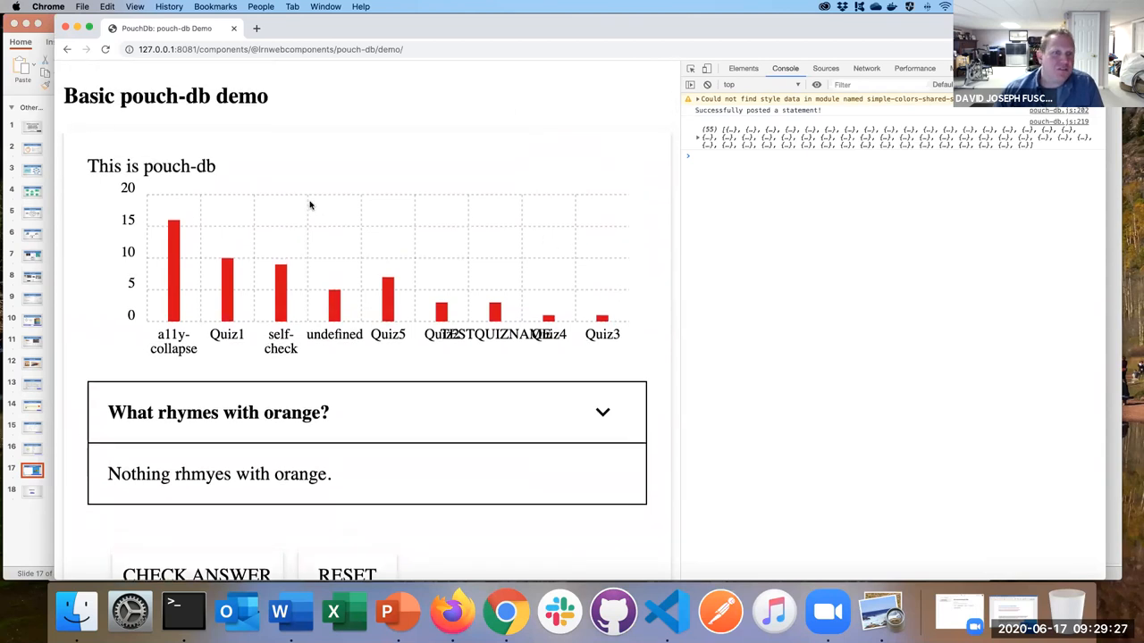
{"action": "mouse_move", "coordinate": [425, 156]}
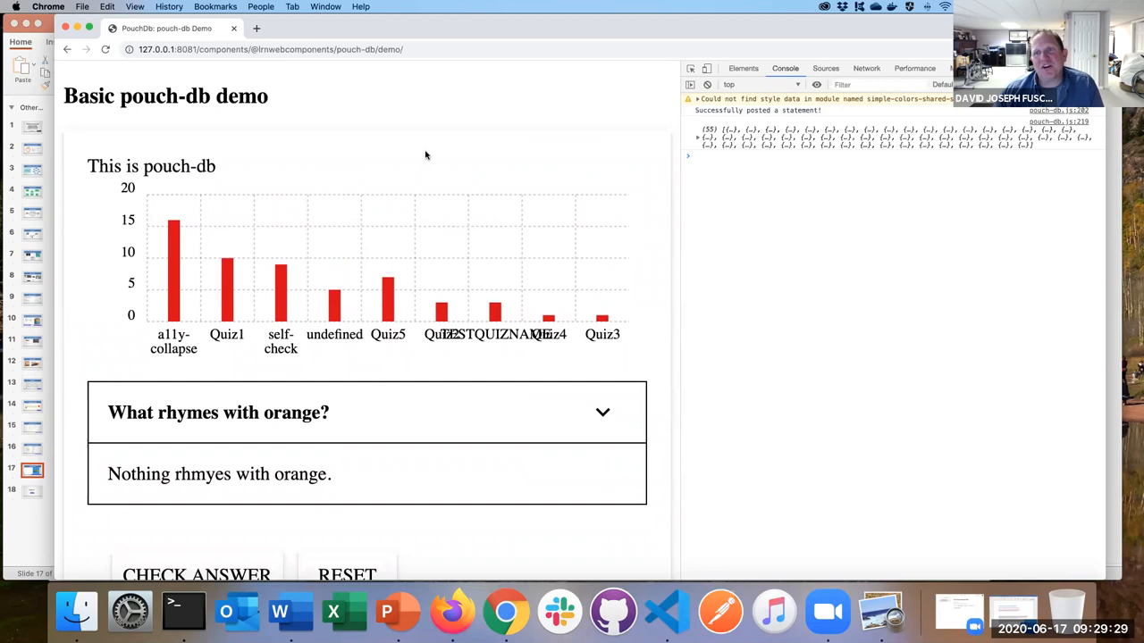
{"action": "mouse_move", "coordinate": [451, 155]}
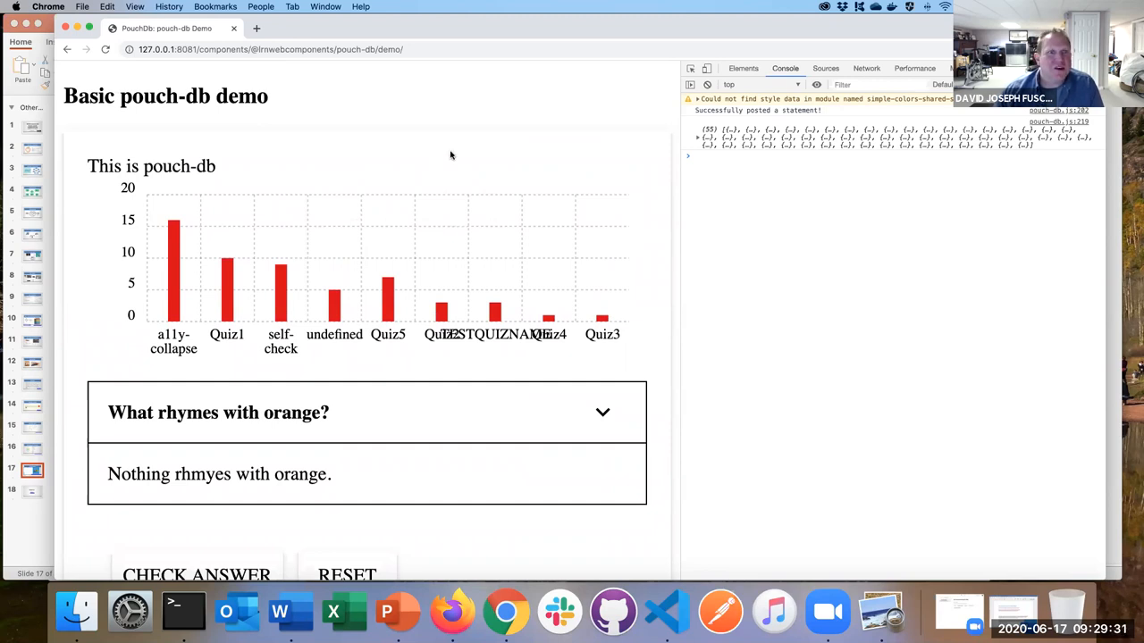
{"action": "mouse_move", "coordinate": [458, 149]}
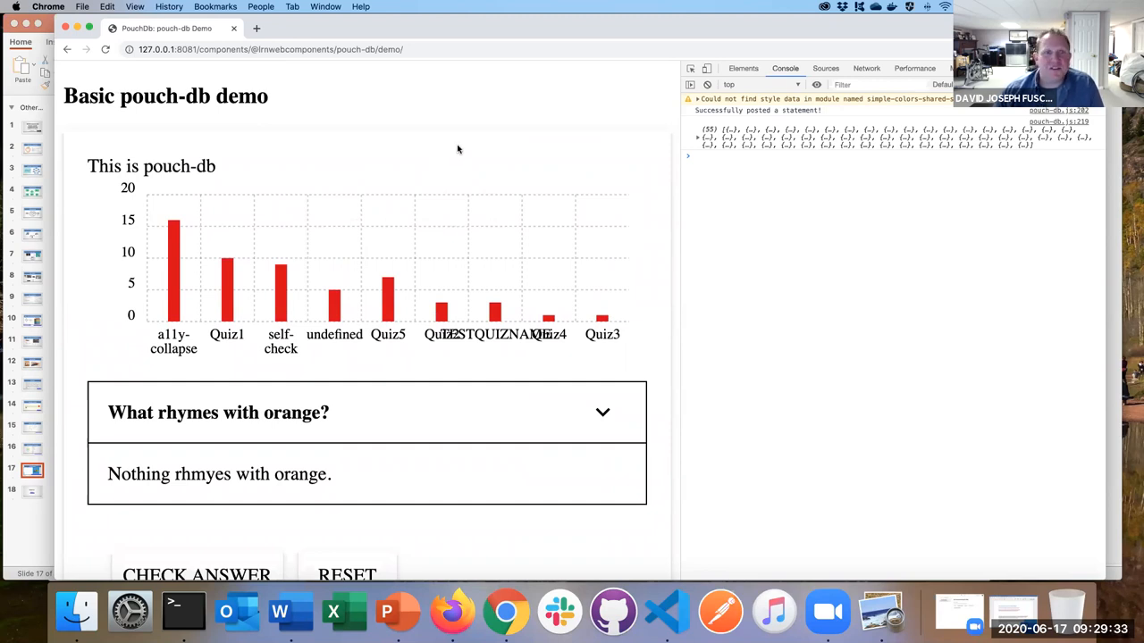
{"action": "mouse_move", "coordinate": [598, 149]}
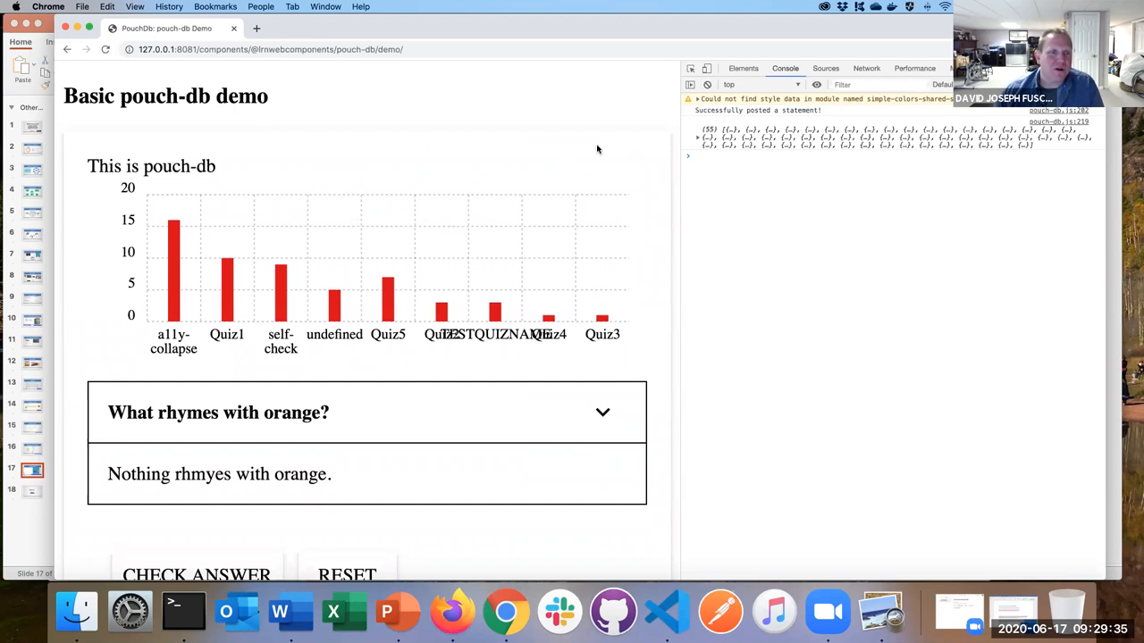
{"action": "mouse_move", "coordinate": [570, 124]}
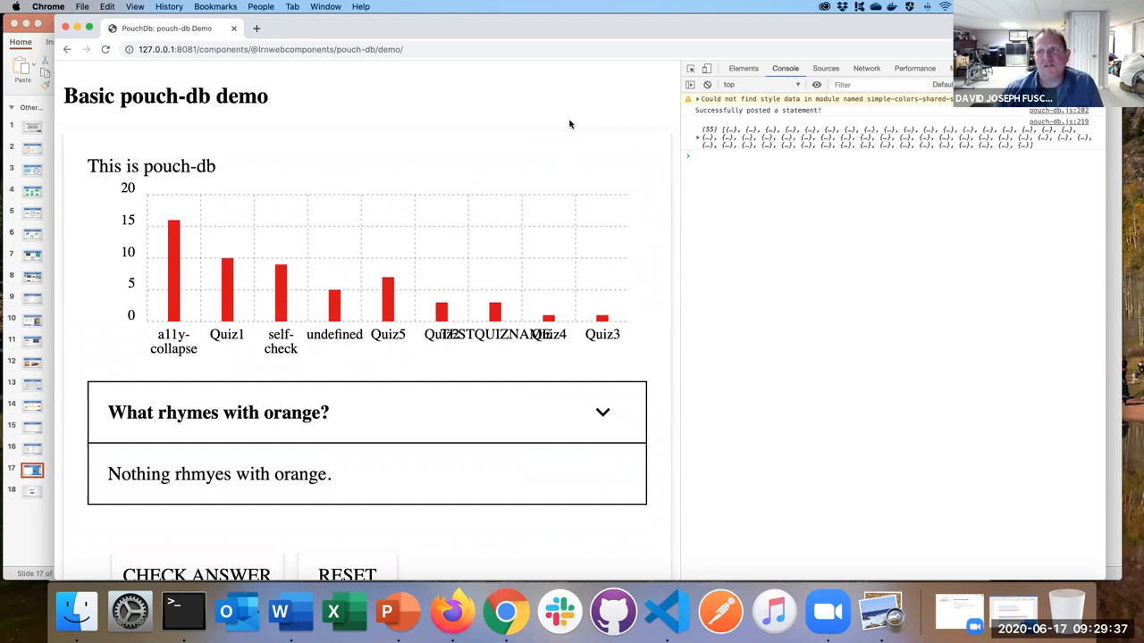
{"action": "mouse_move", "coordinate": [525, 119]}
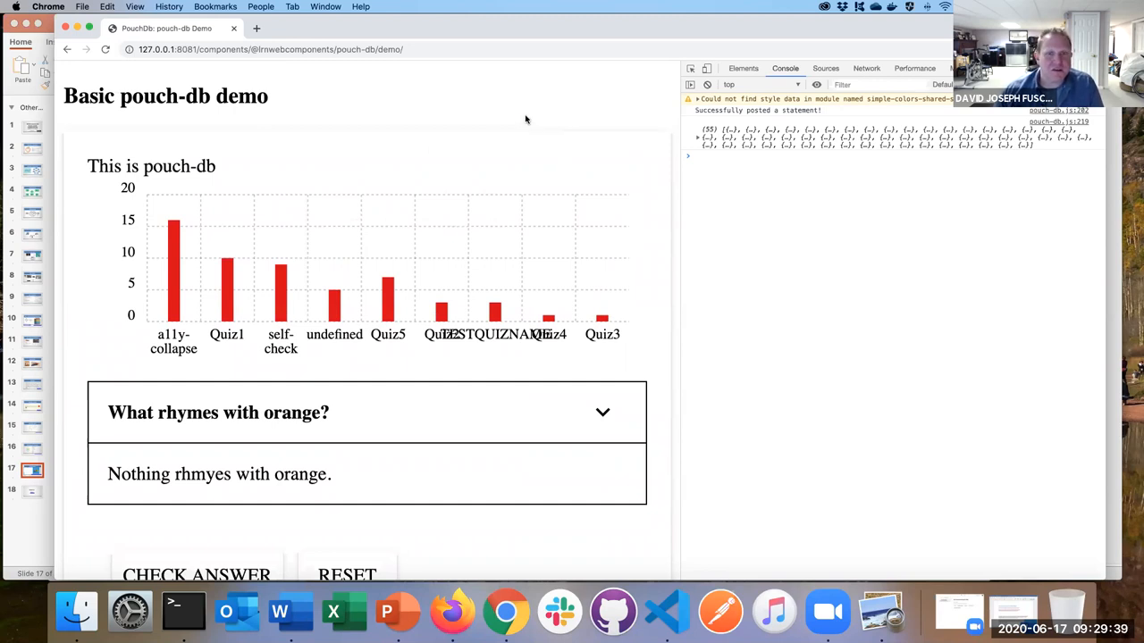
{"action": "mouse_move", "coordinate": [225, 232]}
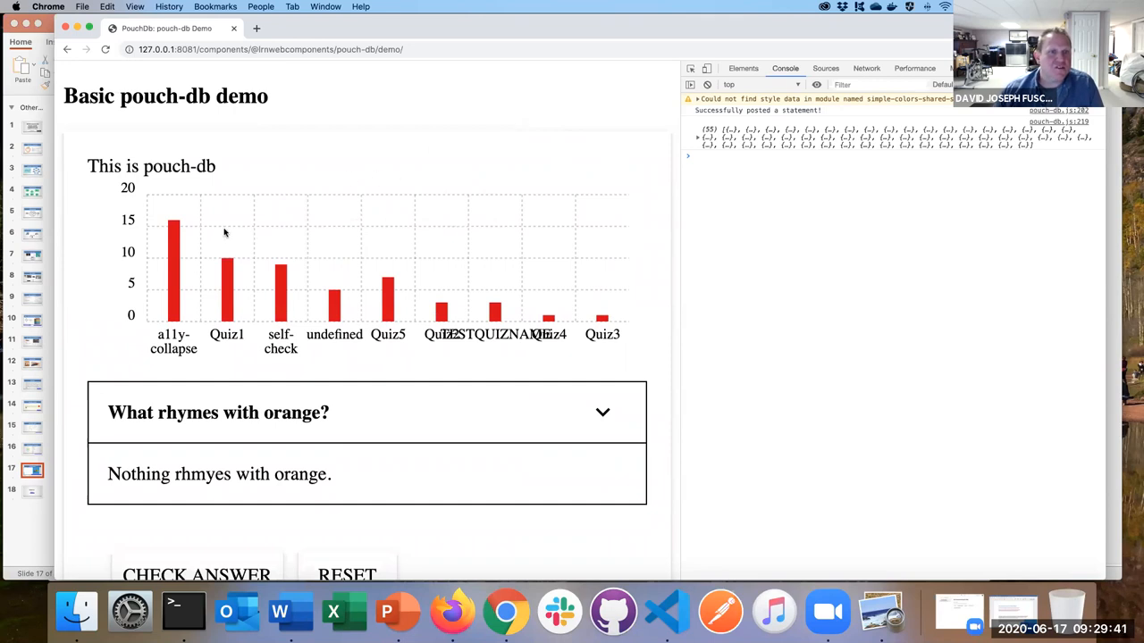
{"action": "mouse_move", "coordinate": [198, 203]}
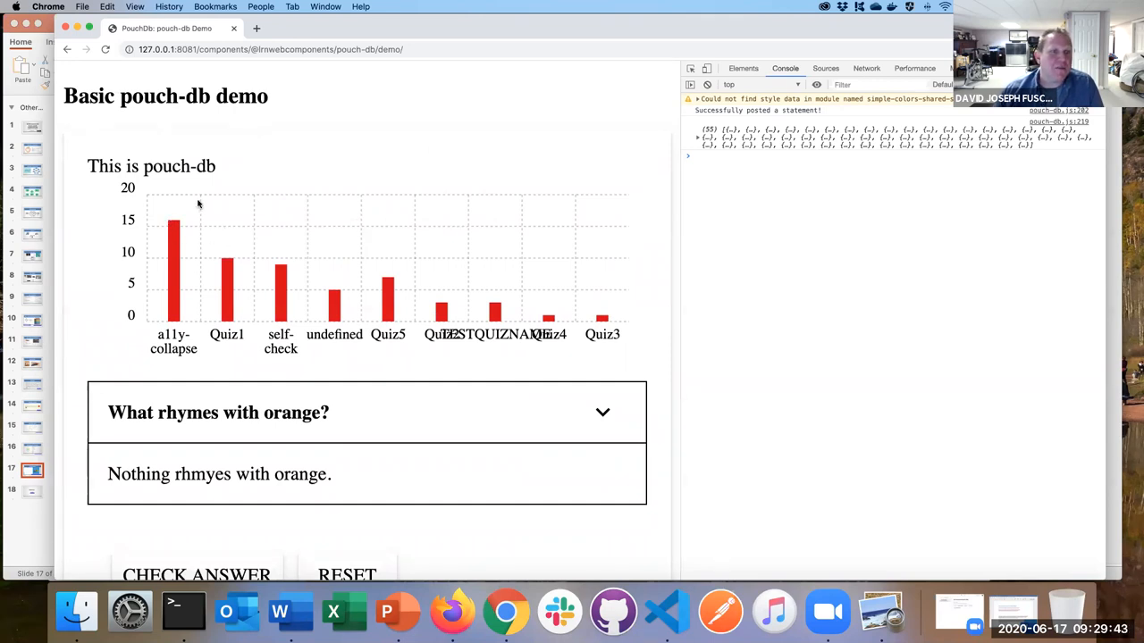
{"action": "mouse_move", "coordinate": [175, 223]}
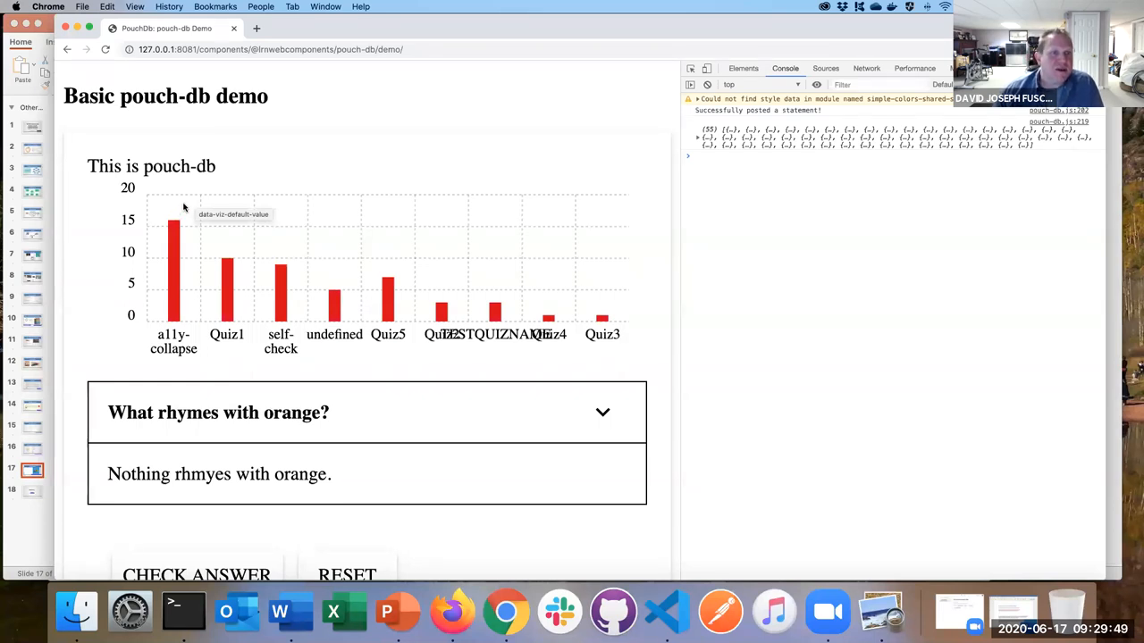
{"action": "mouse_move", "coordinate": [400, 223]}
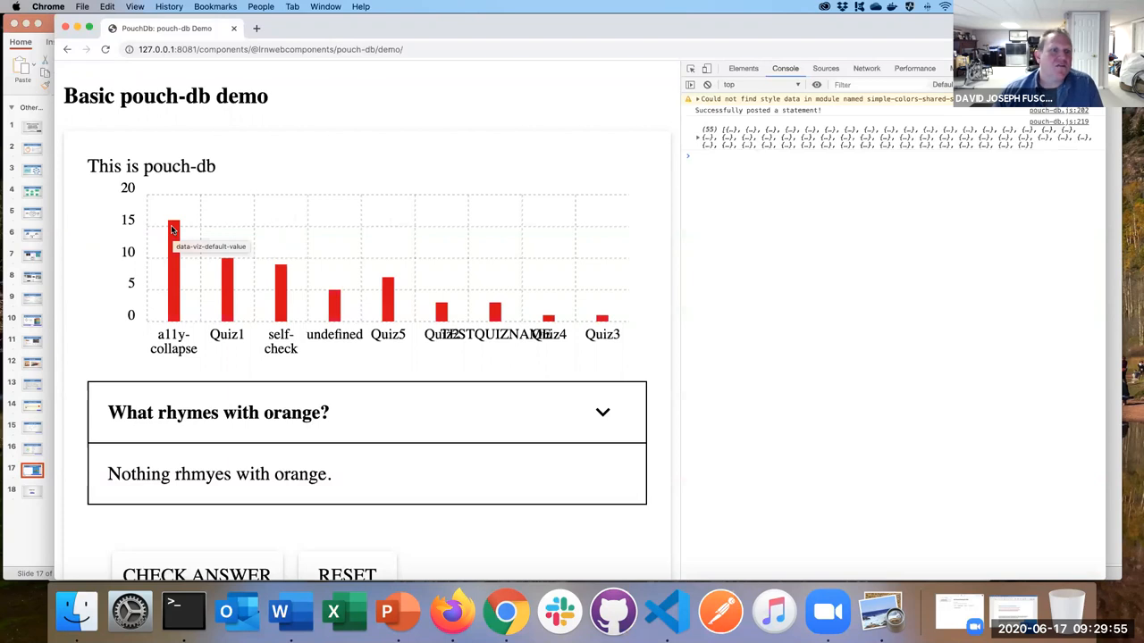
{"action": "mouse_move", "coordinate": [458, 206]}
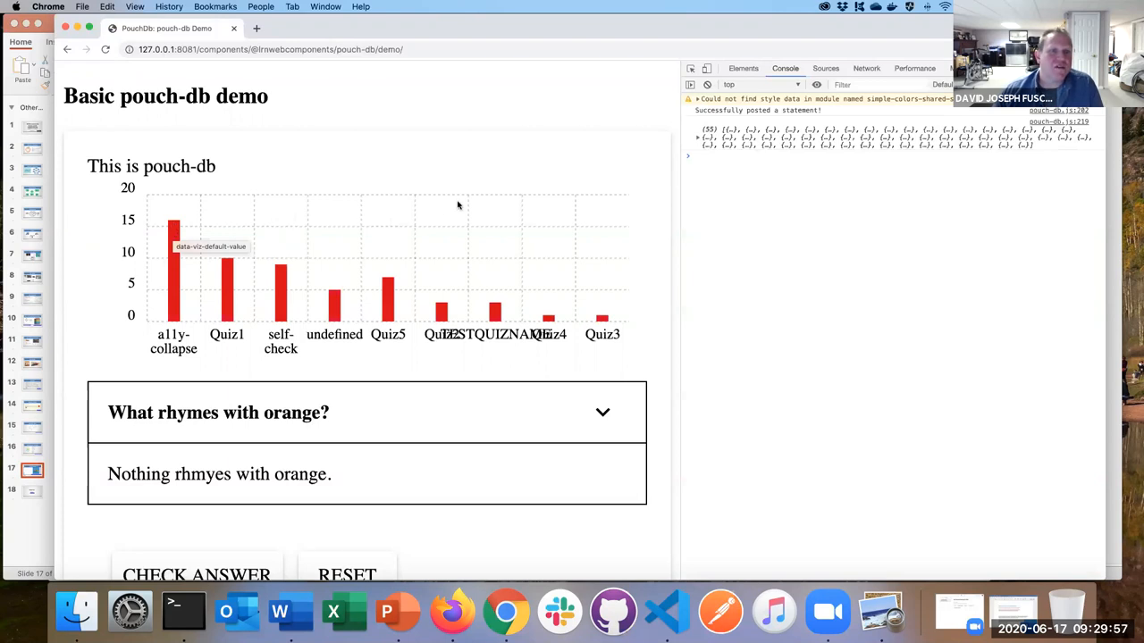
{"action": "mouse_move", "coordinate": [459, 217]}
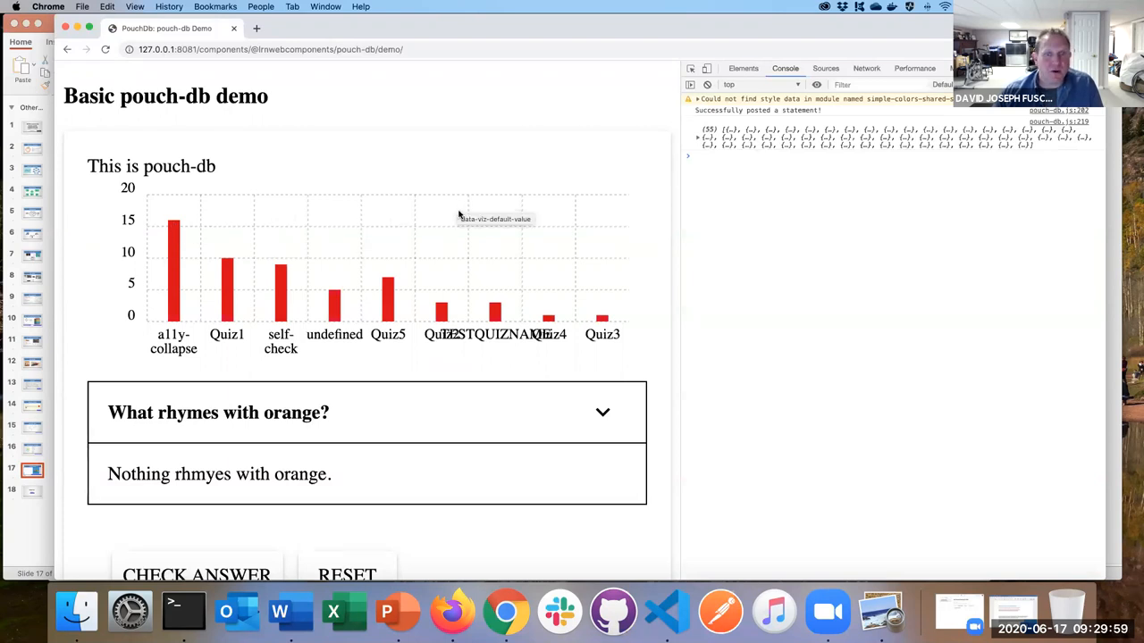
{"action": "mouse_move", "coordinate": [697, 155]}
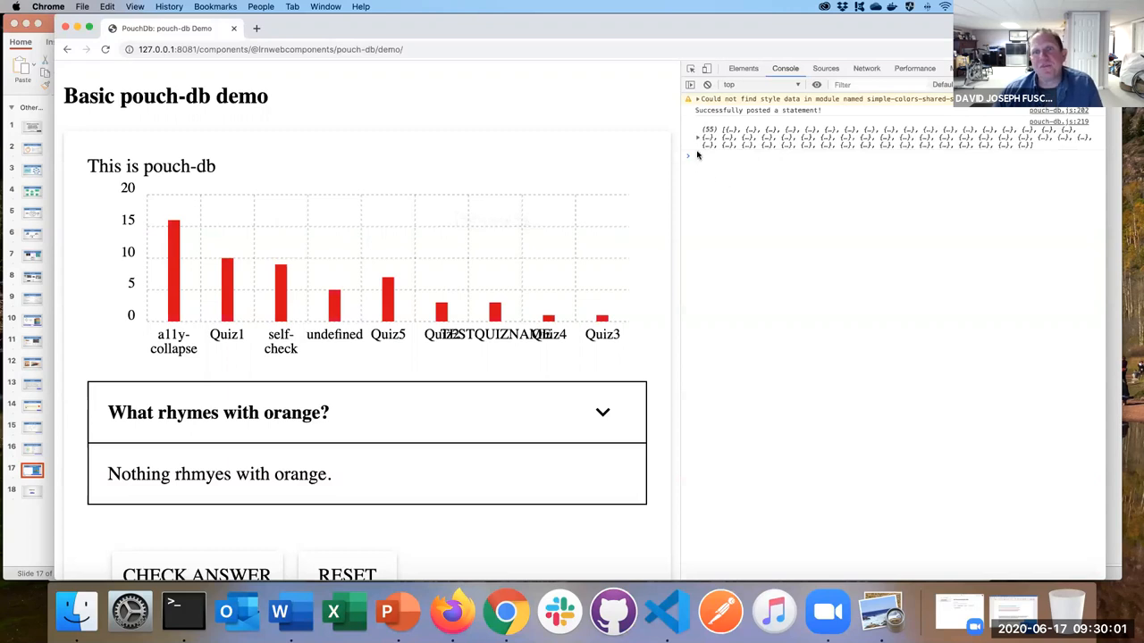
{"action": "mouse_move", "coordinate": [696, 141]}
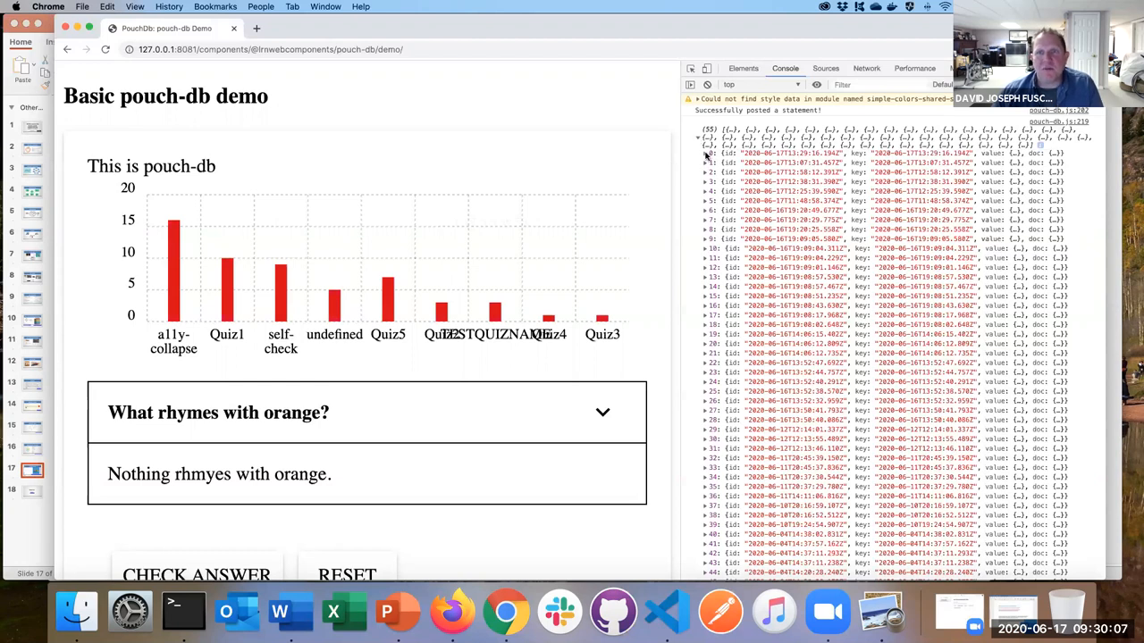
{"action": "left_click", "coordinate": [705, 154]}
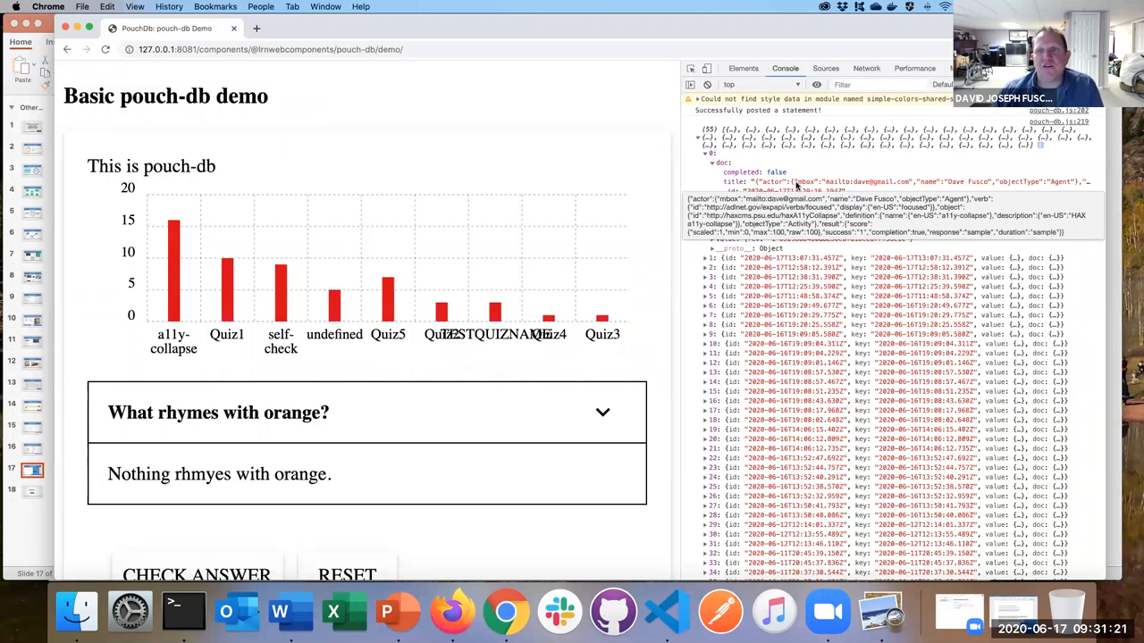
{"action": "left_click", "coordinate": [713, 162]}
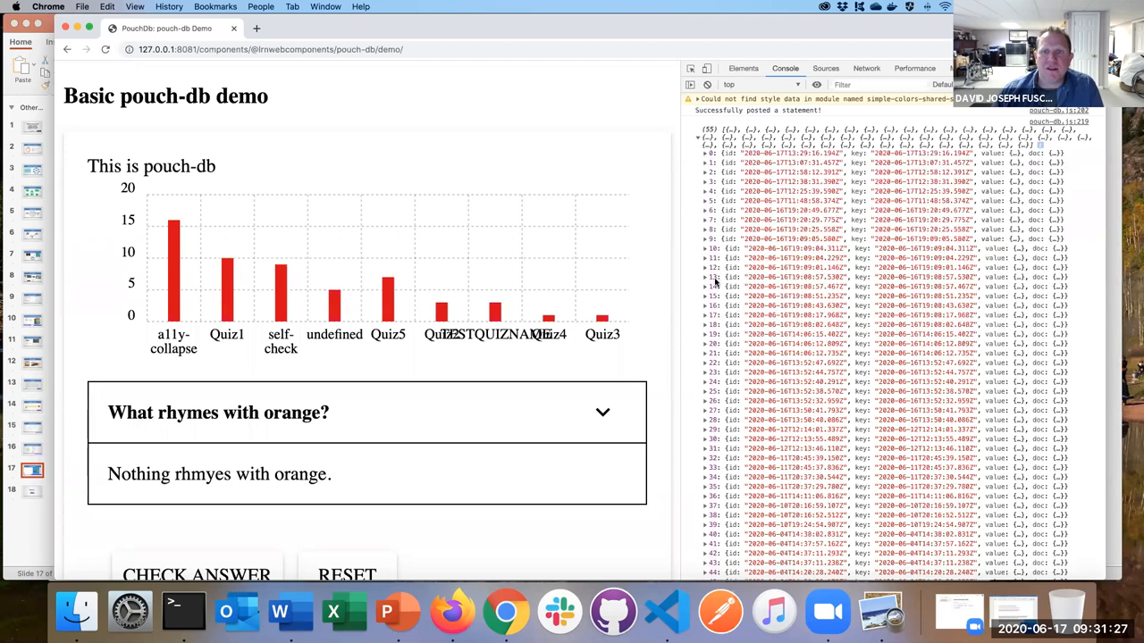
{"action": "left_click", "coordinate": [705, 257]}
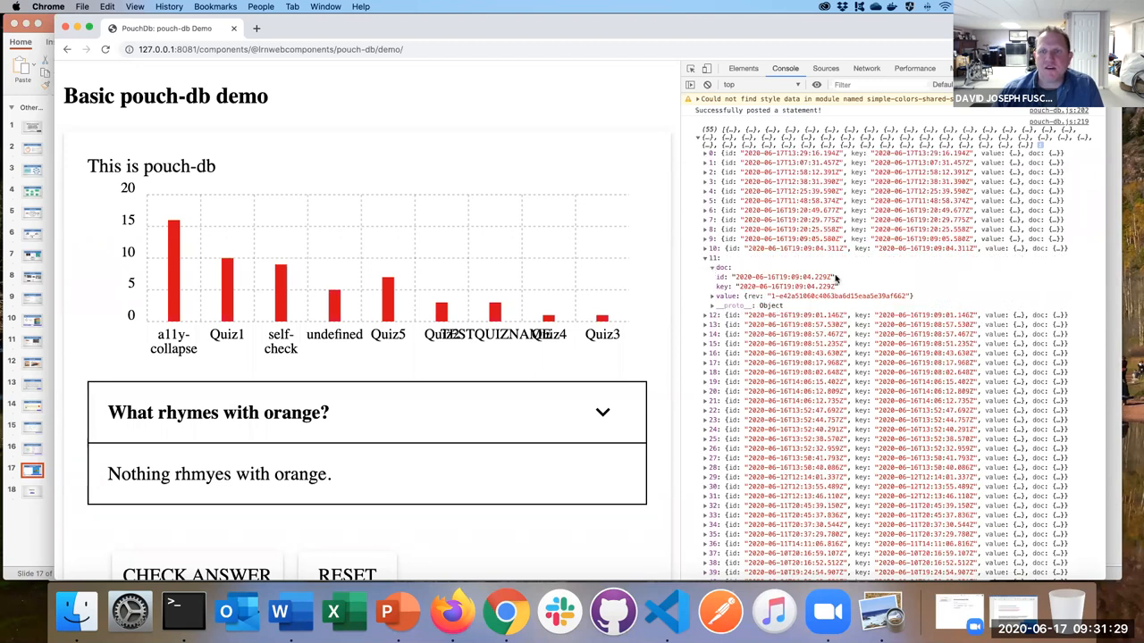
{"action": "left_click", "coordinate": [712, 267]}
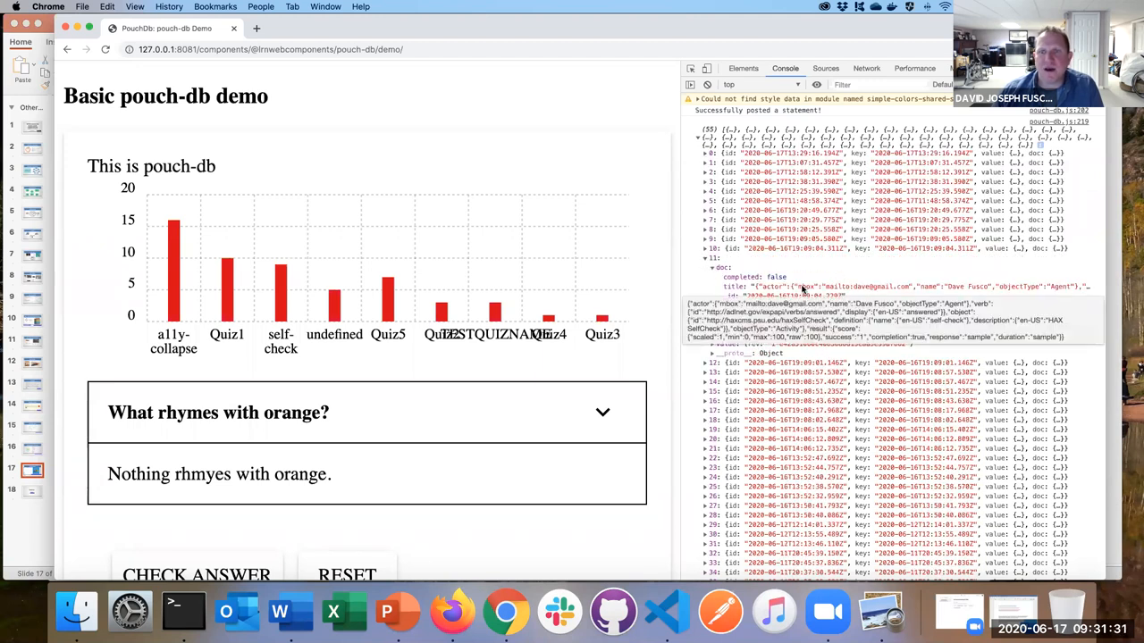
{"action": "left_click", "coordinate": [705, 258]}
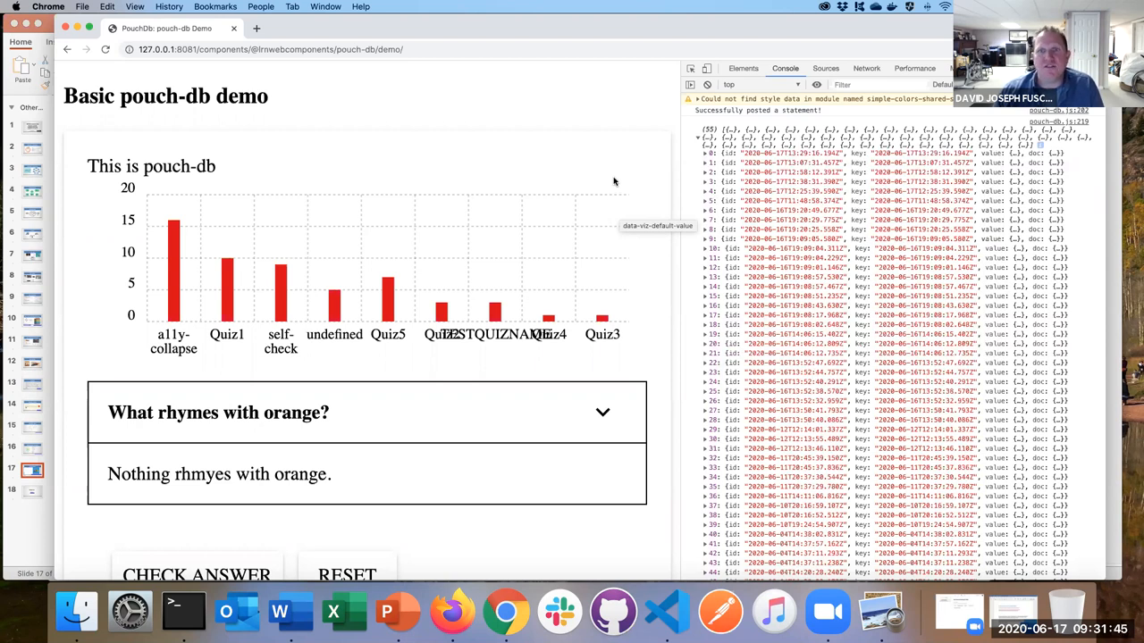
{"action": "scroll", "scroll_direction": "down", "scroll_amount": 3}
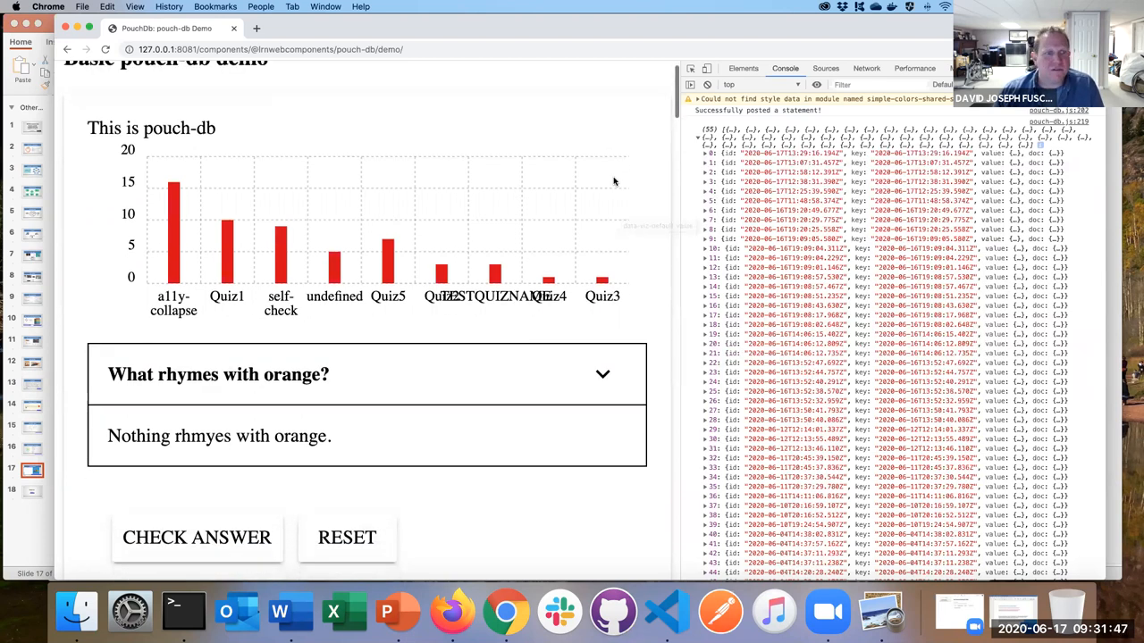
{"action": "scroll", "scroll_direction": "down", "scroll_amount": 3}
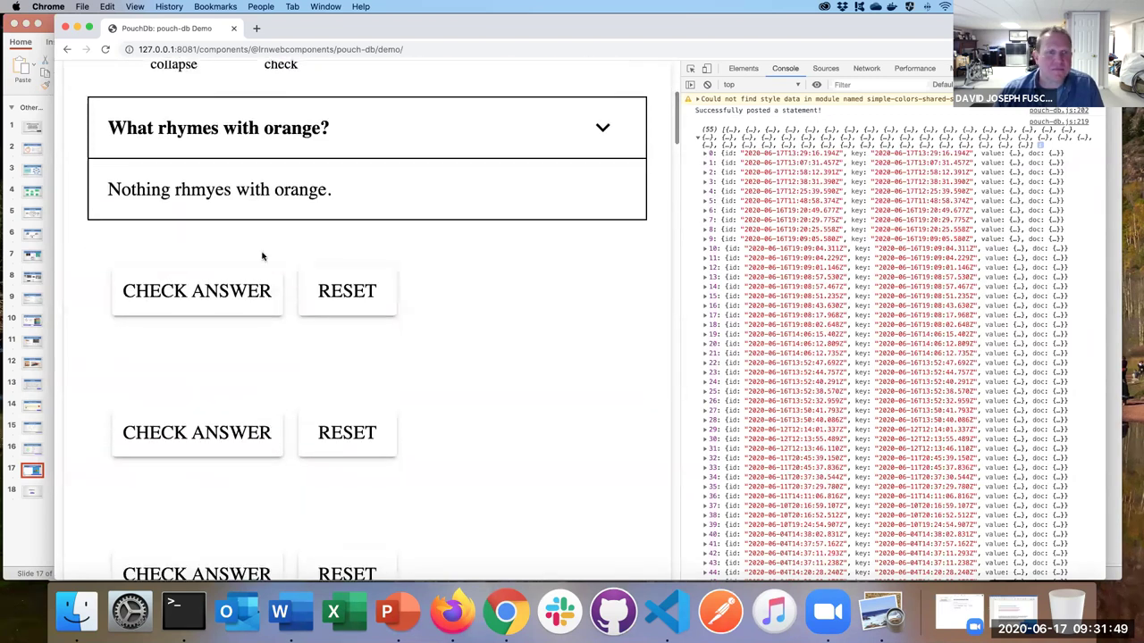
{"action": "mouse_move", "coordinate": [182, 289]}
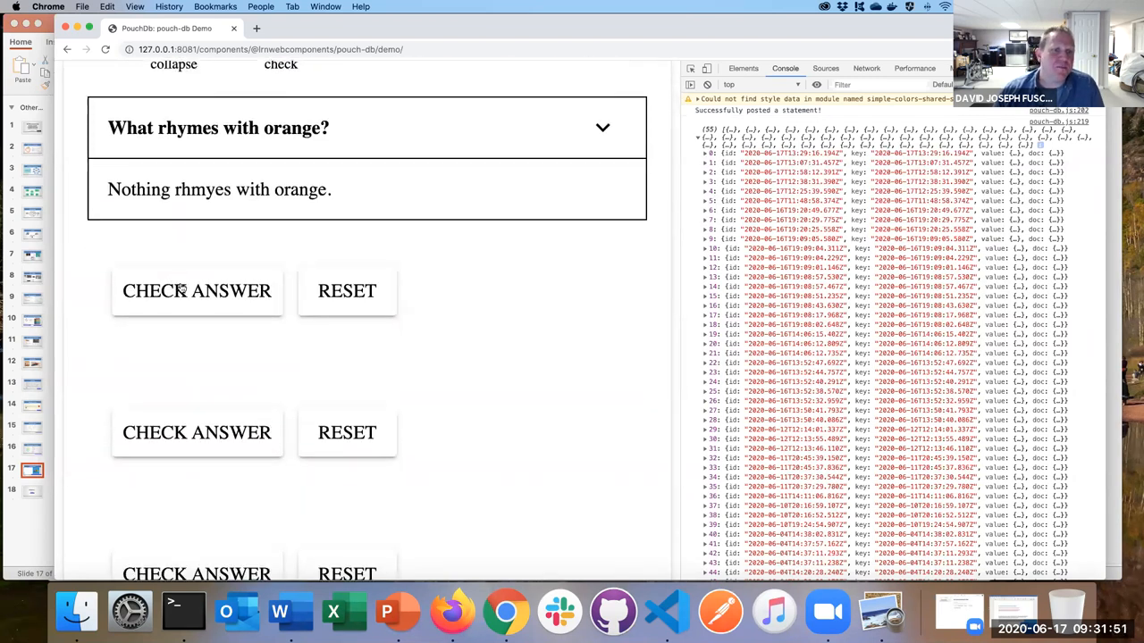
{"action": "left_click", "coordinate": [196, 288]}
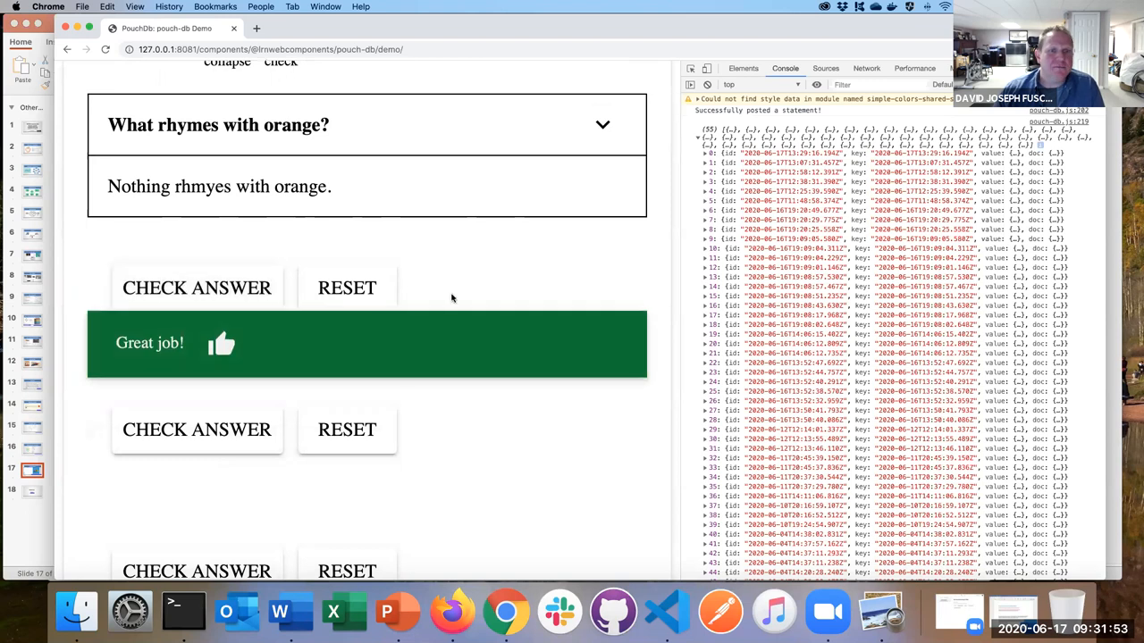
{"action": "scroll", "scroll_direction": "up", "scroll_amount": 3}
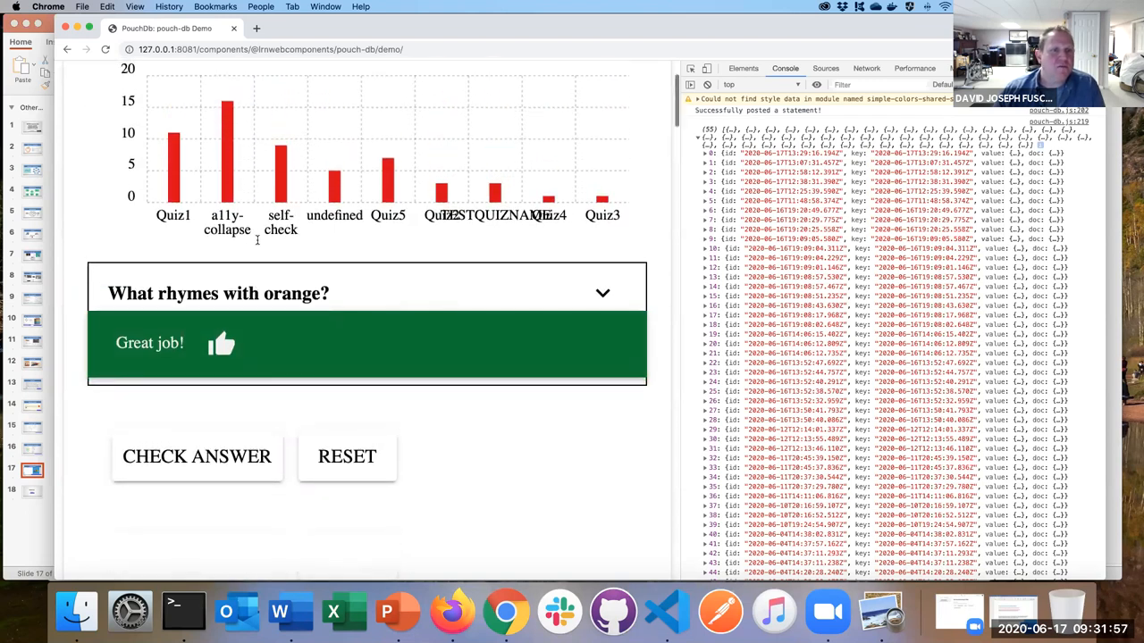
{"action": "left_click", "coordinate": [347, 457]}
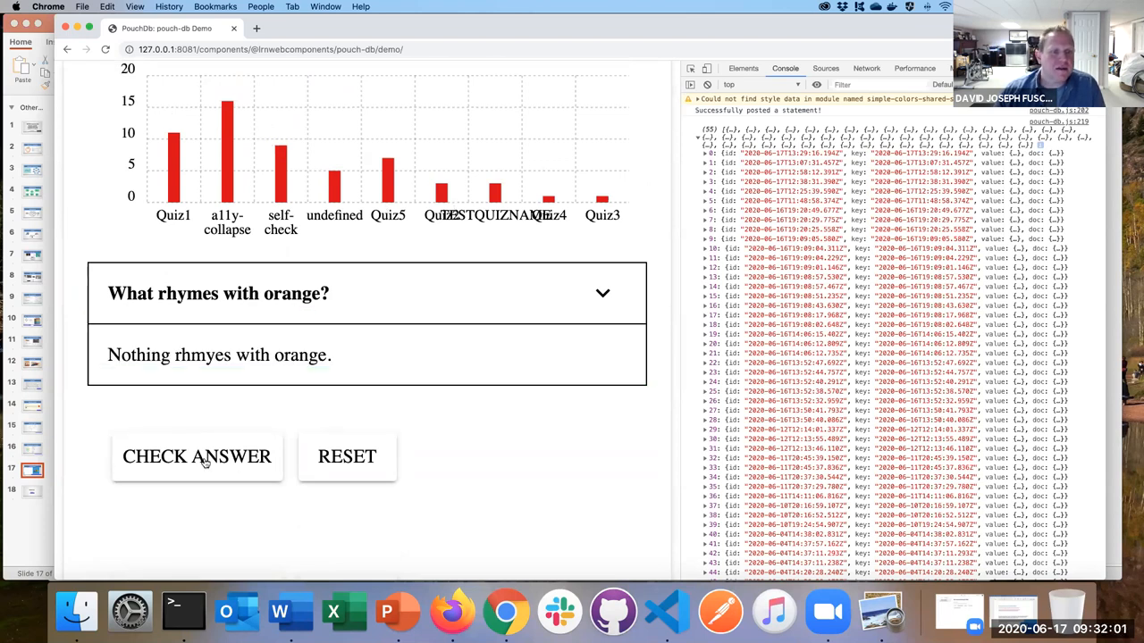
{"action": "left_click", "coordinate": [197, 457]}
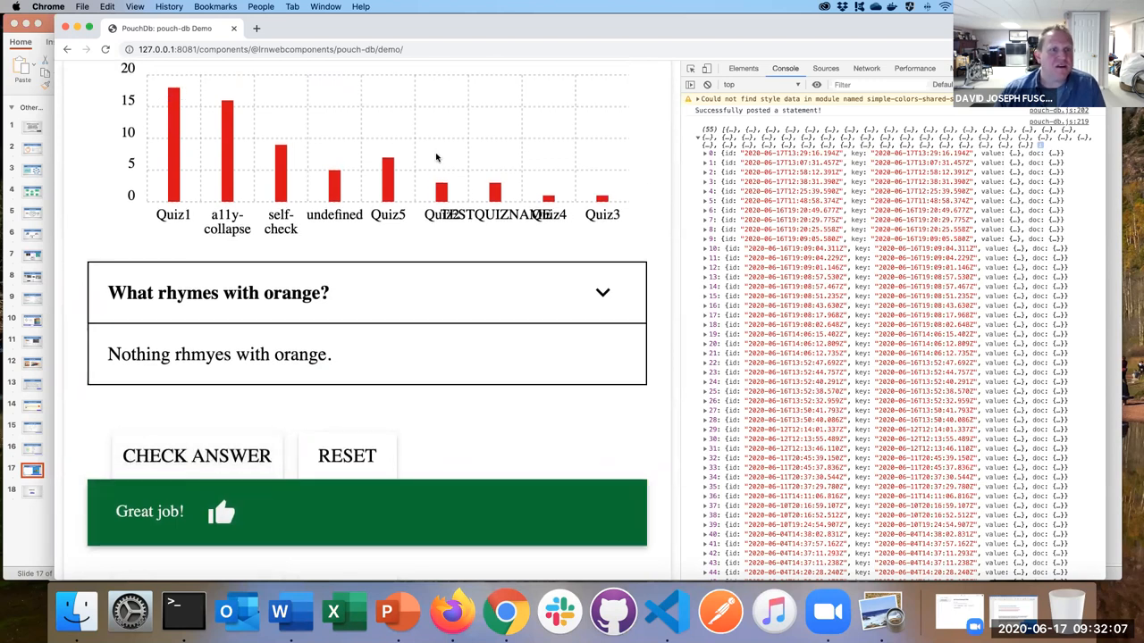
{"action": "left_click", "coordinate": [601, 292]}
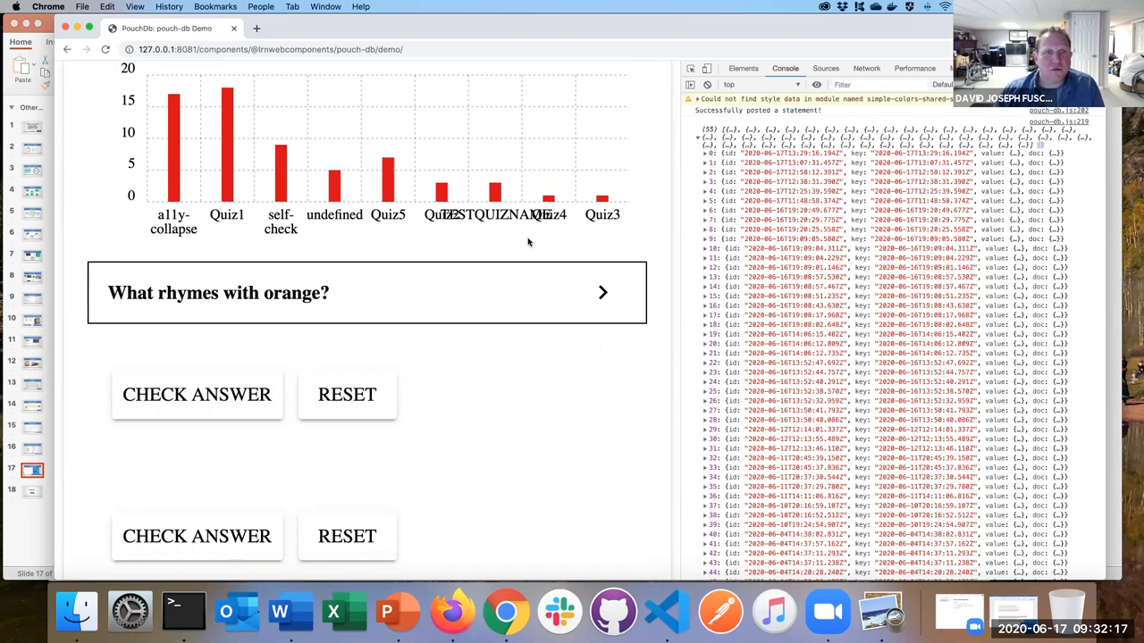
{"action": "mouse_move", "coordinate": [643, 474]}
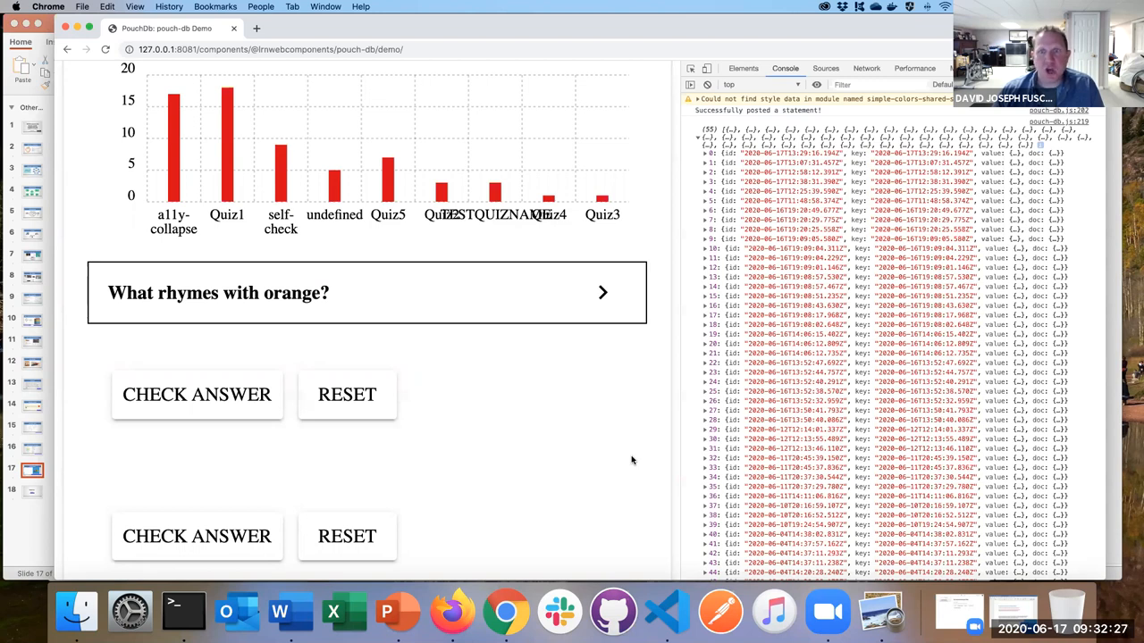
{"action": "mouse_move", "coordinate": [599, 441]}
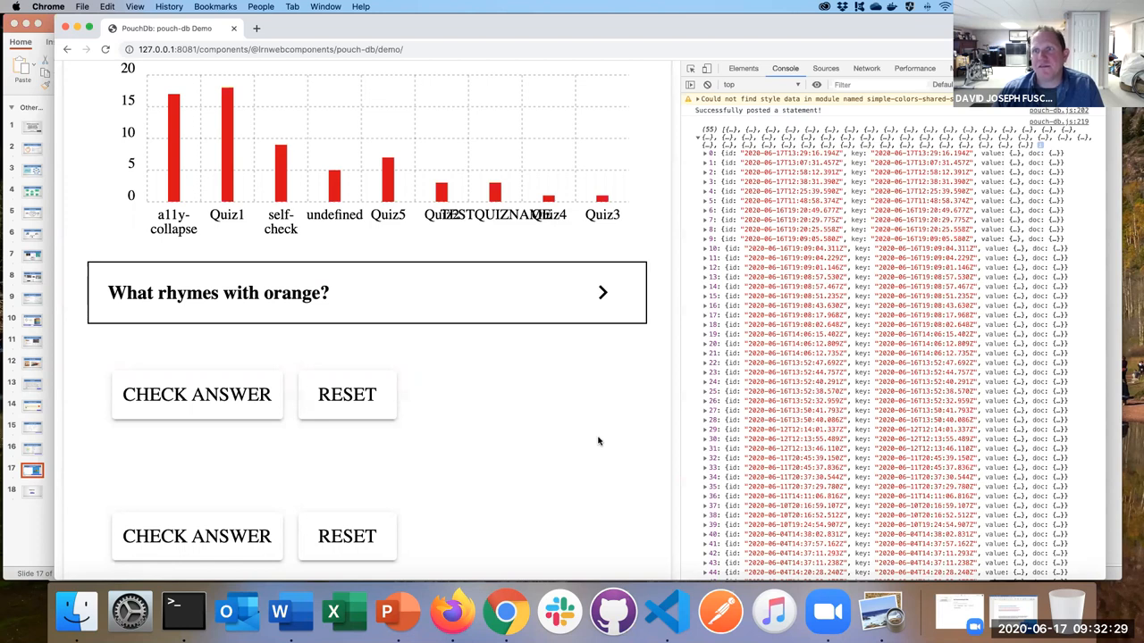
{"action": "mouse_move", "coordinate": [665, 611]}
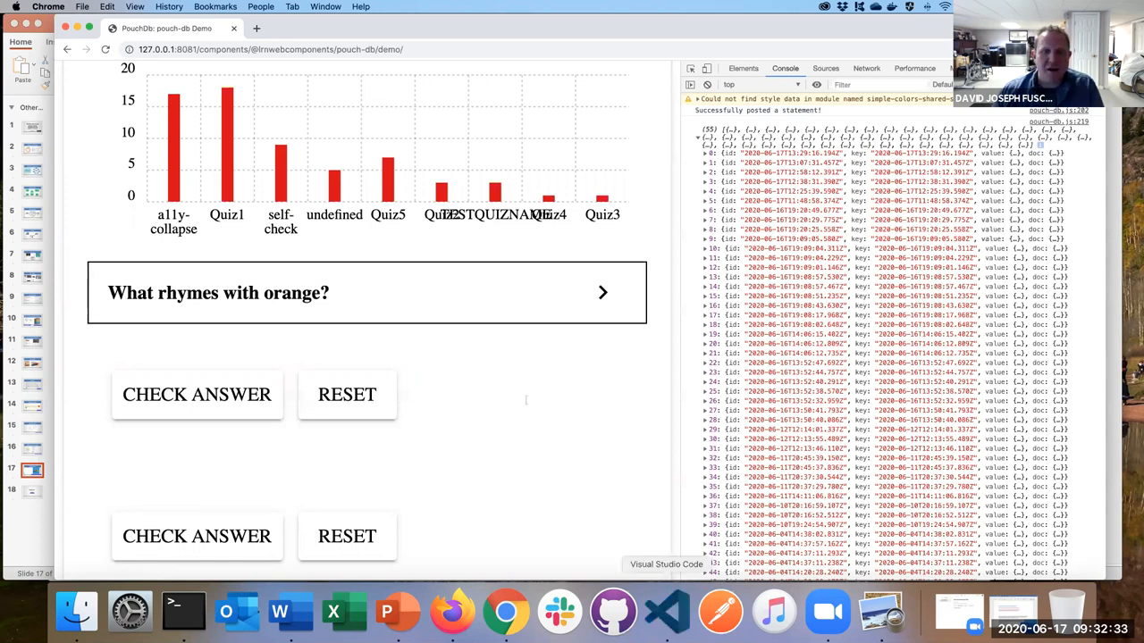
Step: In VS Code, scroll index.html past the imports to the data-viz, orange question and Quiz1 markup
{"action": "left_click", "coordinate": [665, 612]}
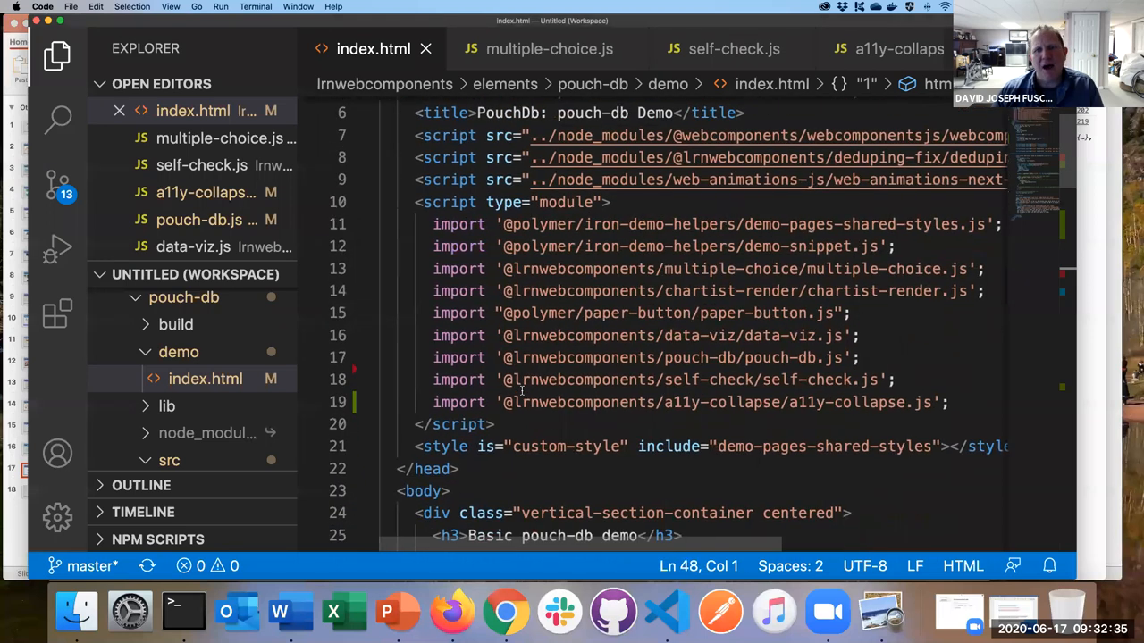
{"action": "scroll", "scroll_direction": "up", "scroll_amount": 3}
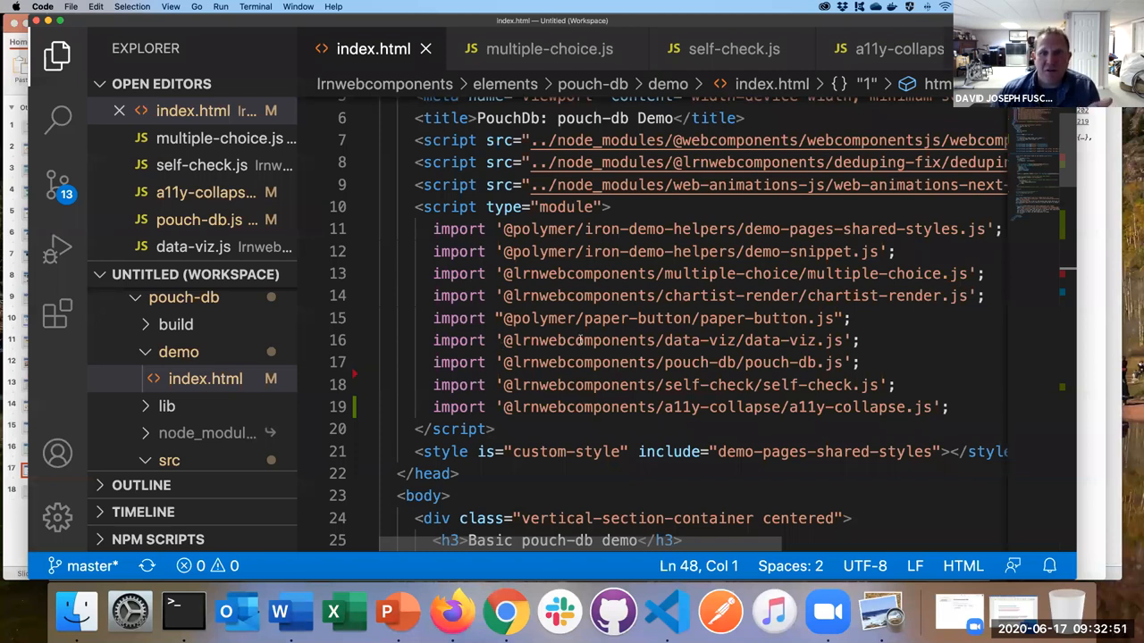
{"action": "mouse_move", "coordinate": [486, 282]}
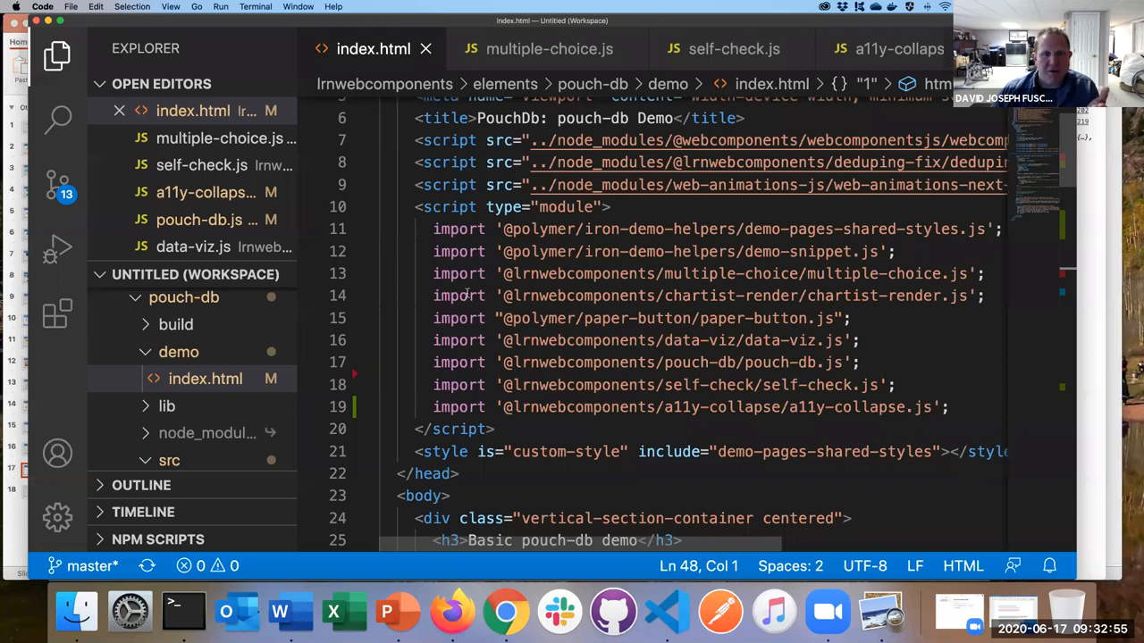
{"action": "scroll", "scroll_direction": "down", "scroll_amount": 3}
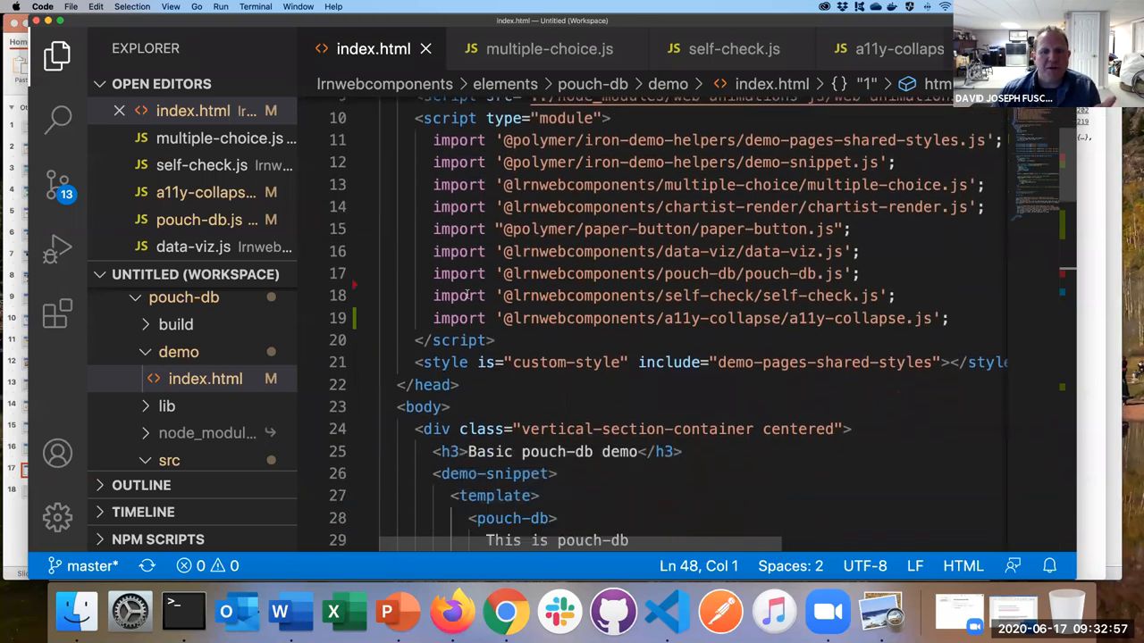
{"action": "scroll", "scroll_direction": "down", "scroll_amount": 3}
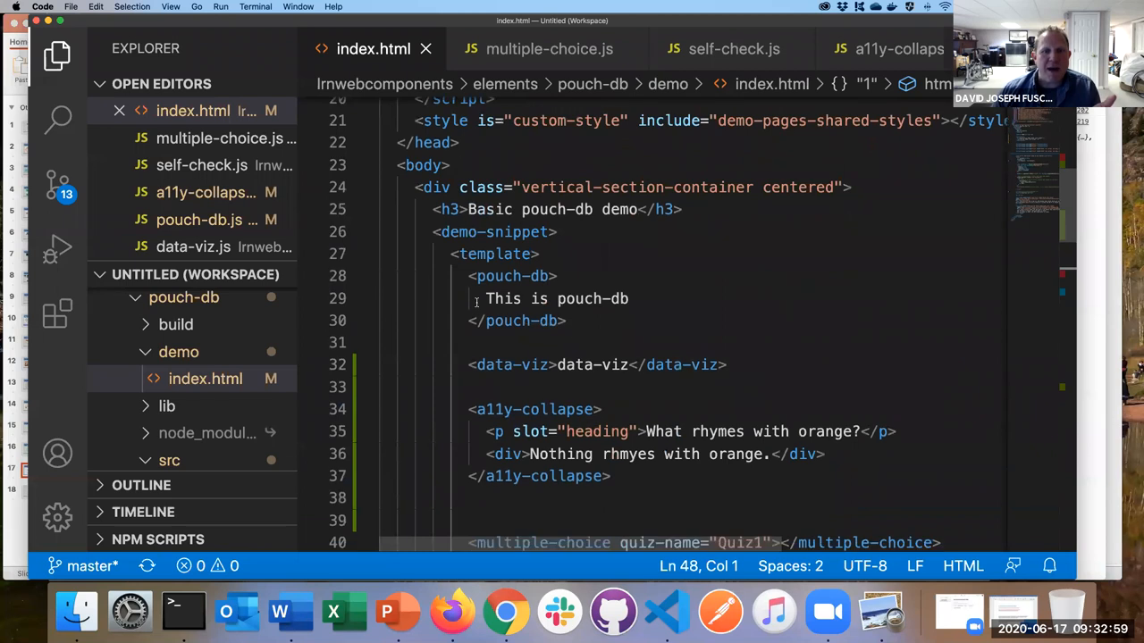
Step: Select the <data-viz> tag on line 32 of index.html and scroll around the quiz markup
{"action": "double_click", "coordinate": [545, 322]}
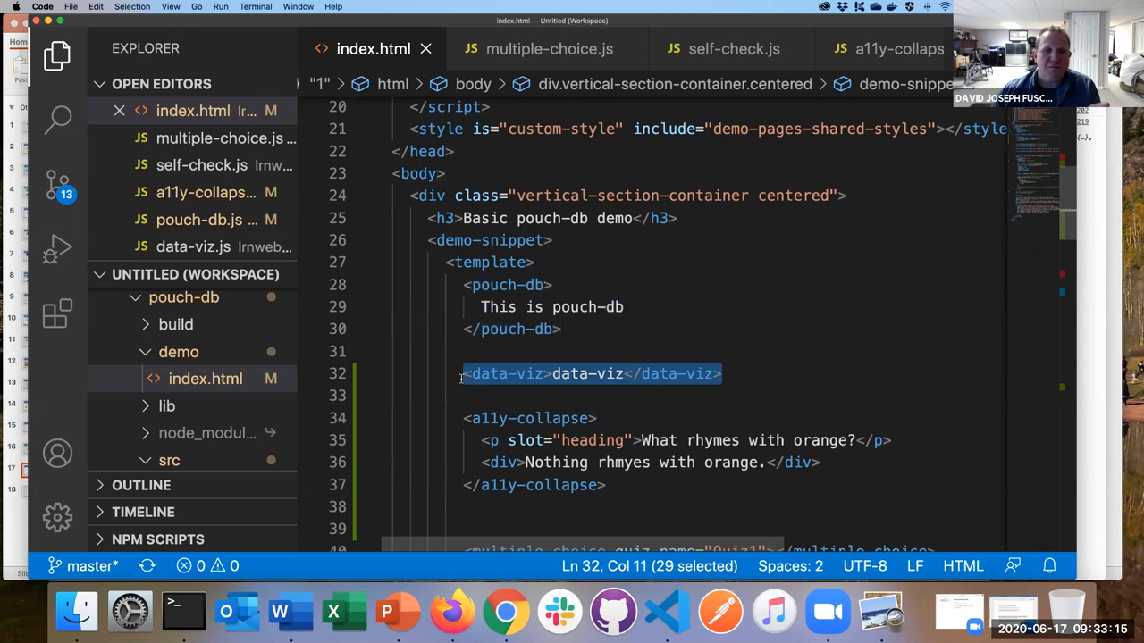
{"action": "mouse_move", "coordinate": [629, 291]}
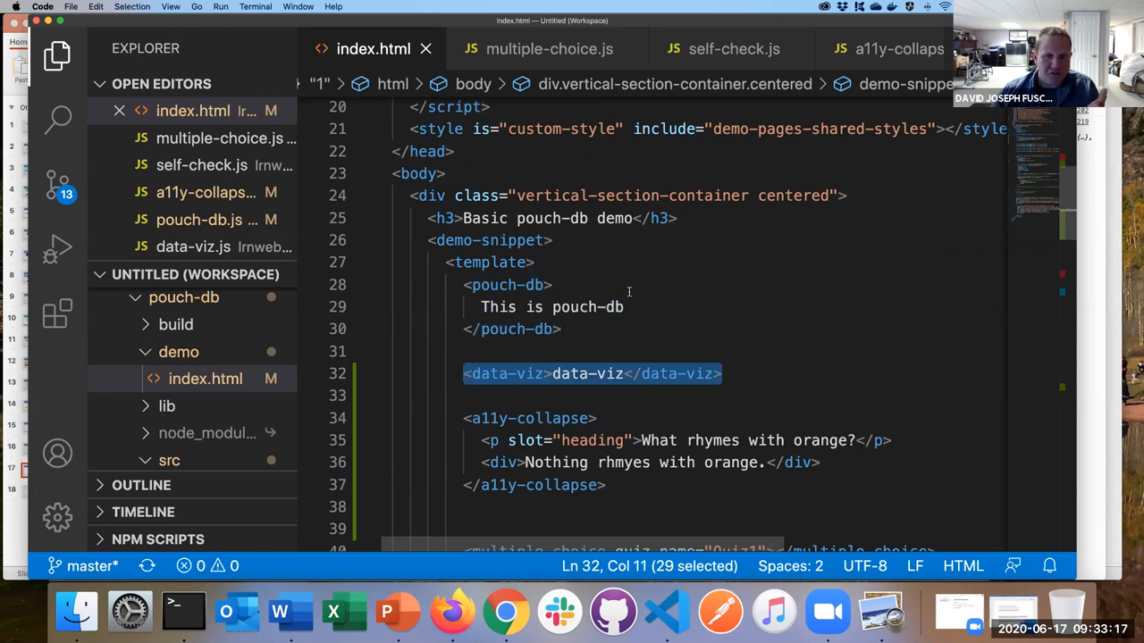
{"action": "scroll", "scroll_direction": "down", "scroll_amount": 3}
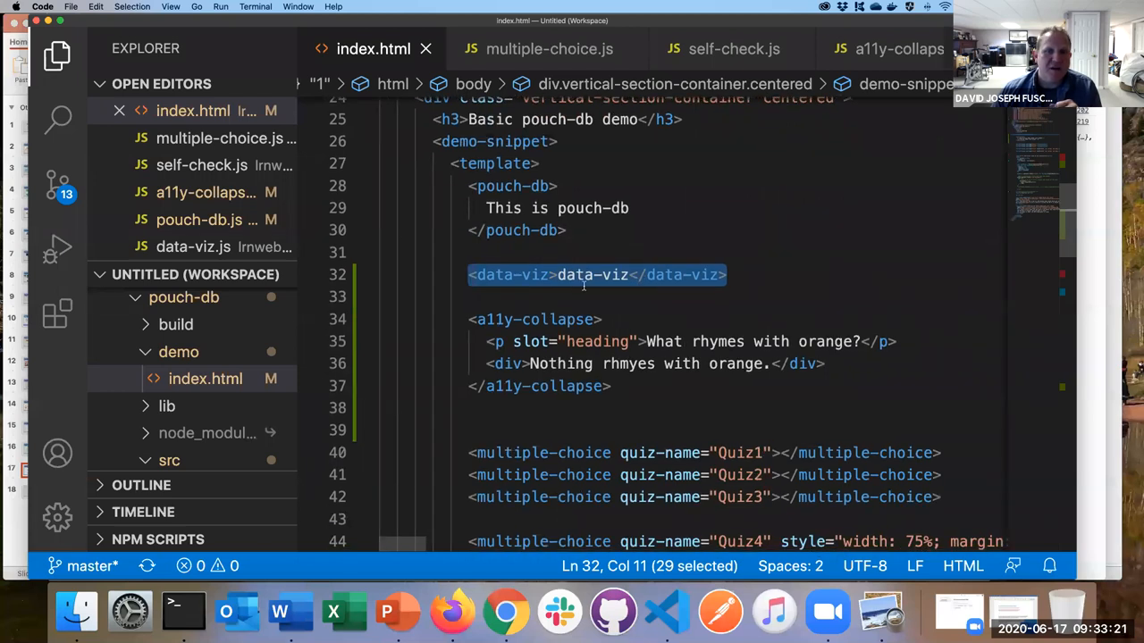
{"action": "scroll", "scroll_direction": "down", "scroll_amount": 3}
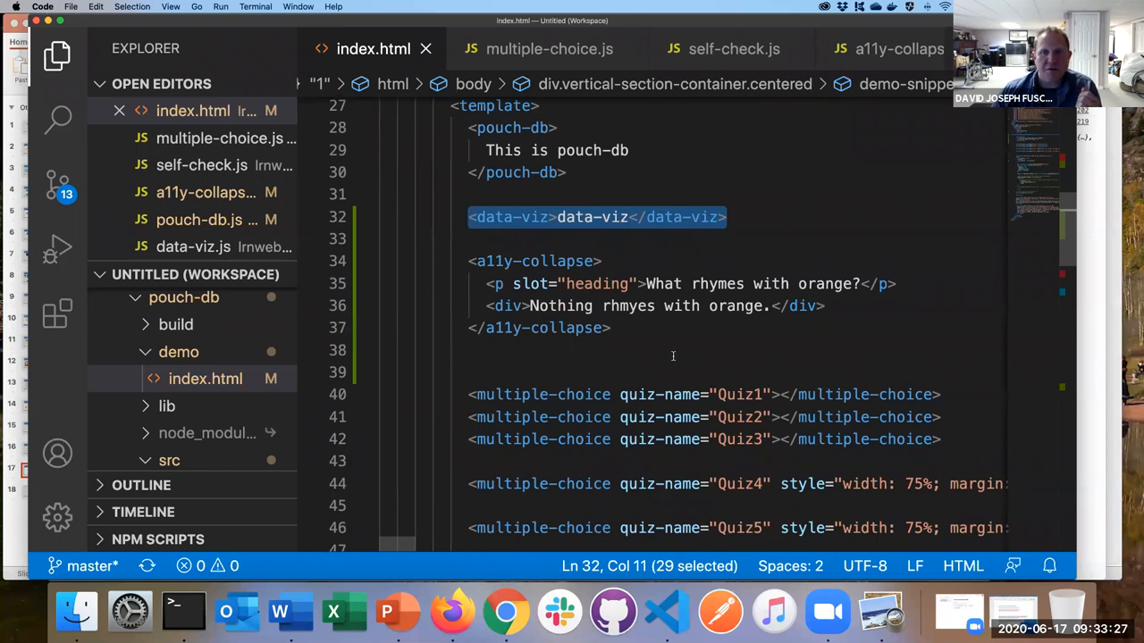
{"action": "mouse_move", "coordinate": [561, 141]}
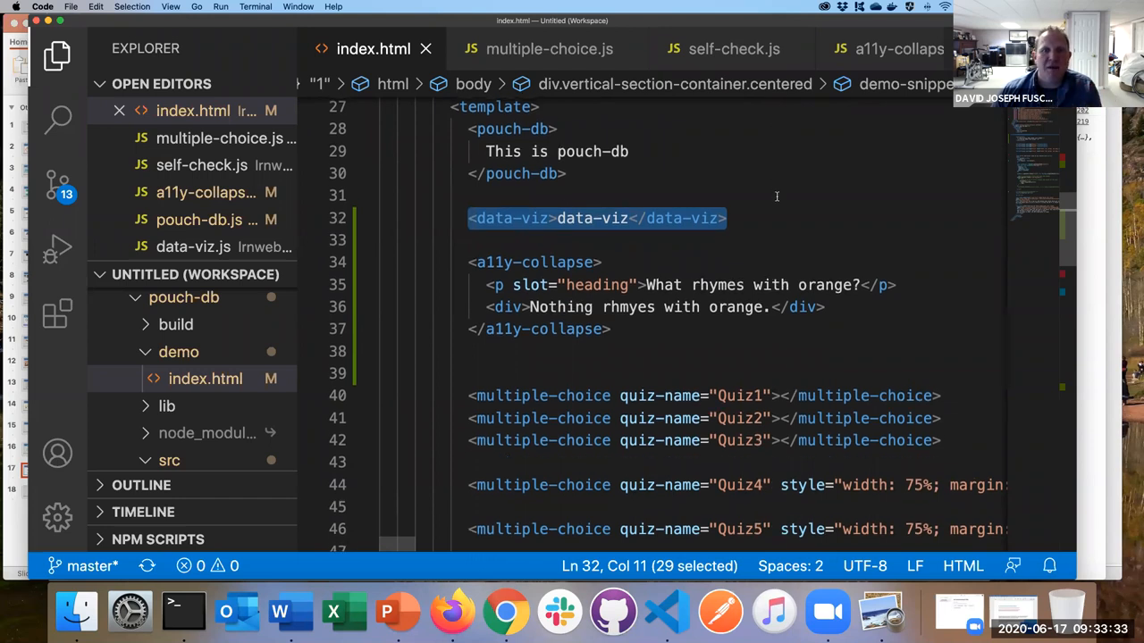
{"action": "scroll", "scroll_direction": "up", "scroll_amount": 3}
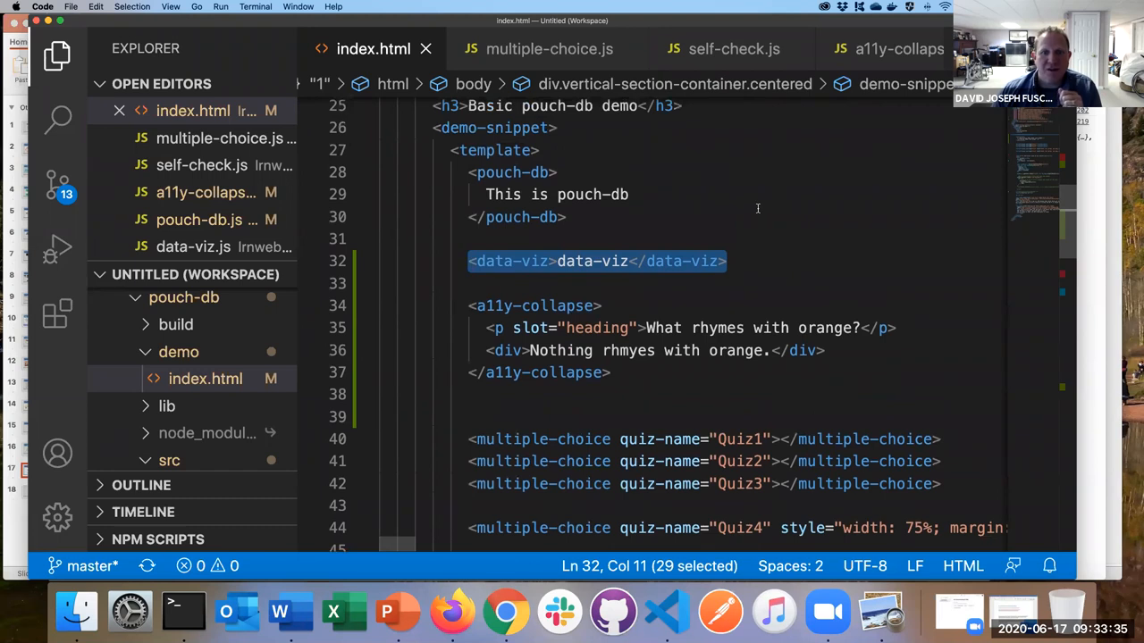
{"action": "mouse_move", "coordinate": [770, 339]}
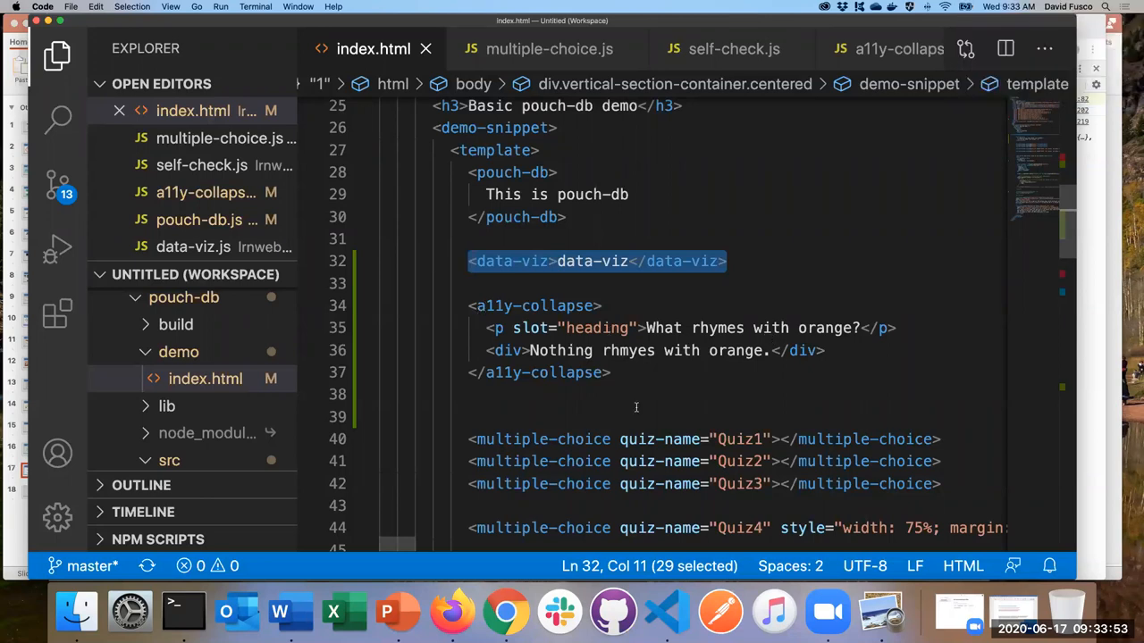
{"action": "mouse_move", "coordinate": [584, 491]}
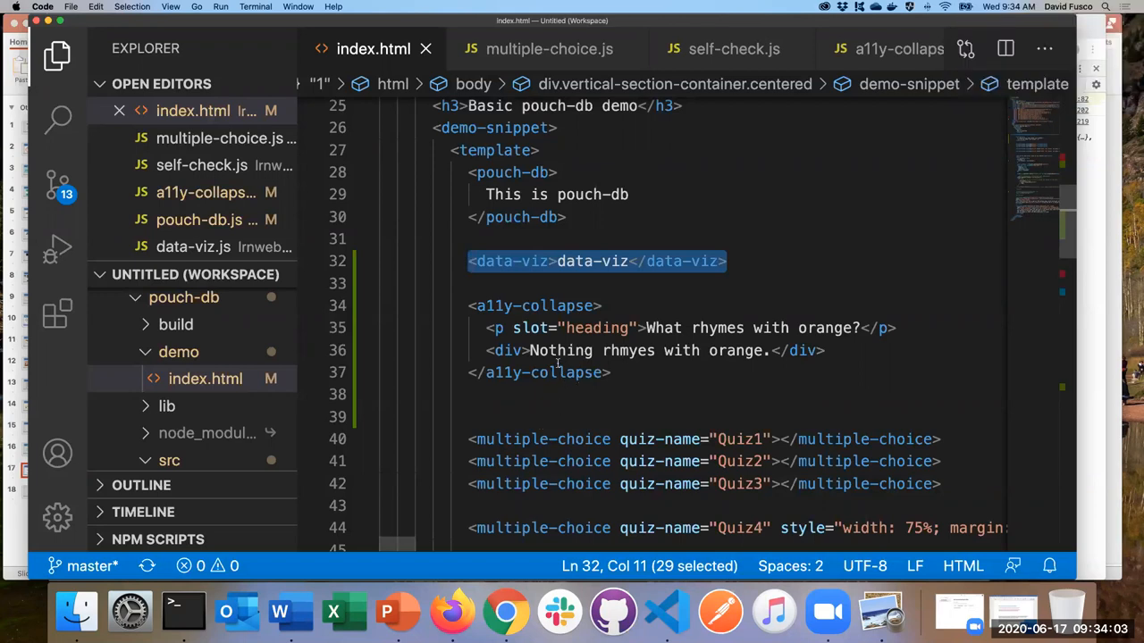
{"action": "mouse_move", "coordinate": [920, 297]}
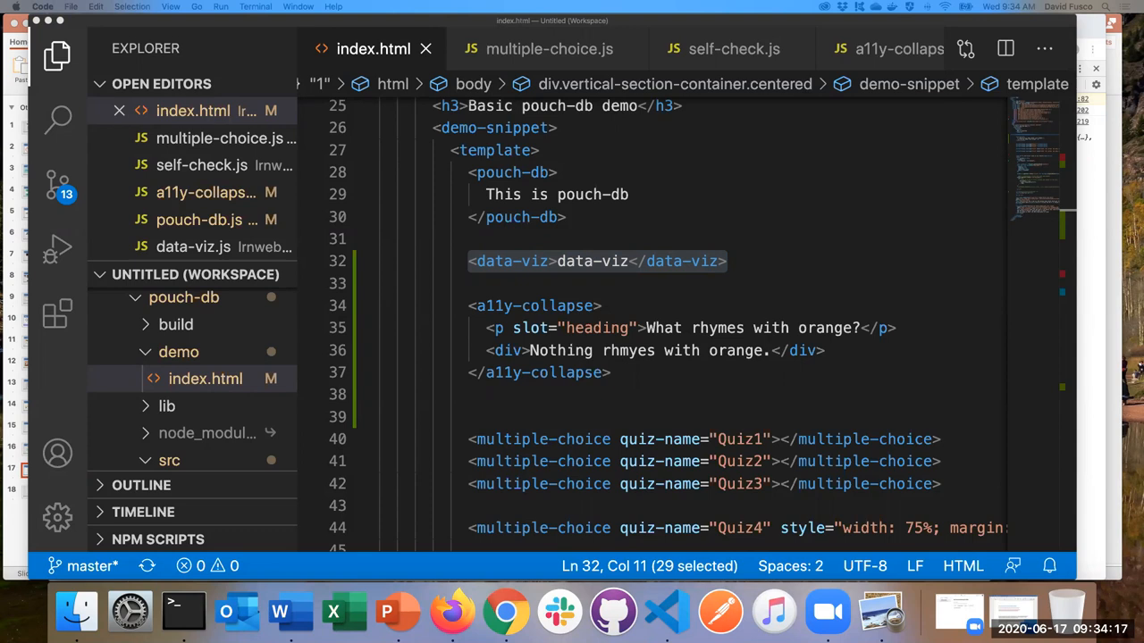
{"action": "mouse_move", "coordinate": [362, 189]}
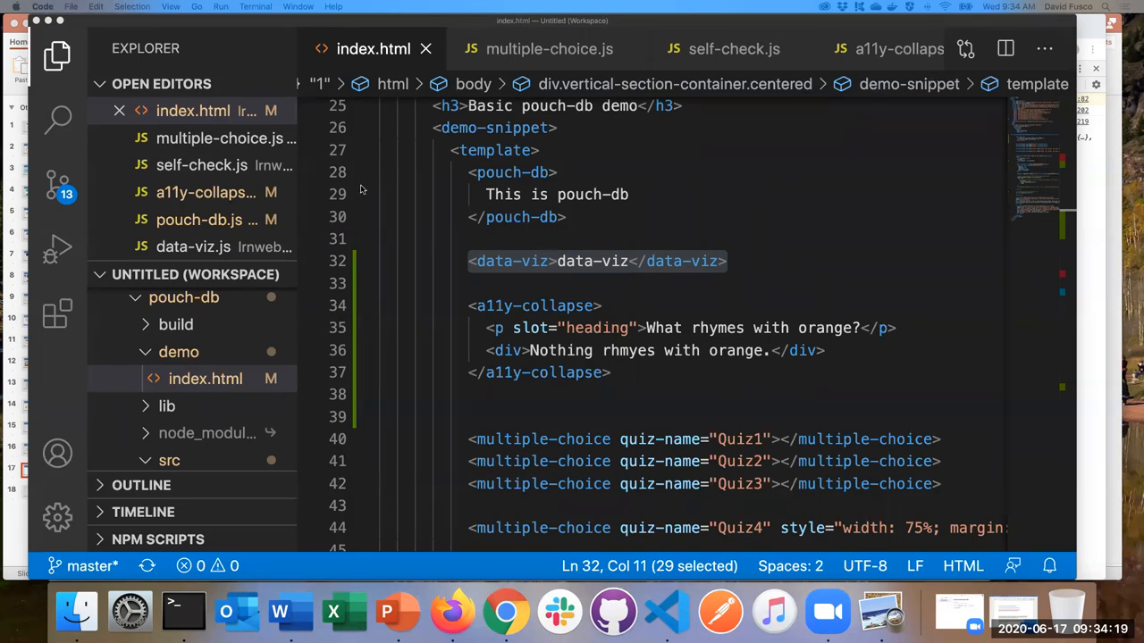
{"action": "mouse_move", "coordinate": [719, 612]}
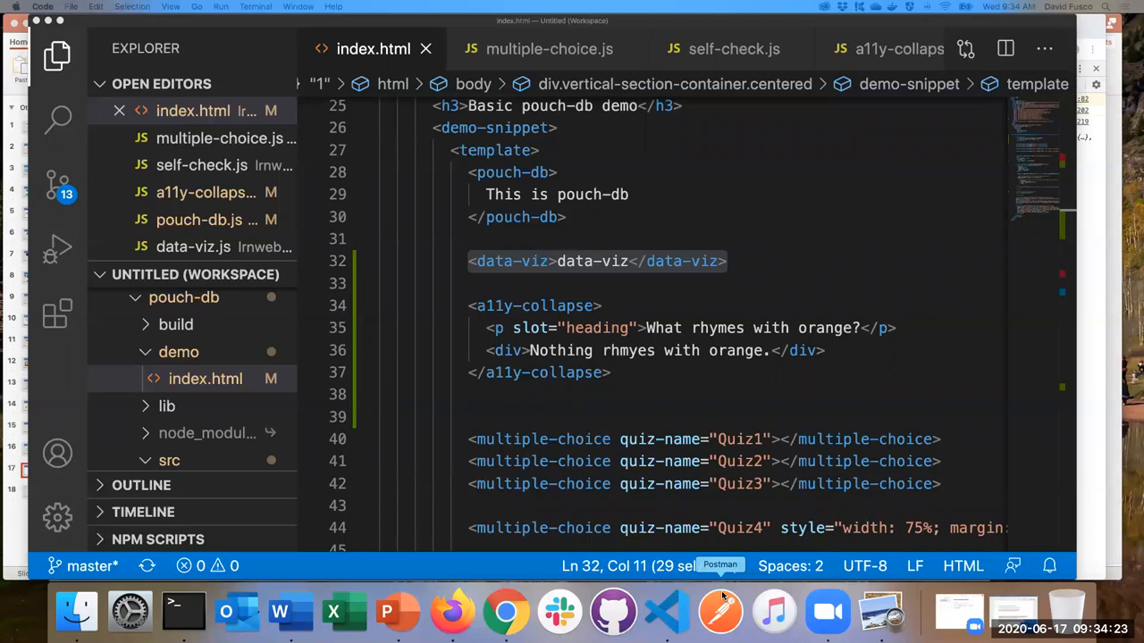
{"action": "mouse_move", "coordinate": [647, 318]}
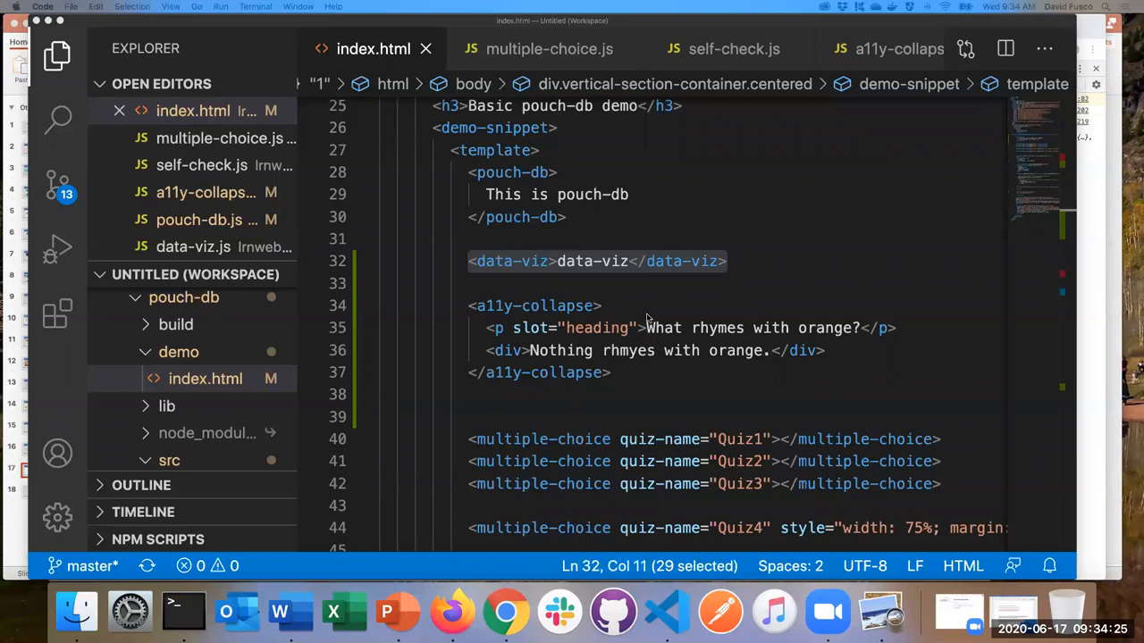
{"action": "mouse_move", "coordinate": [827, 612]}
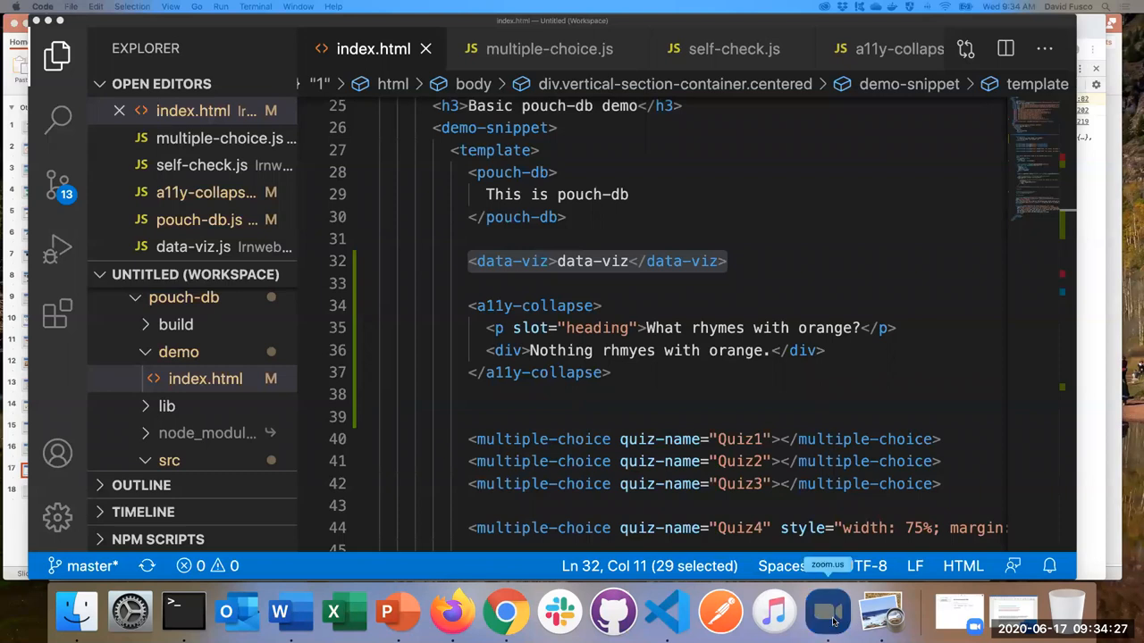
{"action": "left_click", "coordinate": [826, 612]}
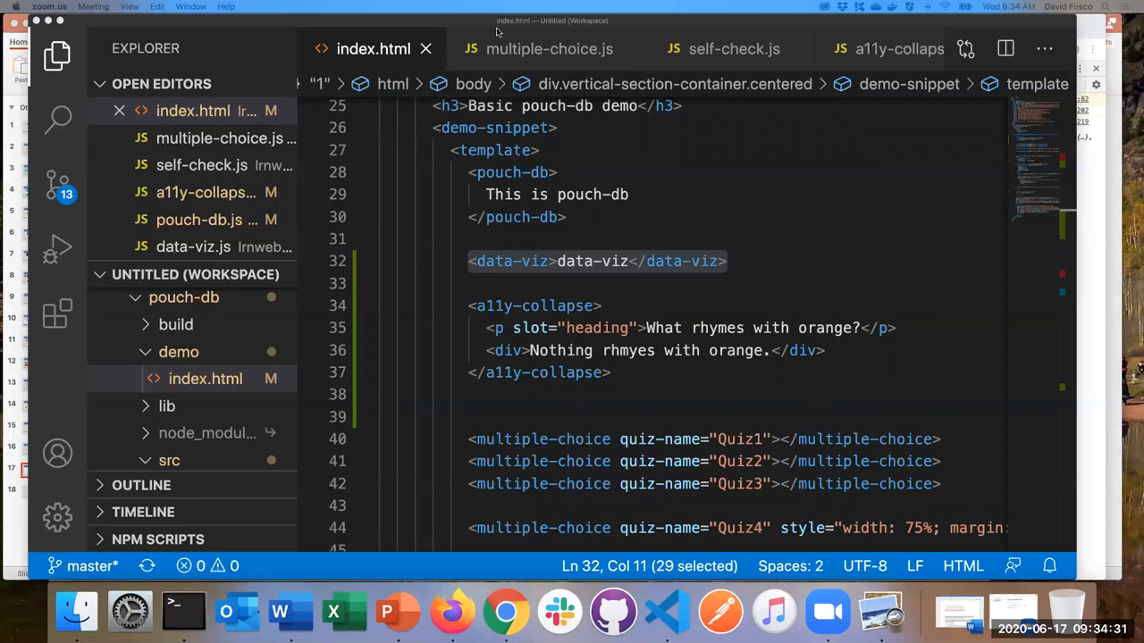
{"action": "mouse_move", "coordinate": [524, 171]}
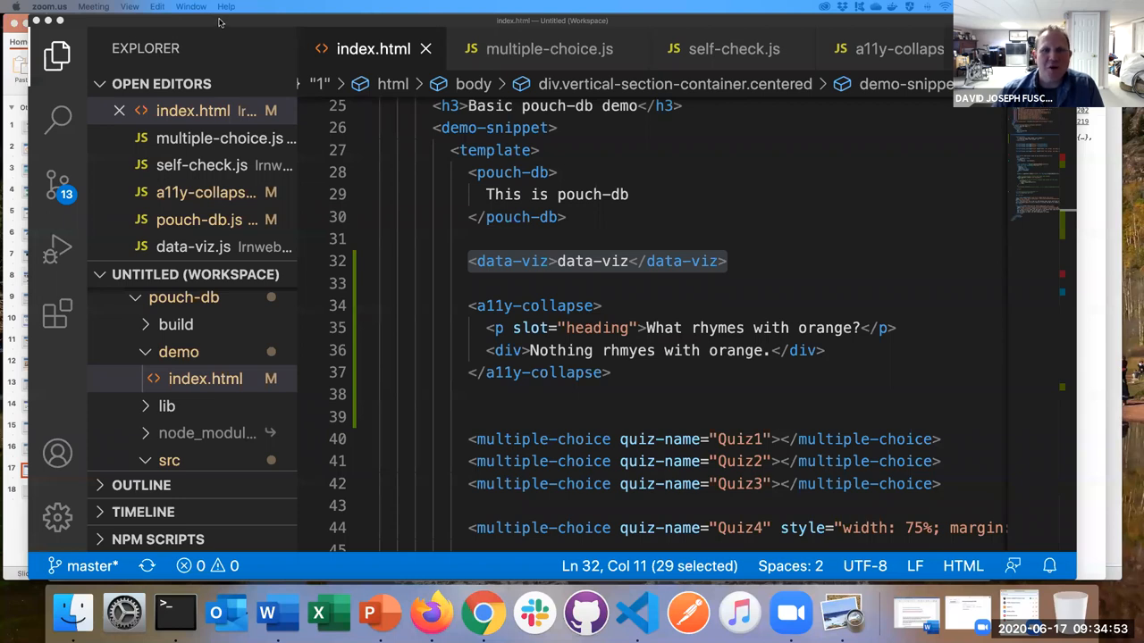
{"action": "mouse_move", "coordinate": [614, 209]}
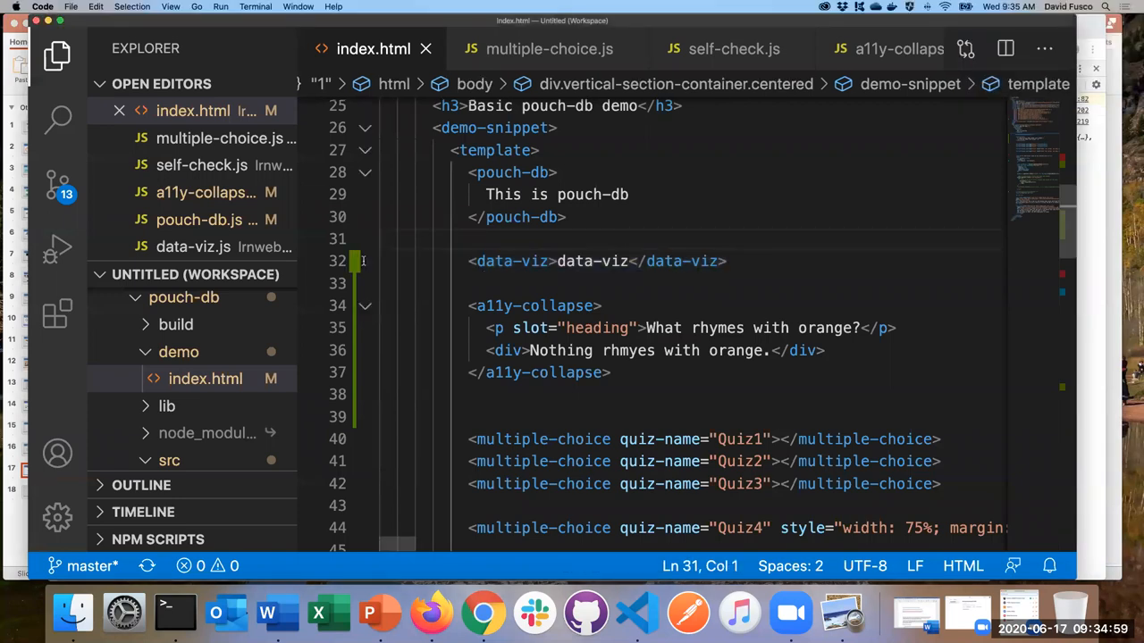
{"action": "left_click", "coordinate": [380, 239]}
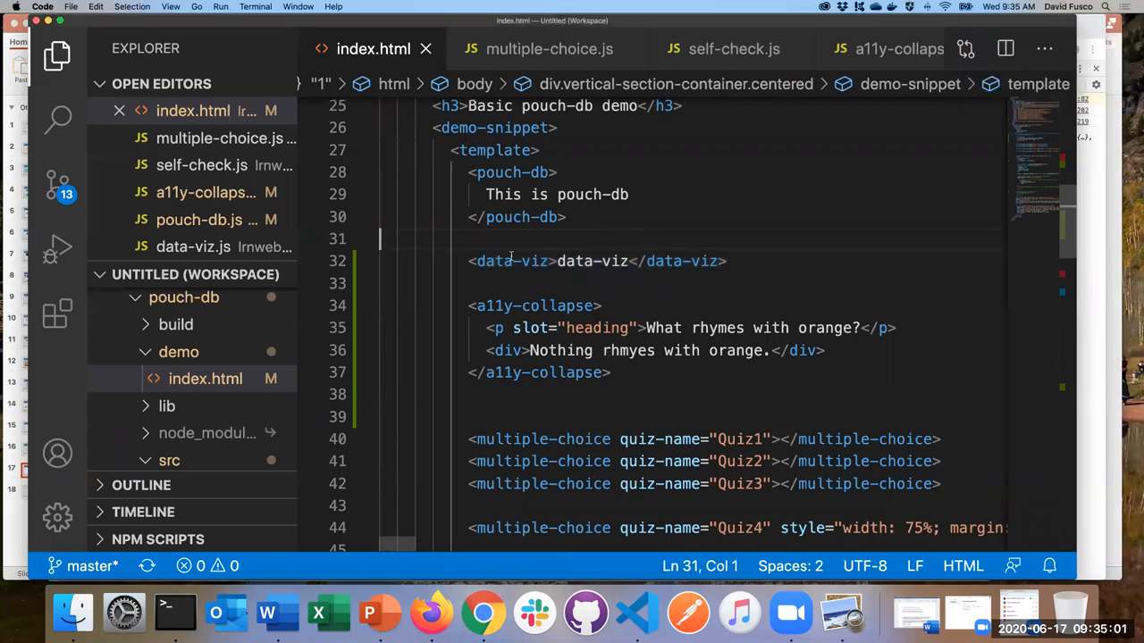
{"action": "mouse_move", "coordinate": [693, 274]}
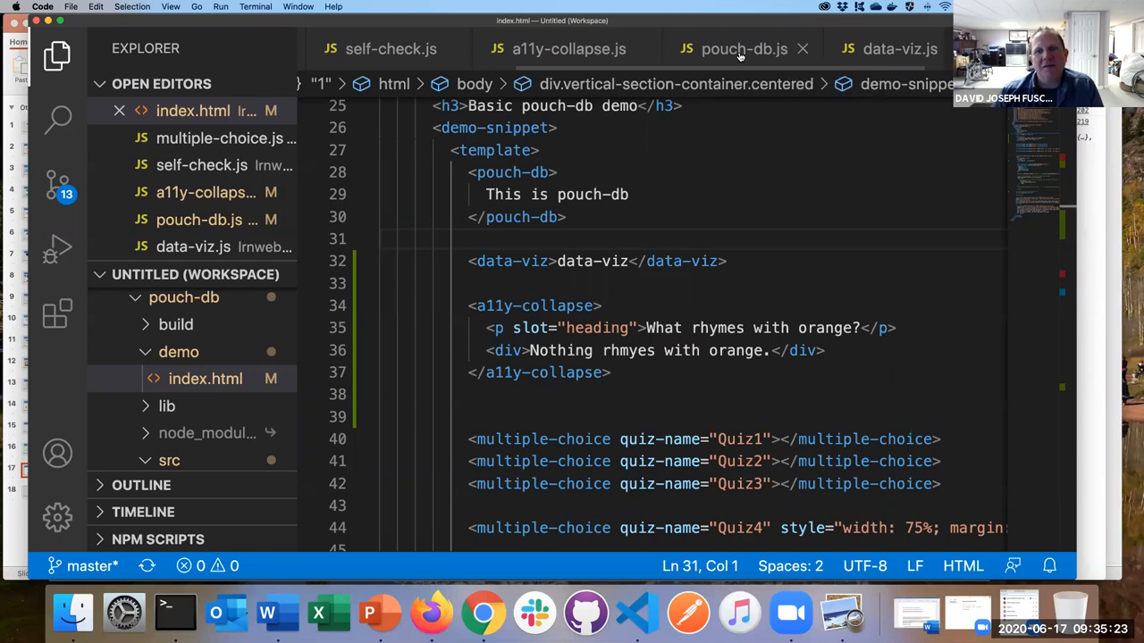
Step: Scroll pouch-db.js down to the new PouchDB(dbType) and remoteCouch lines
{"action": "left_click", "coordinate": [743, 48]}
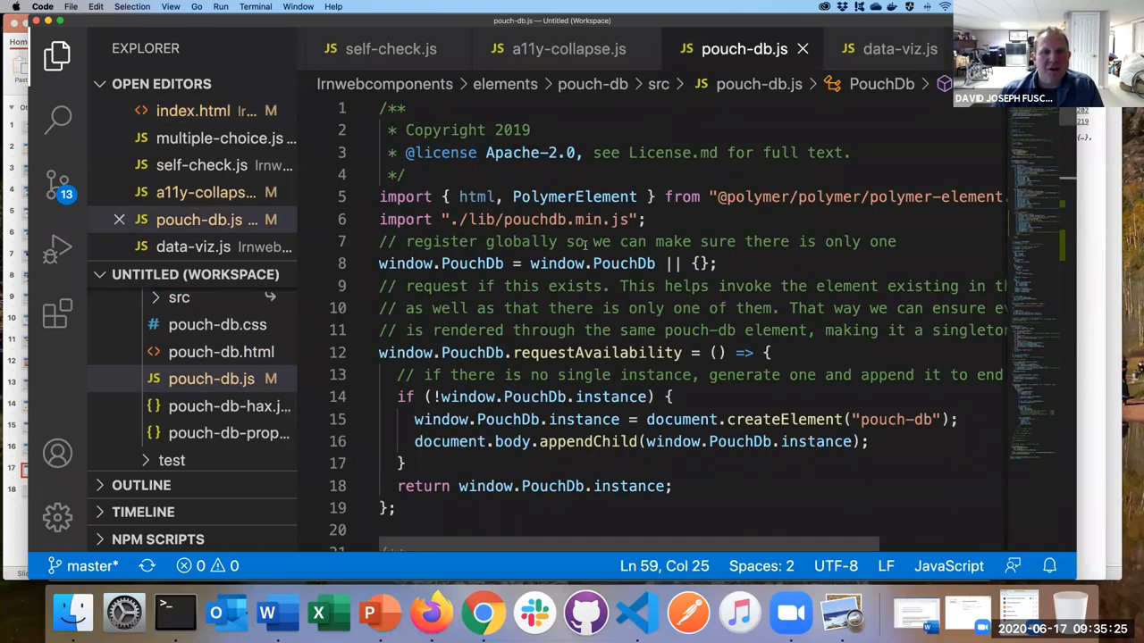
{"action": "scroll", "scroll_direction": "down", "scroll_amount": 3}
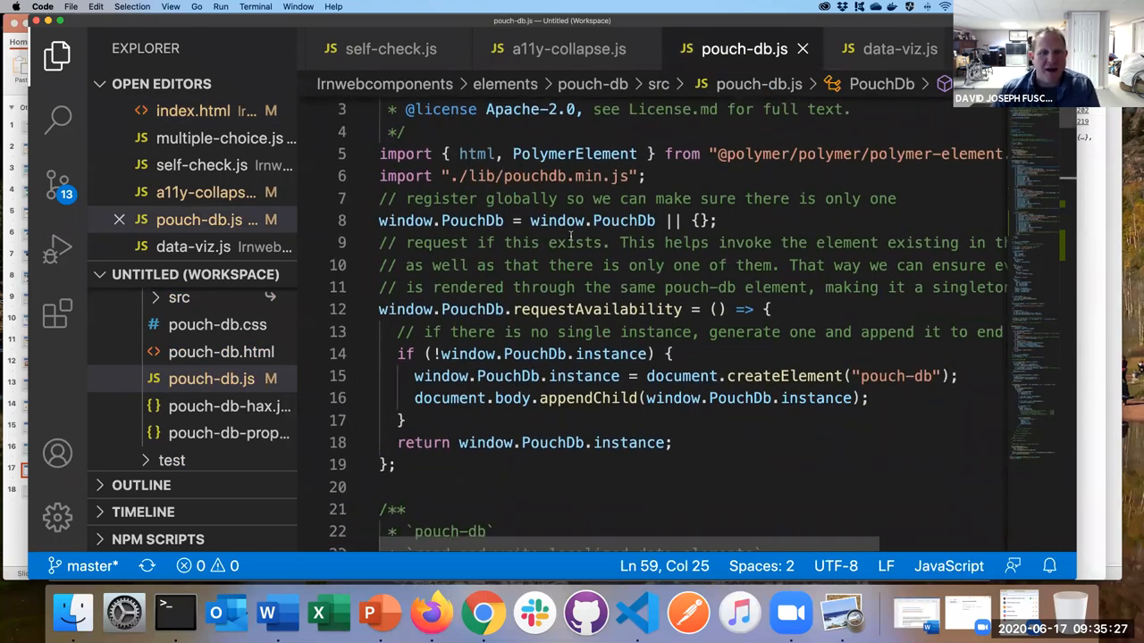
{"action": "scroll", "scroll_direction": "down", "scroll_amount": 3}
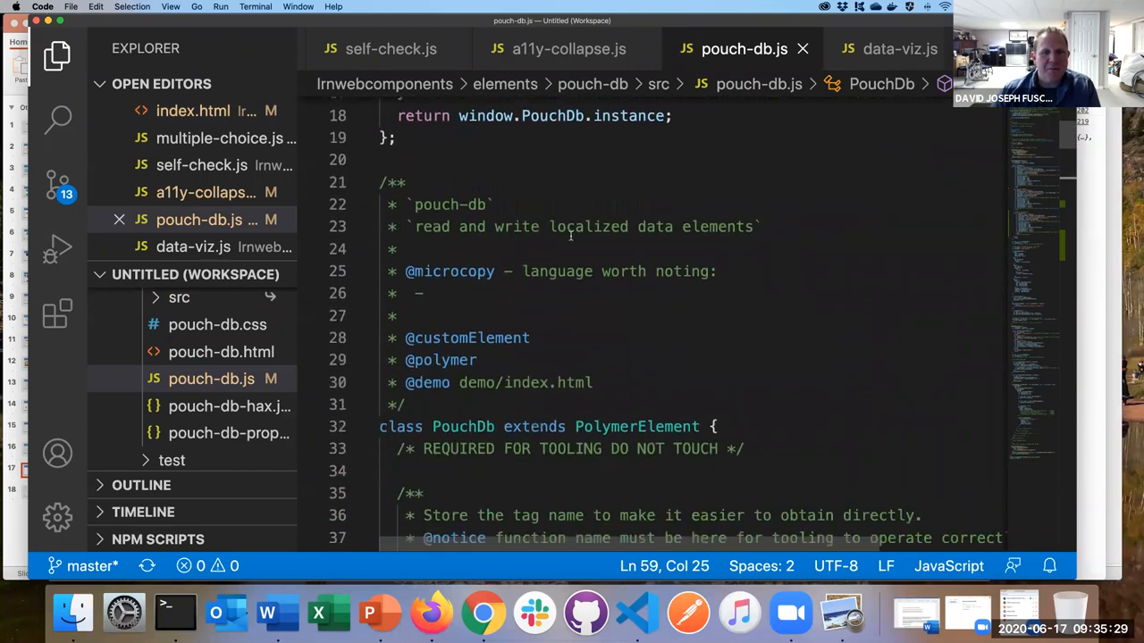
{"action": "scroll", "scroll_direction": "down", "scroll_amount": 3}
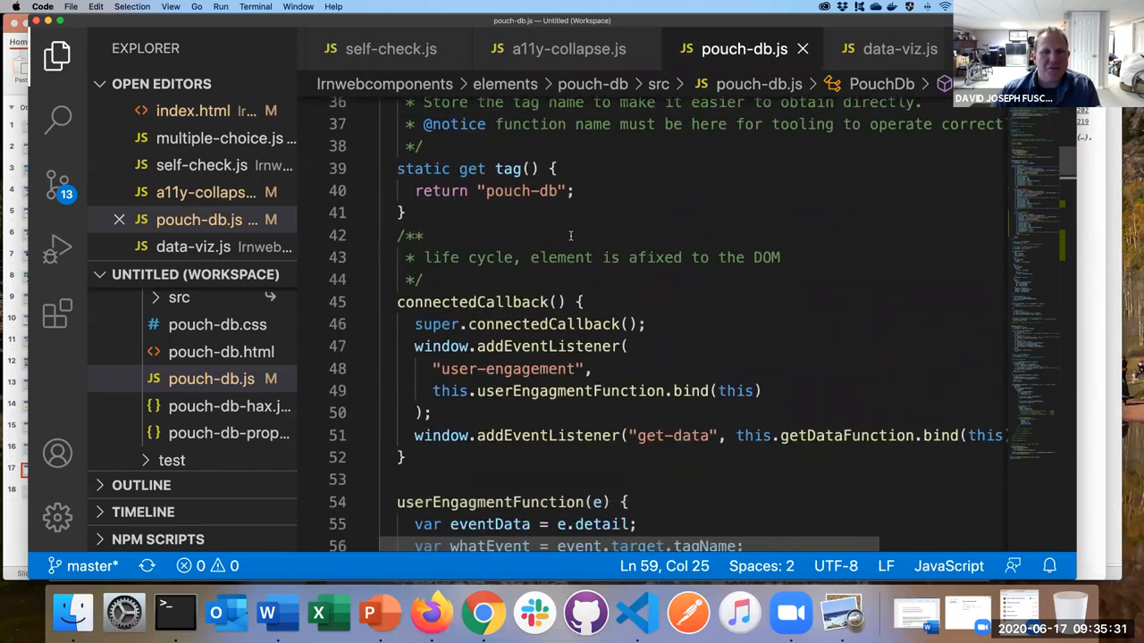
{"action": "scroll", "scroll_direction": "down", "scroll_amount": 3}
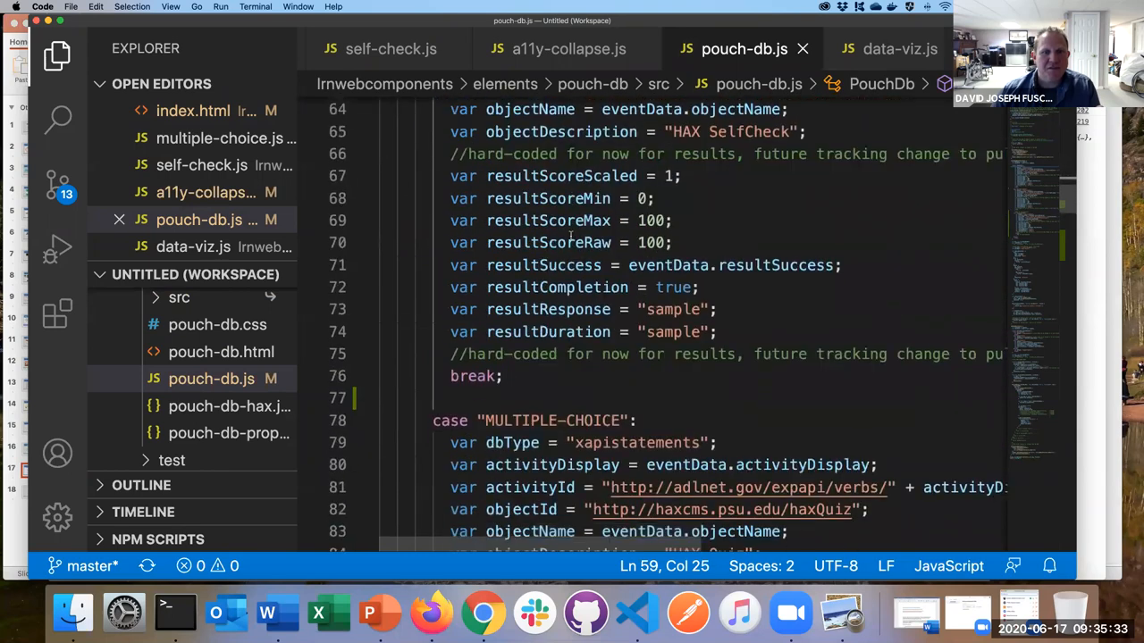
{"action": "scroll", "scroll_direction": "down", "scroll_amount": 3}
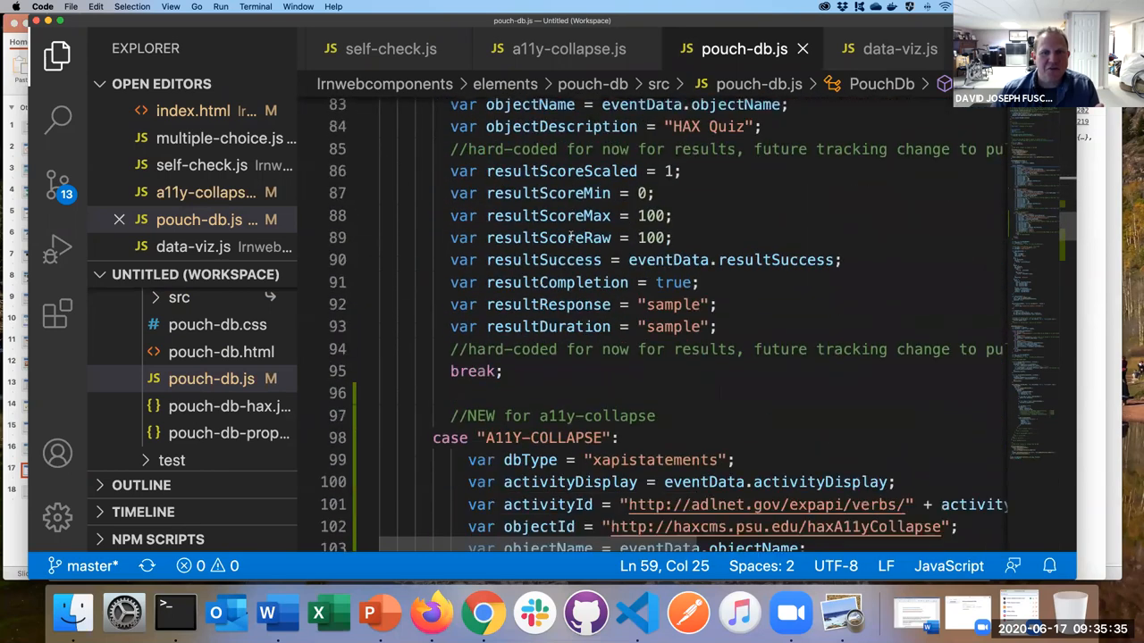
{"action": "scroll", "scroll_direction": "down", "scroll_amount": 3}
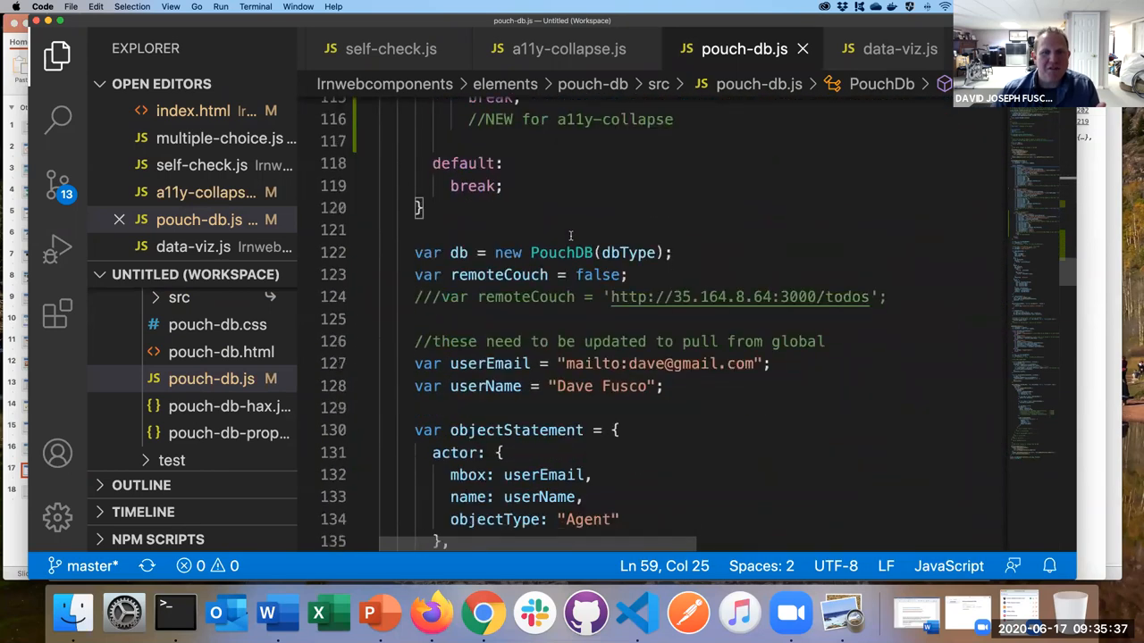
{"action": "scroll", "scroll_direction": "down", "scroll_amount": 3}
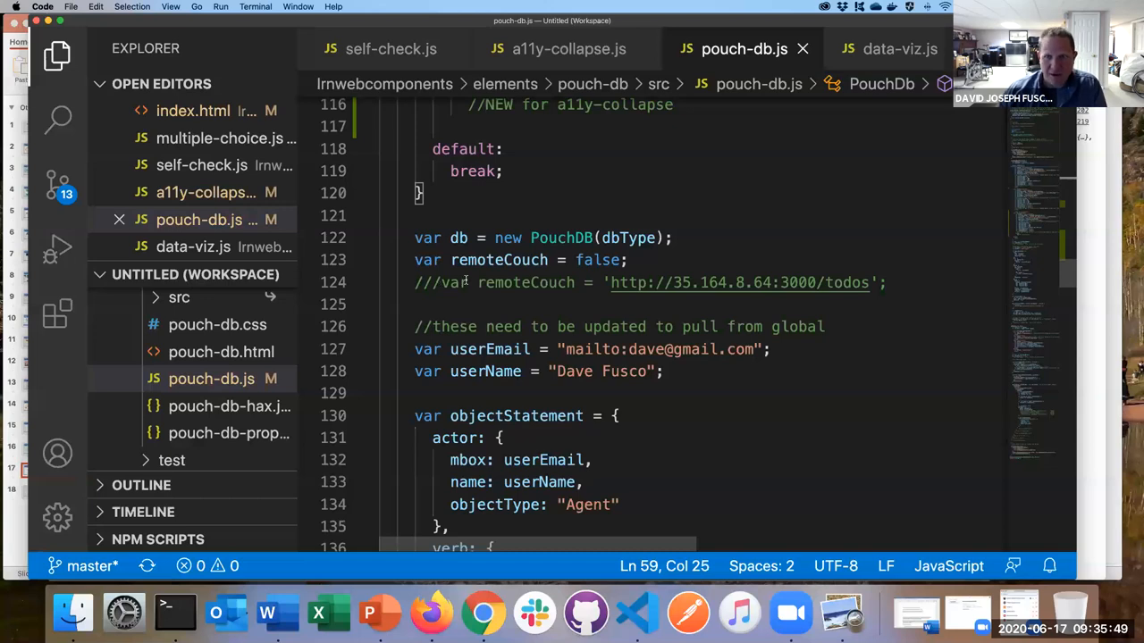
{"action": "mouse_move", "coordinate": [460, 282]}
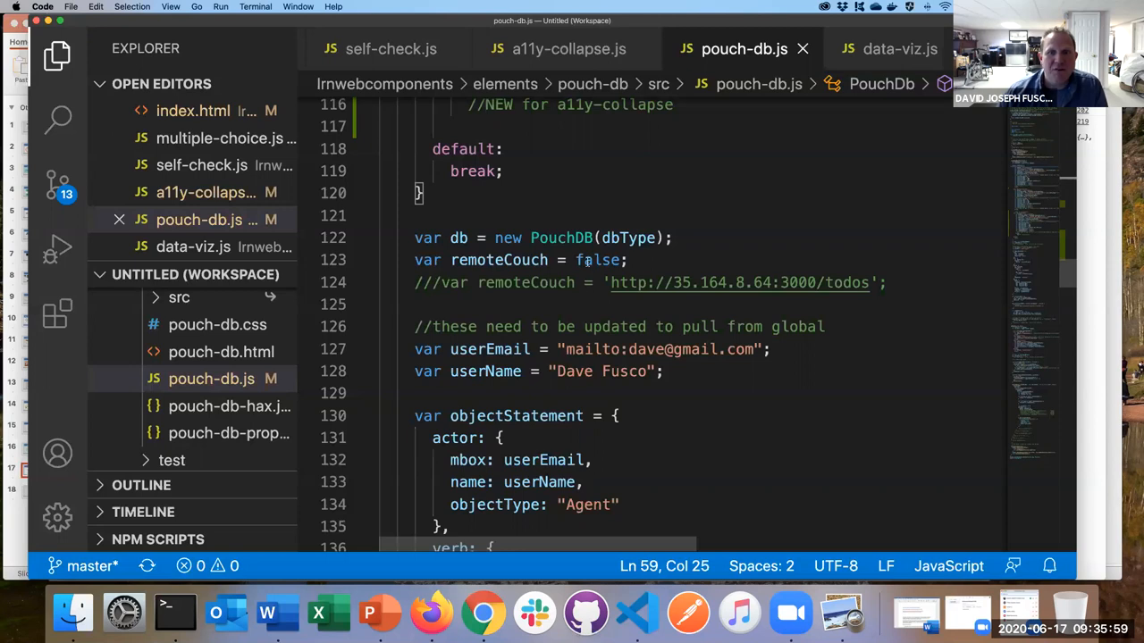
{"action": "double_click", "coordinate": [597, 260]}
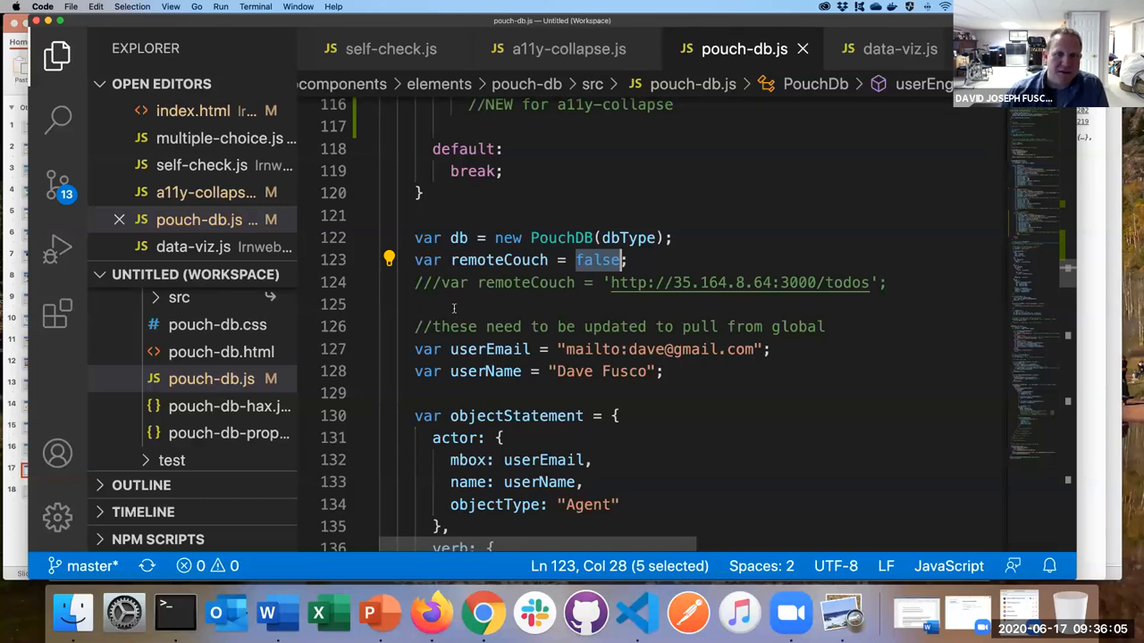
{"action": "mouse_move", "coordinate": [451, 303]}
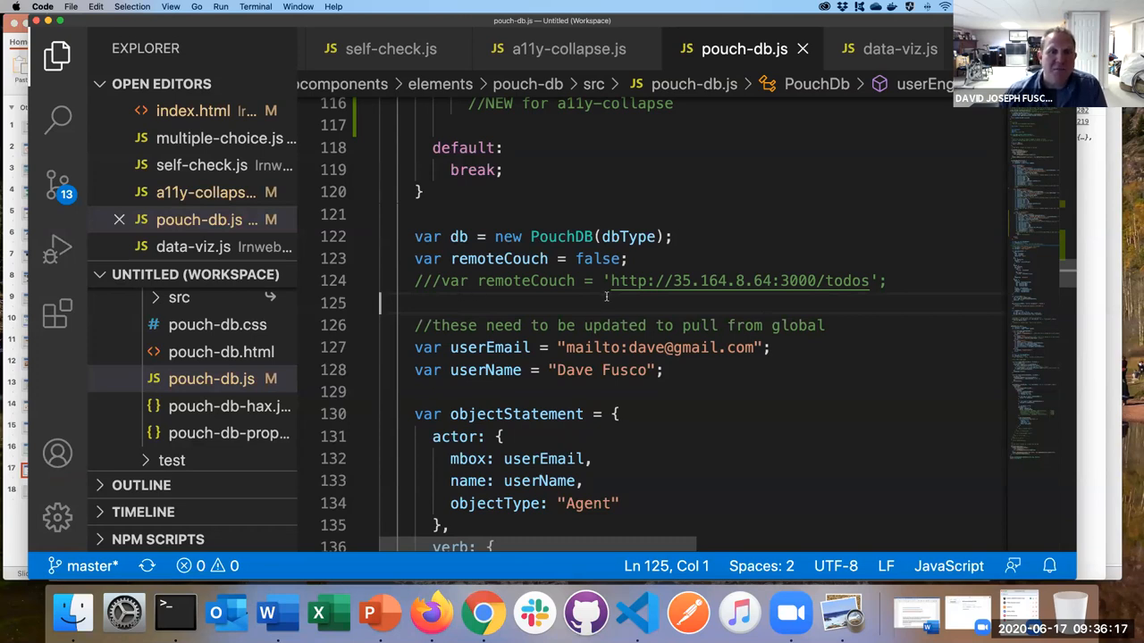
{"action": "mouse_move", "coordinate": [511, 275]}
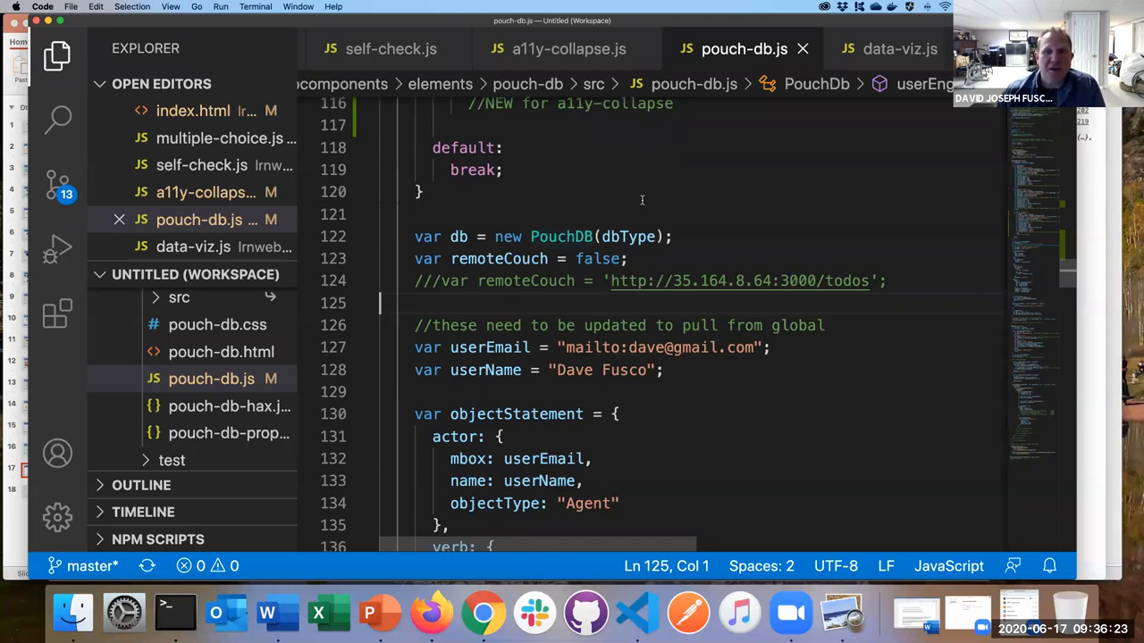
{"action": "mouse_move", "coordinate": [540, 176]}
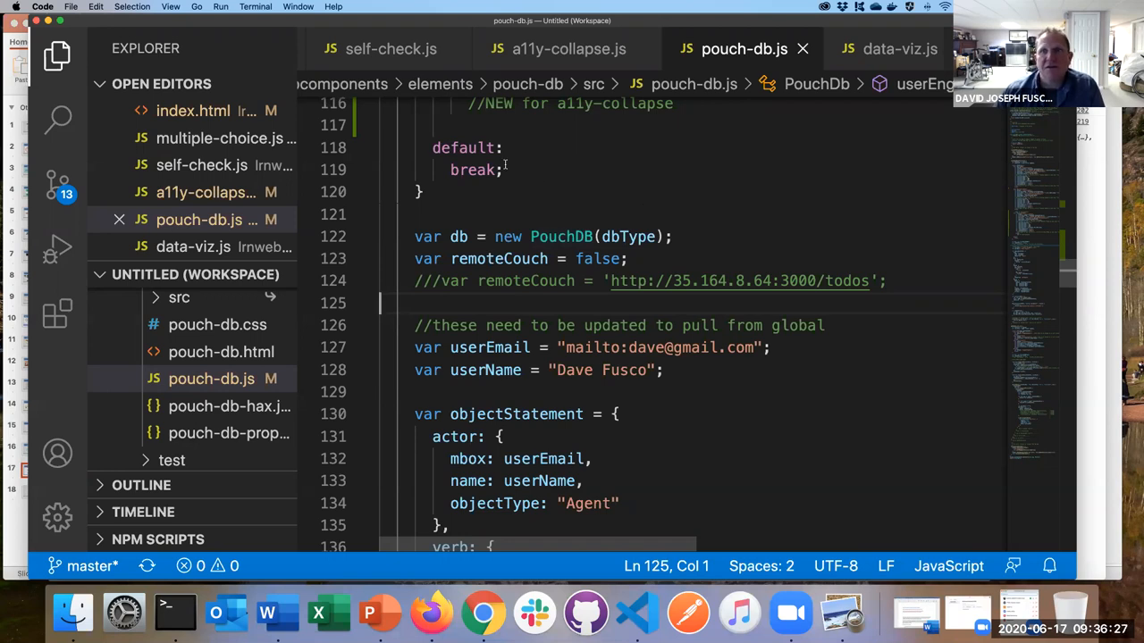
{"action": "mouse_move", "coordinate": [625, 225]}
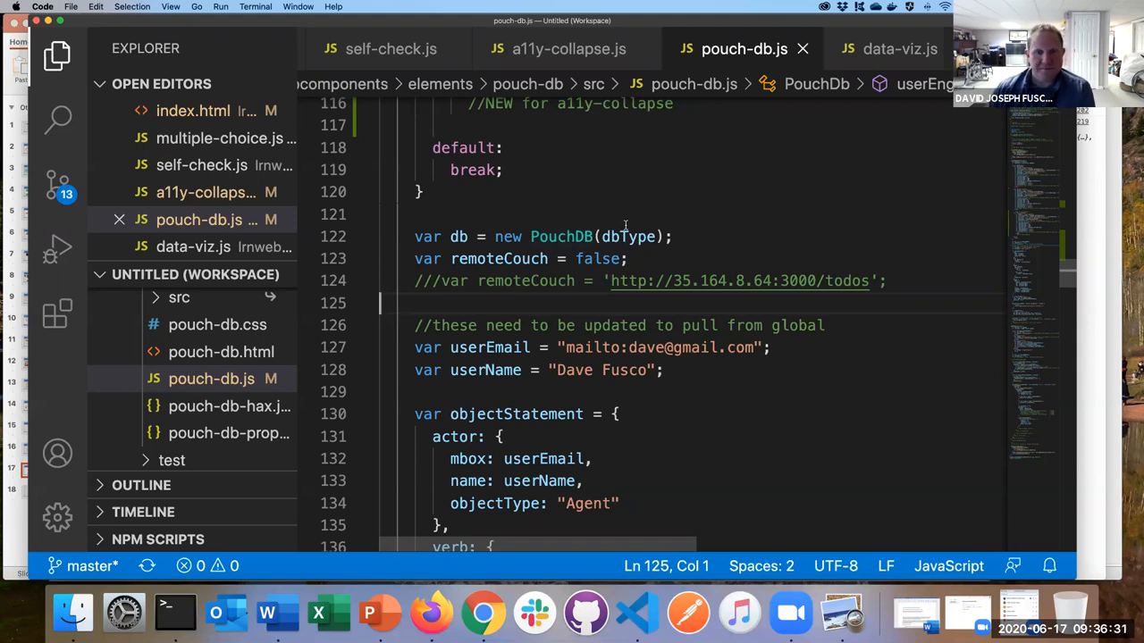
{"action": "mouse_move", "coordinate": [603, 169]}
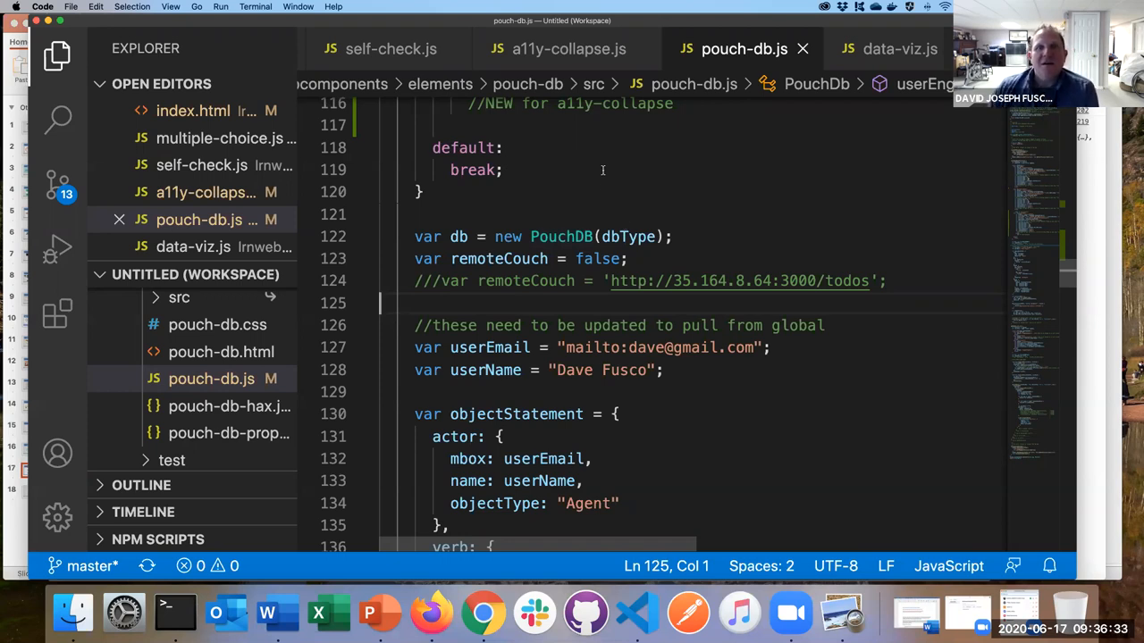
{"action": "mouse_move", "coordinate": [515, 117]}
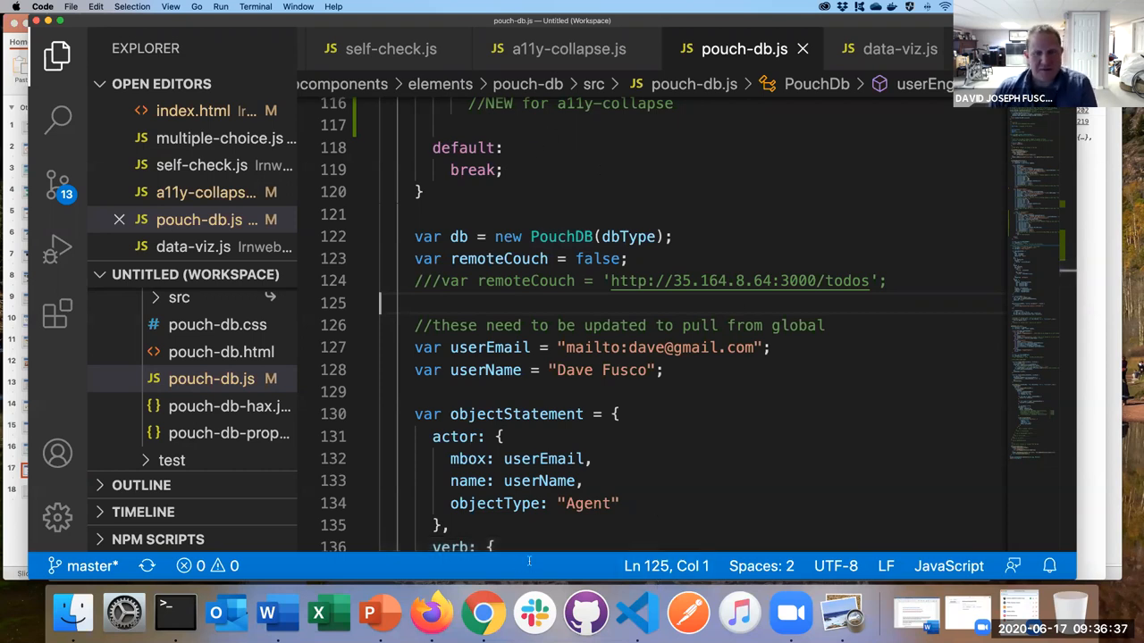
{"action": "mouse_move", "coordinate": [611, 377]}
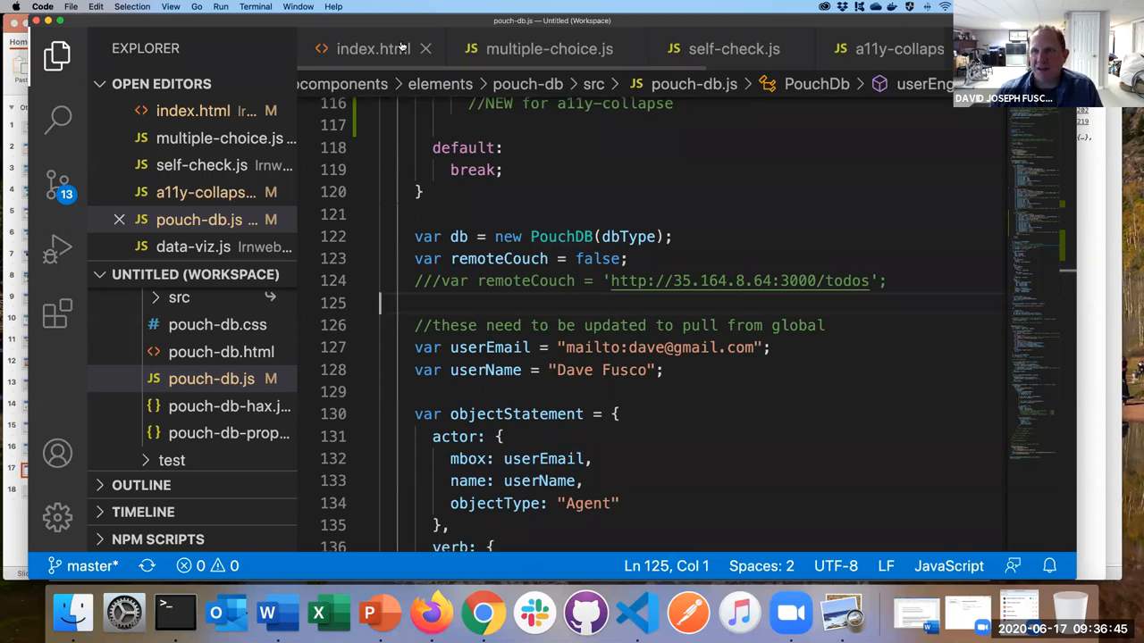
{"action": "mouse_move", "coordinate": [374, 48]}
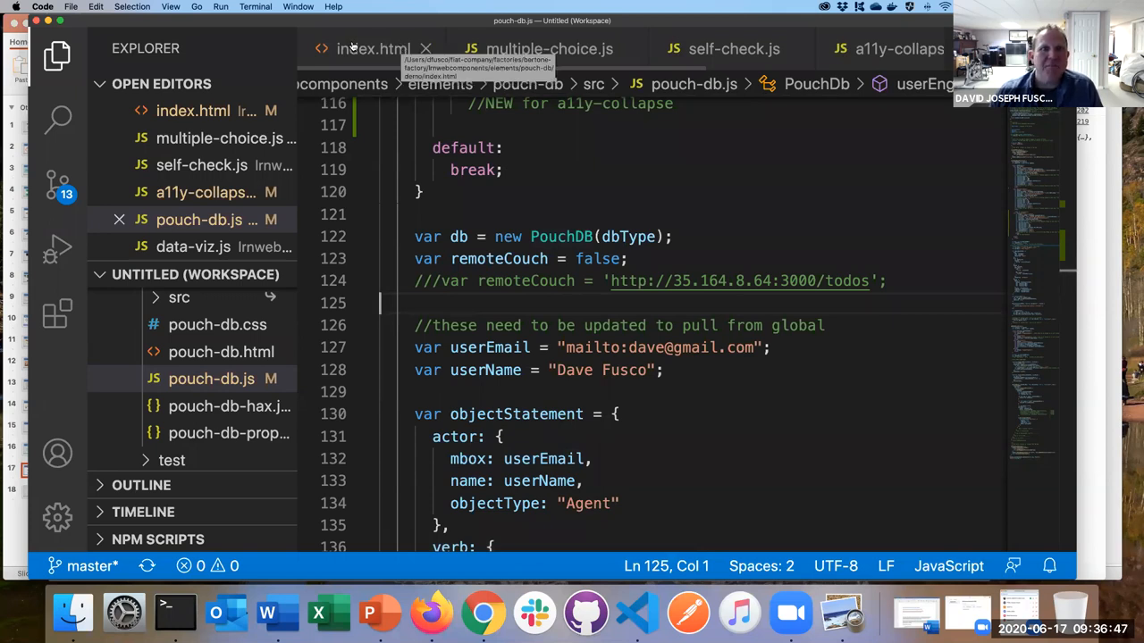
{"action": "mouse_move", "coordinate": [549, 49]}
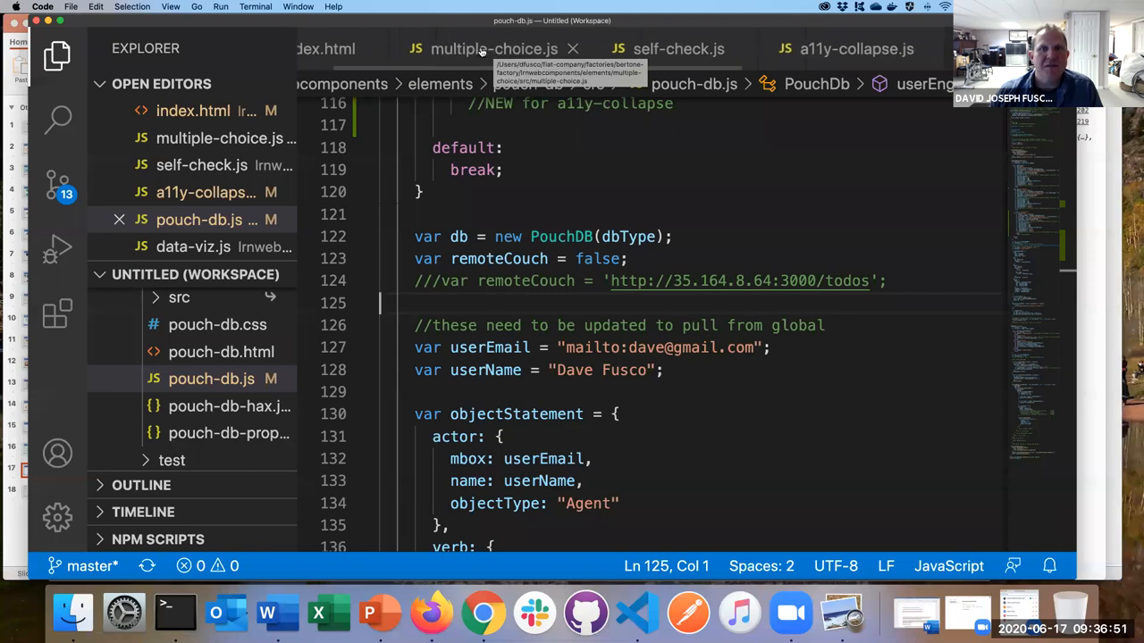
Step: In multiple-choice.js, highlight eventData and the quizName line, then return to the demo page
{"action": "left_click", "coordinate": [493, 48]}
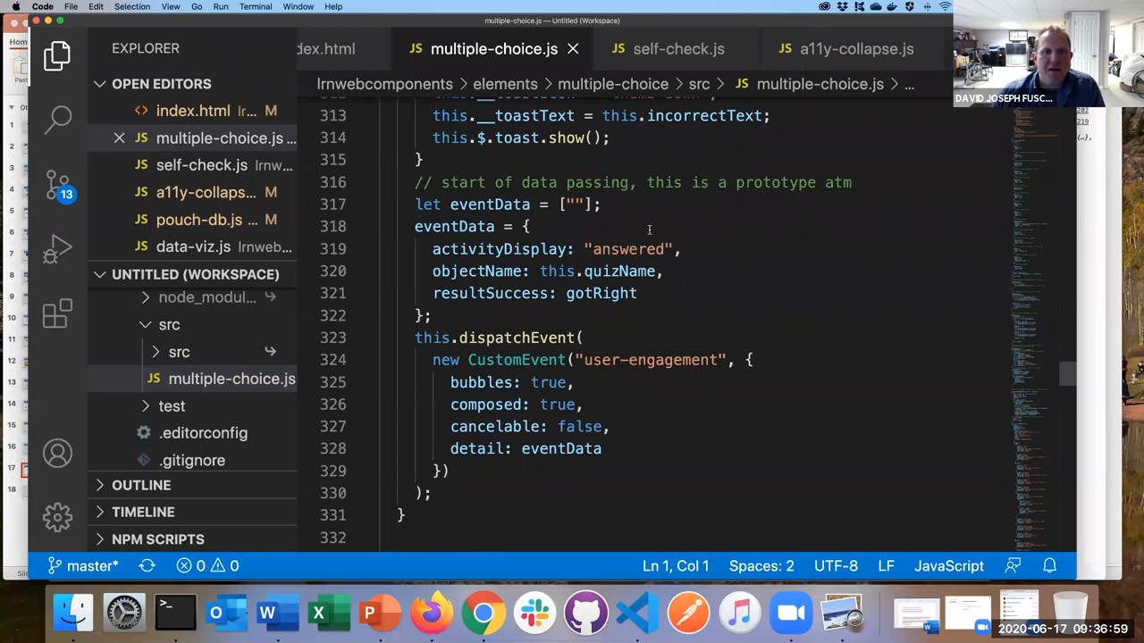
{"action": "mouse_move", "coordinate": [498, 248]}
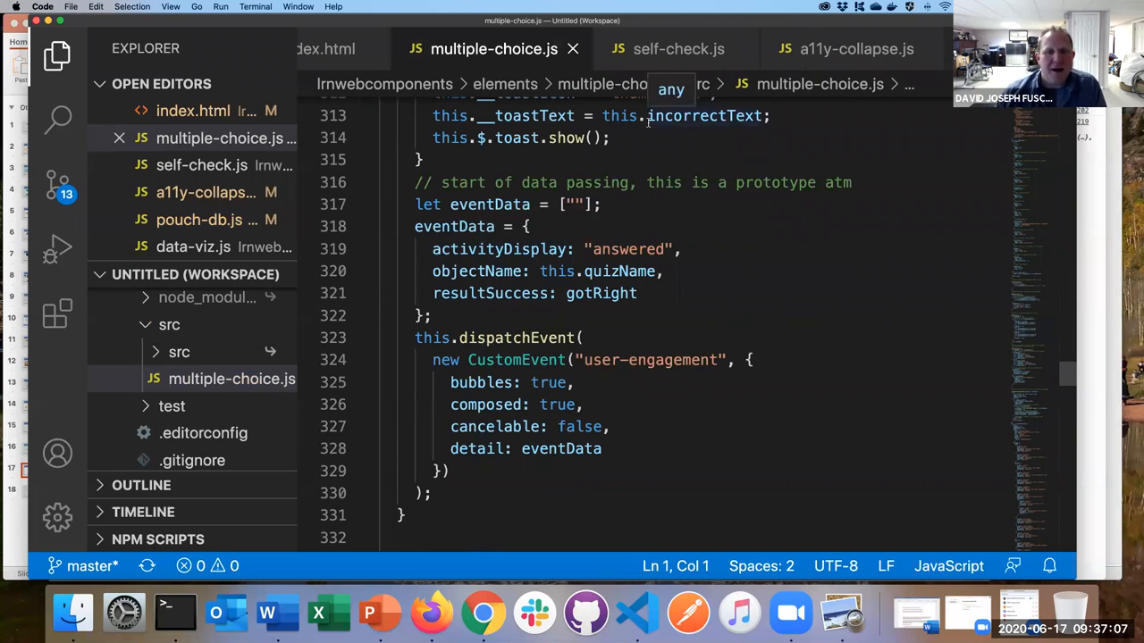
{"action": "double_click", "coordinate": [561, 448]}
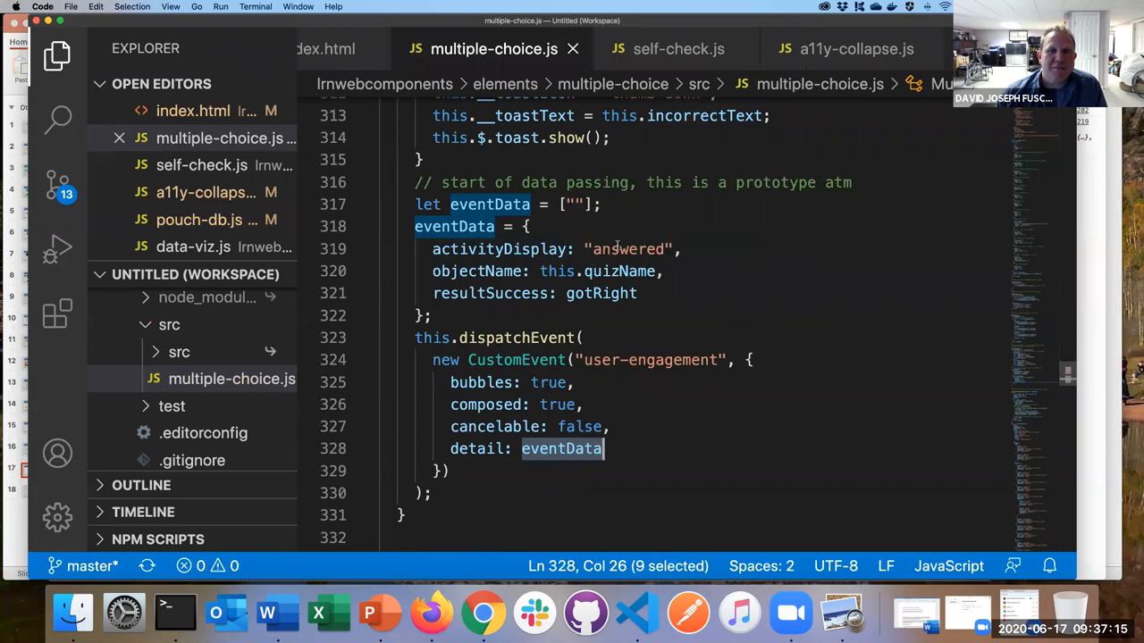
{"action": "double_click", "coordinate": [627, 249]}
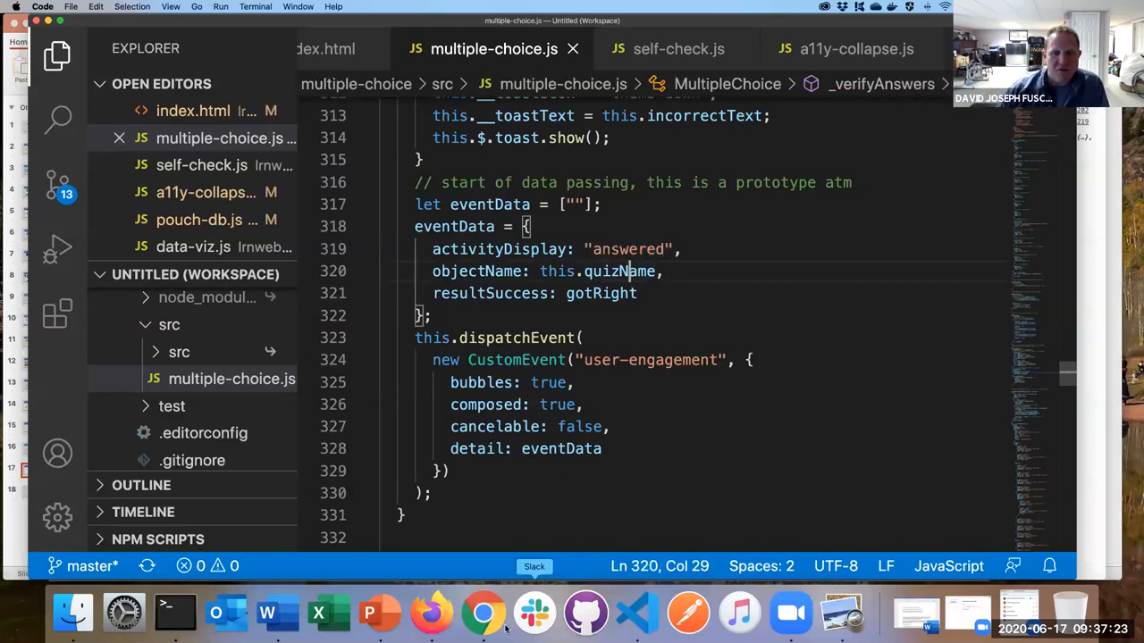
{"action": "left_click", "coordinate": [482, 612]}
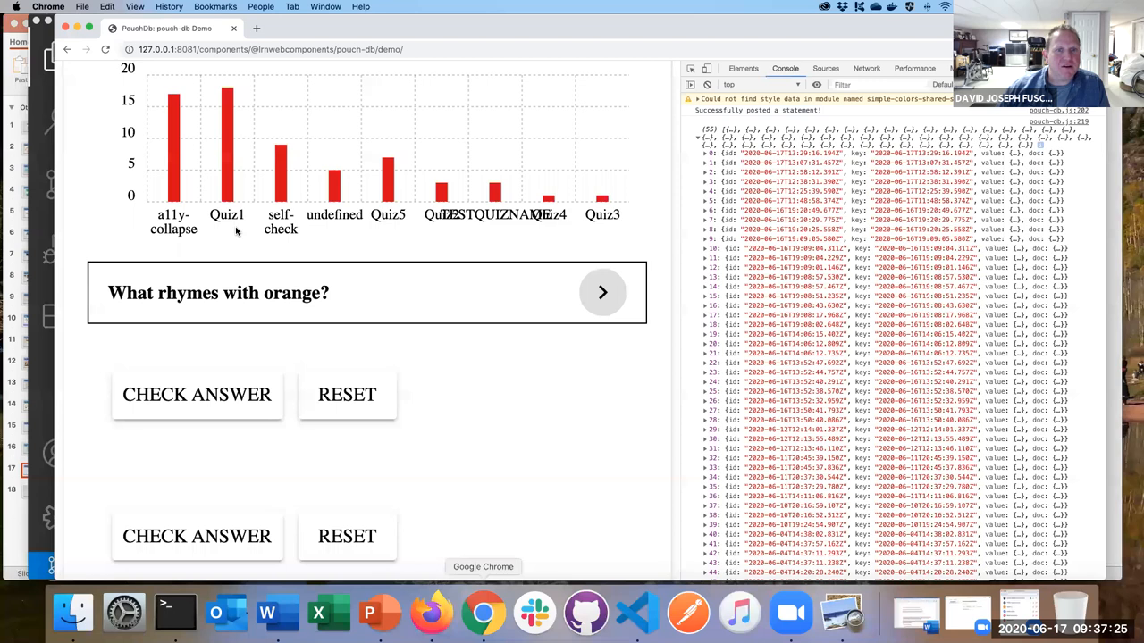
Step: Review the demo's quiz bar chart and stored-statement console log, then return to the code
{"action": "scroll", "scroll_direction": "up", "scroll_amount": 3}
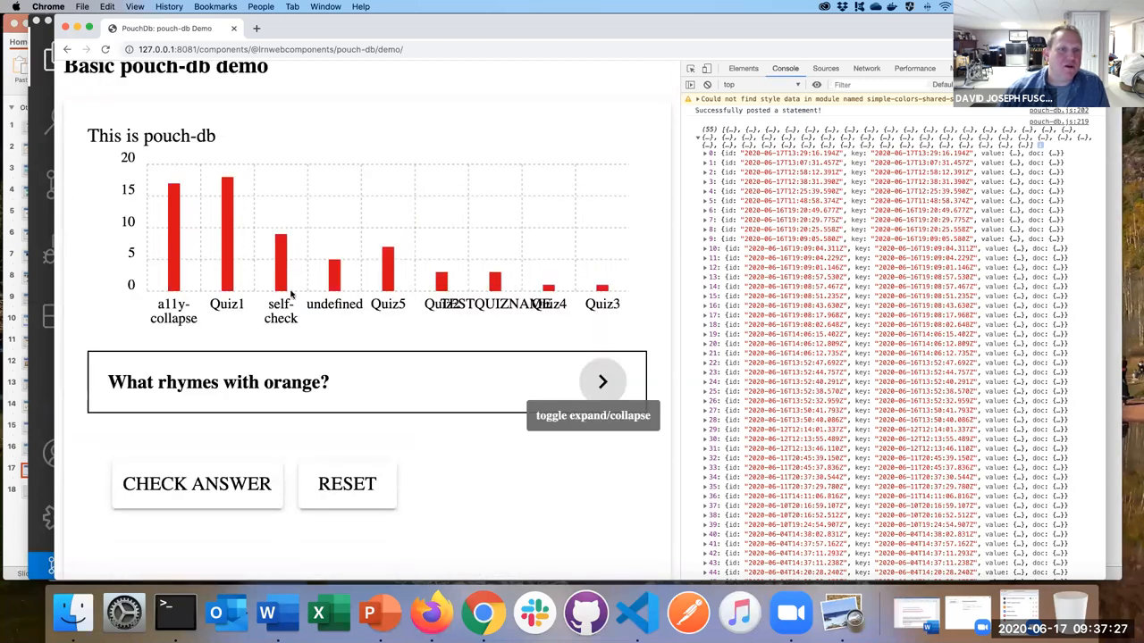
{"action": "scroll", "scroll_direction": "down", "scroll_amount": 3}
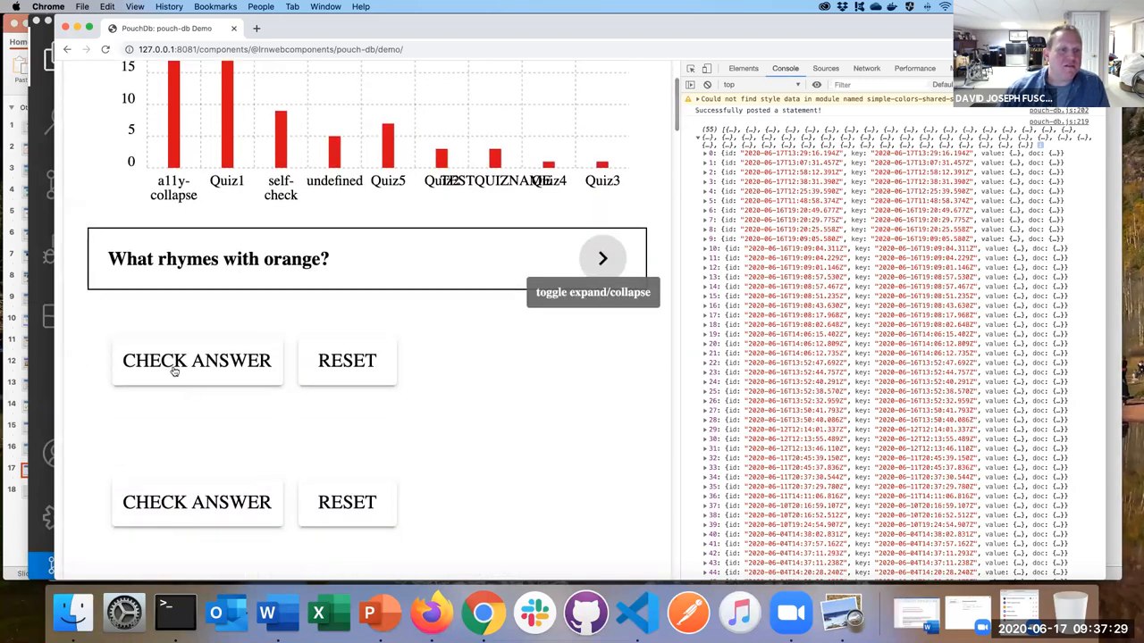
{"action": "mouse_move", "coordinate": [277, 458]}
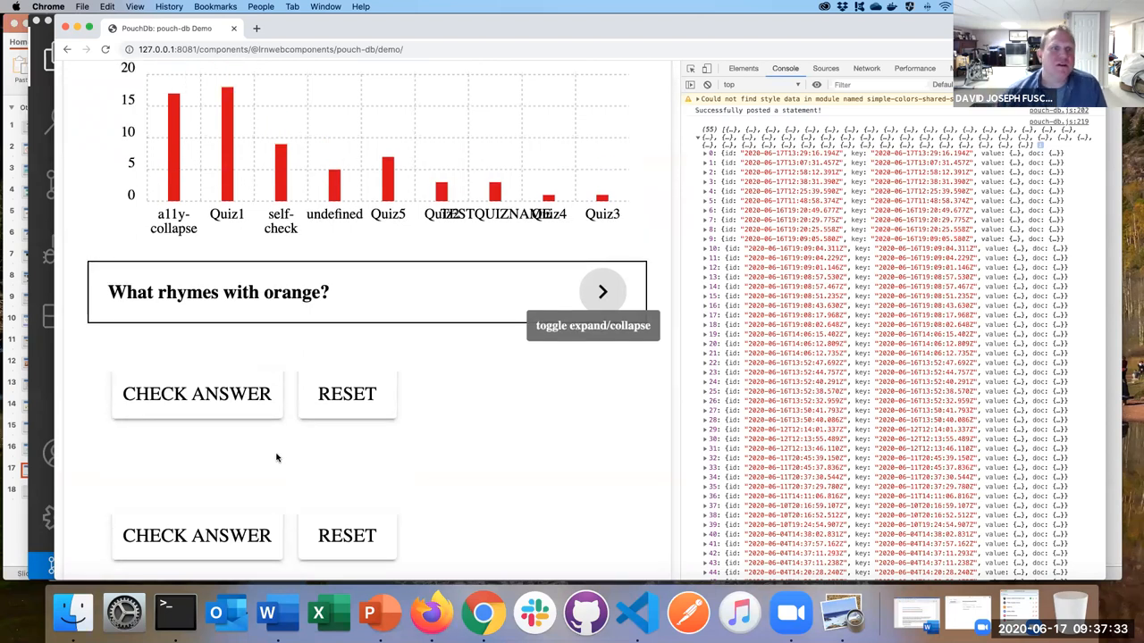
{"action": "mouse_move", "coordinate": [219, 161]}
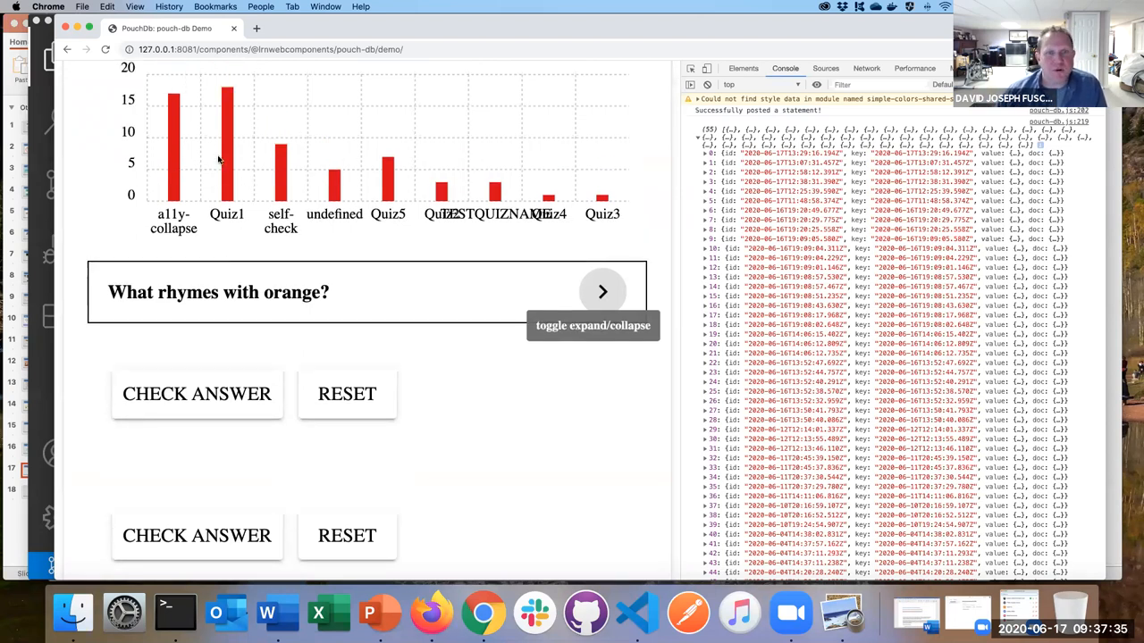
{"action": "mouse_move", "coordinate": [637, 612]}
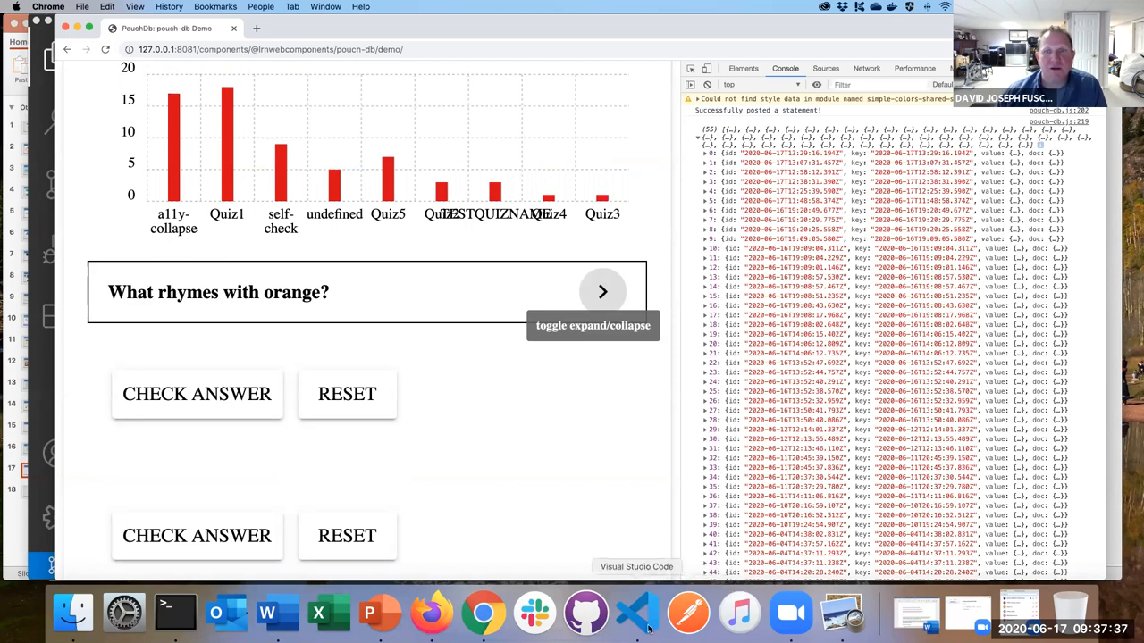
{"action": "left_click", "coordinate": [635, 613]}
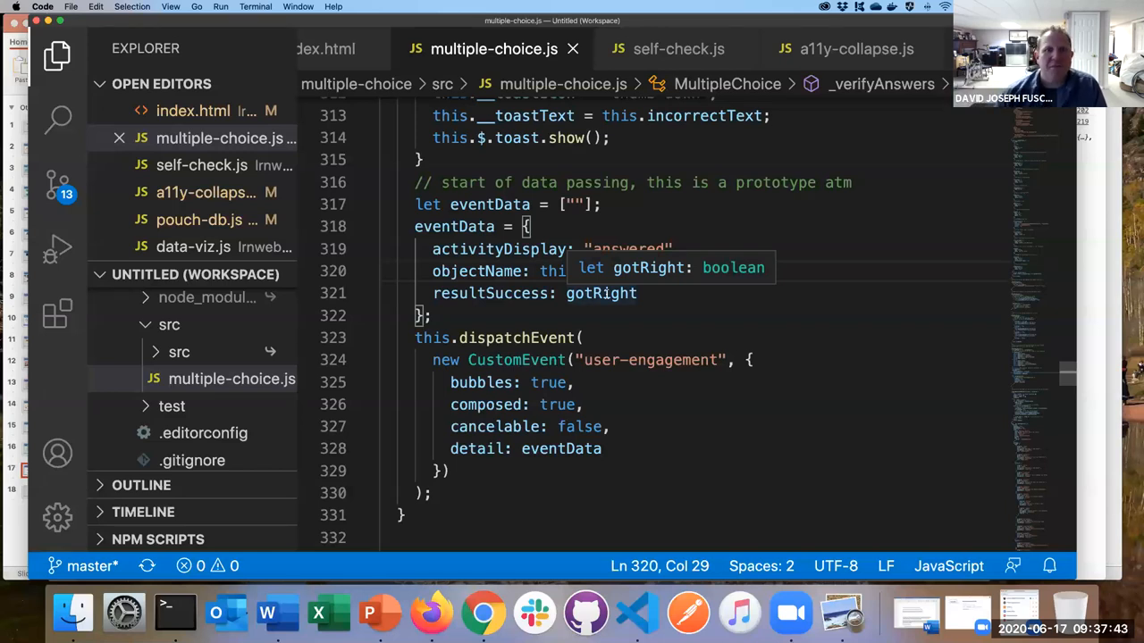
Step: Scroll self-check.js to its openAnswer event code, then move on to a11y-collapse.js
{"action": "left_click", "coordinate": [679, 49]}
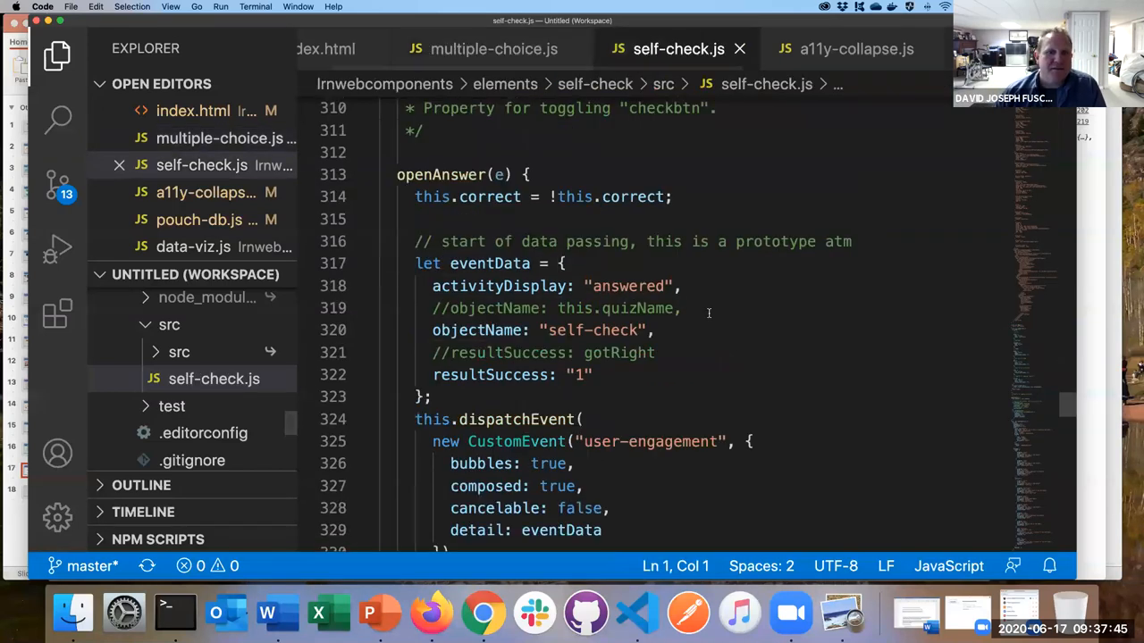
{"action": "scroll", "scroll_direction": "down", "scroll_amount": 3}
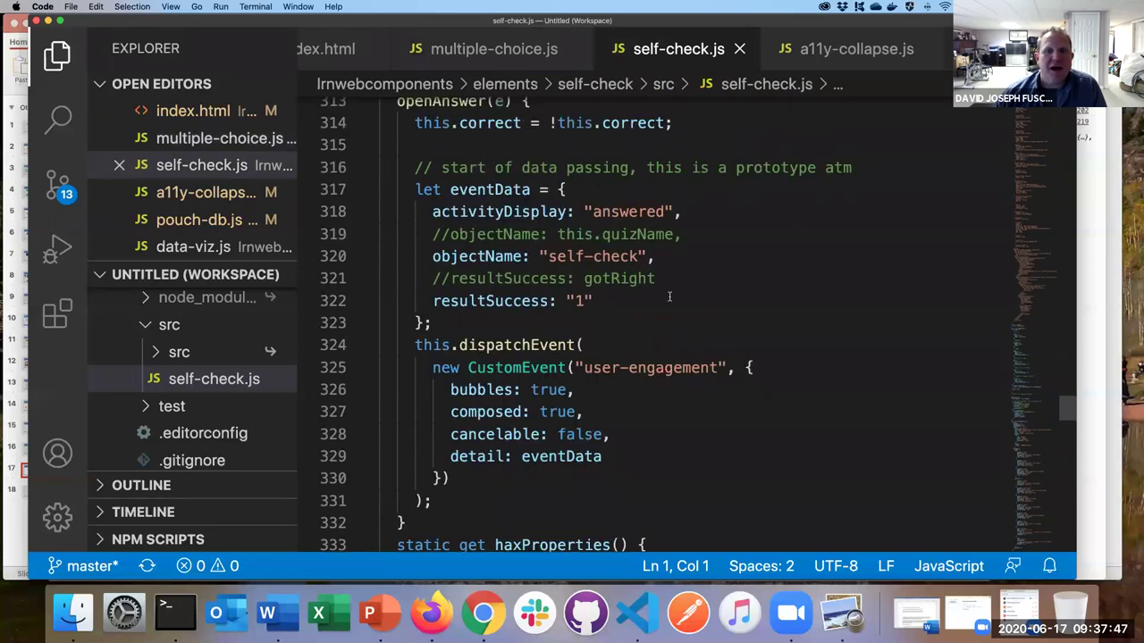
{"action": "mouse_move", "coordinate": [482, 233]}
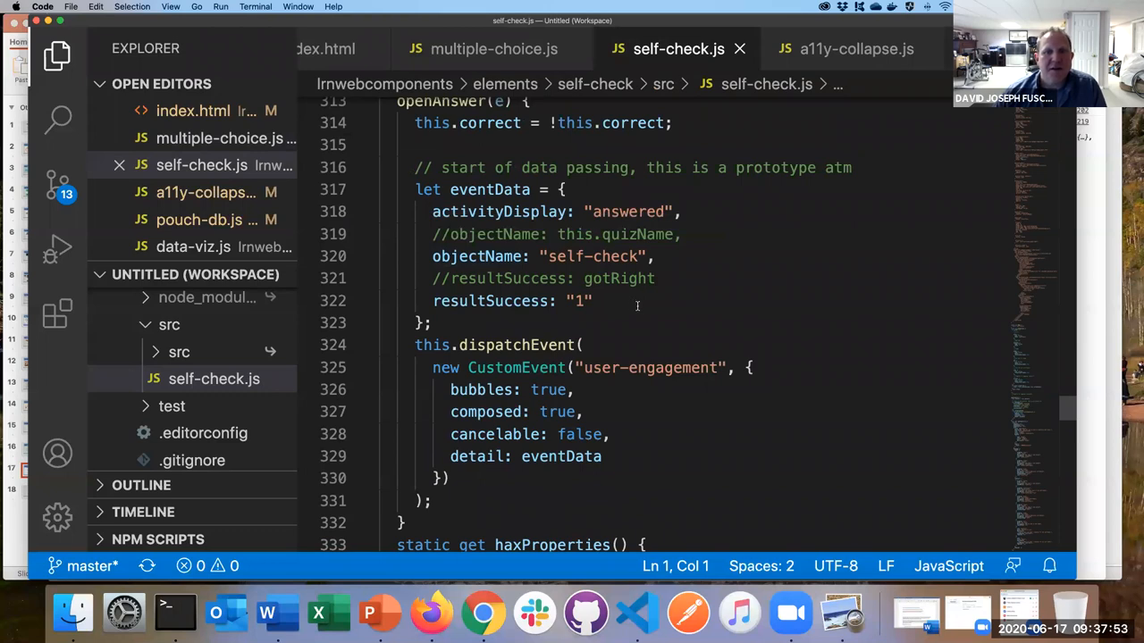
{"action": "mouse_move", "coordinate": [490, 190]}
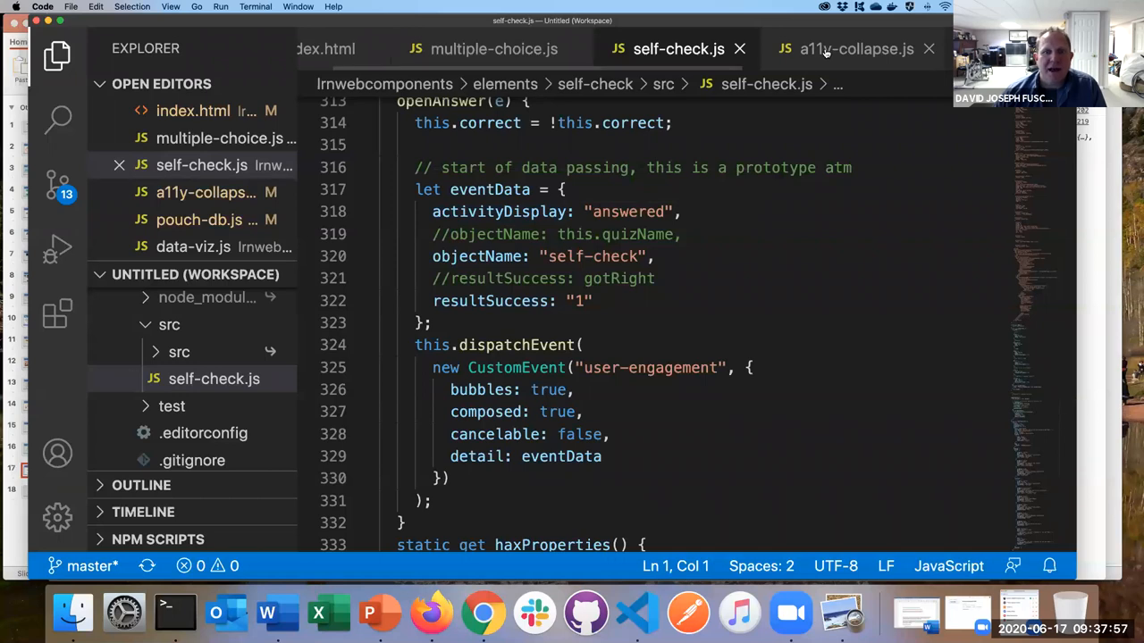
{"action": "left_click", "coordinate": [855, 48]}
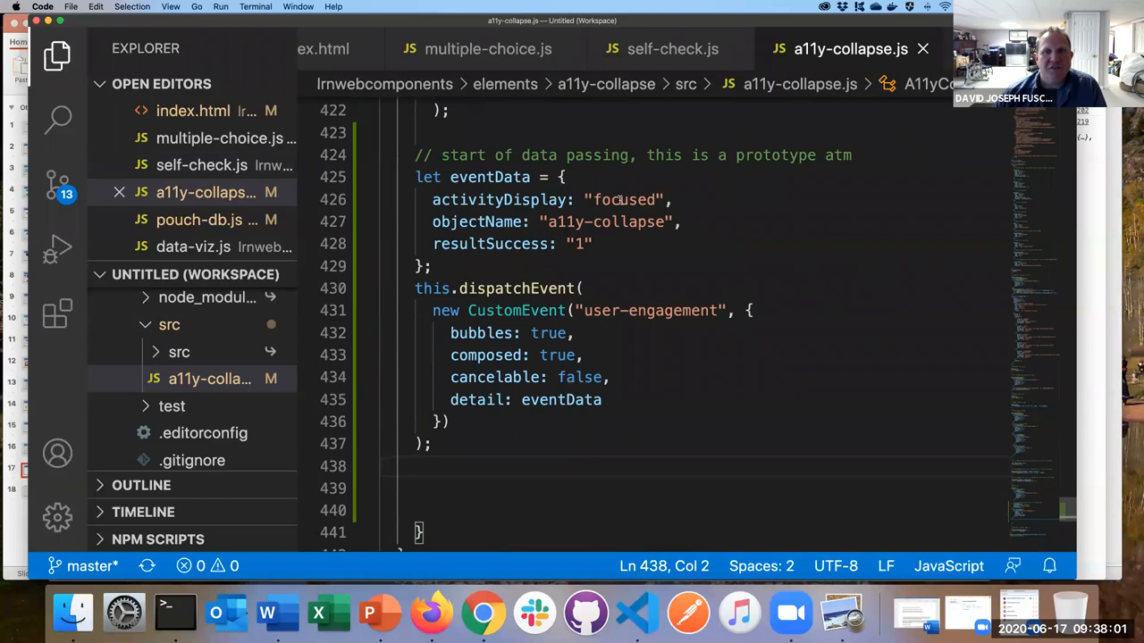
Step: Highlight the resultSuccess value in a11y-collapse.js, then show the HAX-Data diagram in Preview
{"action": "double_click", "coordinate": [622, 199]}
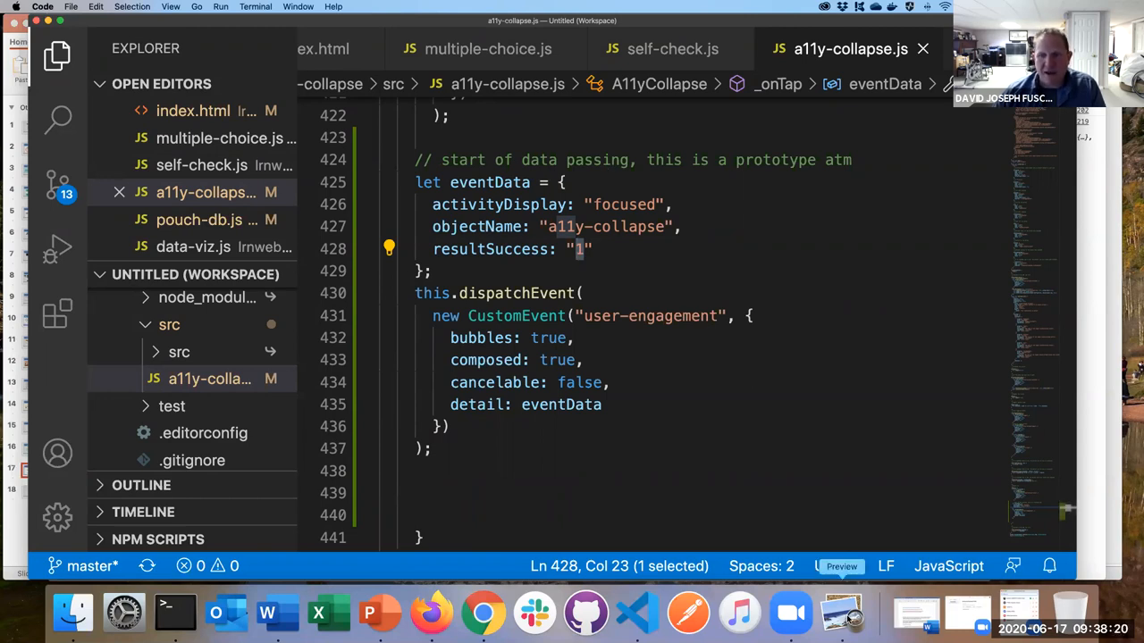
{"action": "left_click", "coordinate": [840, 613]}
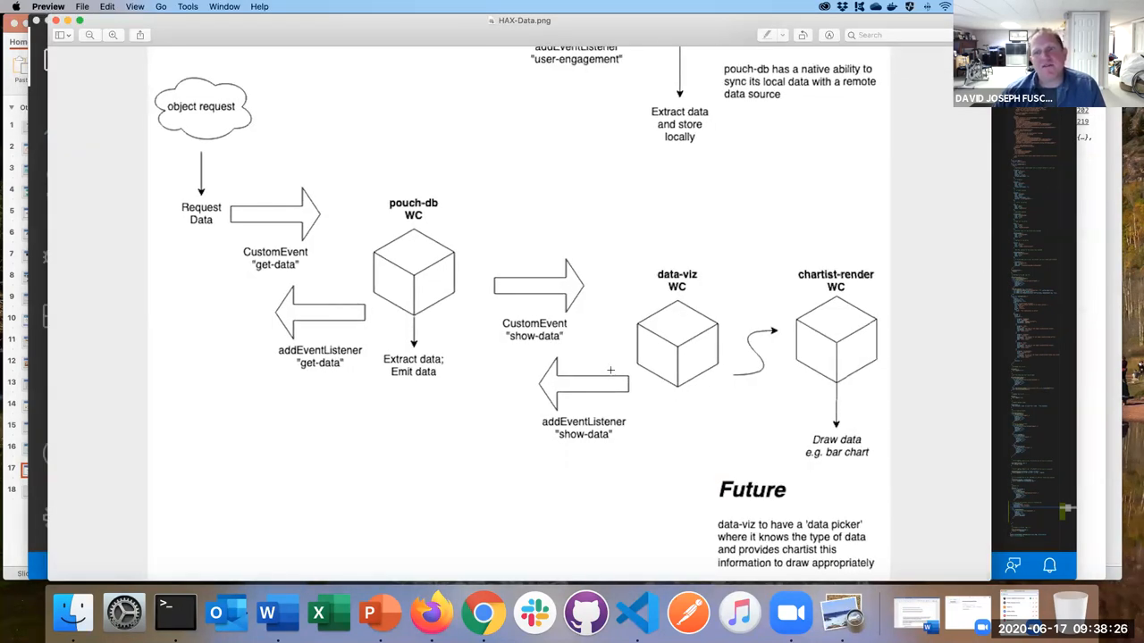
{"action": "mouse_move", "coordinate": [183, 299]}
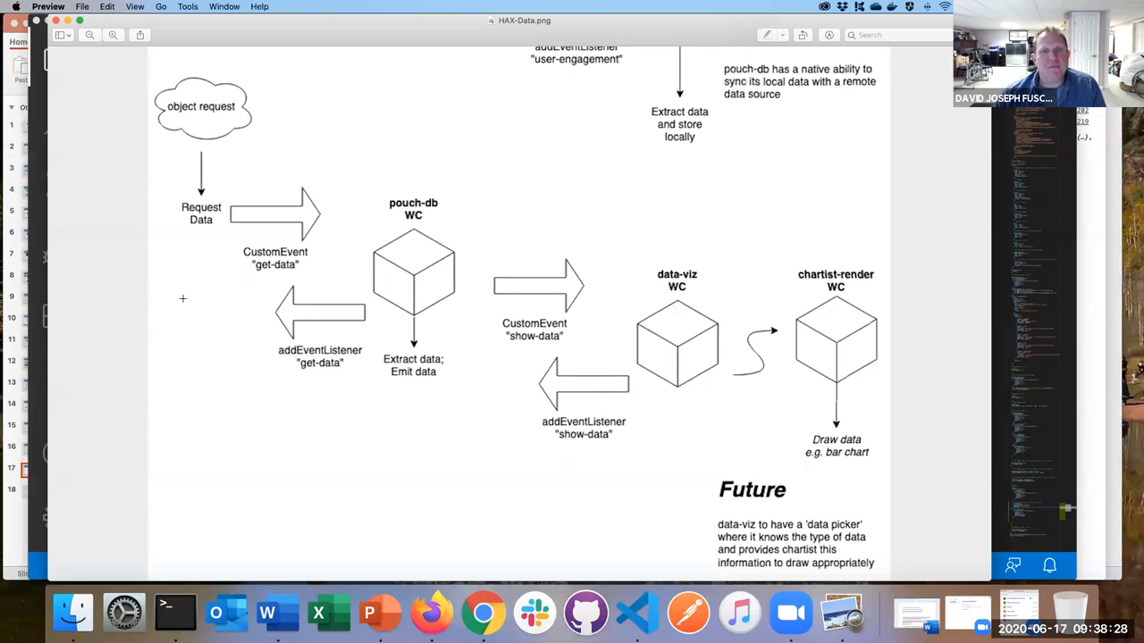
{"action": "mouse_move", "coordinate": [141, 282]}
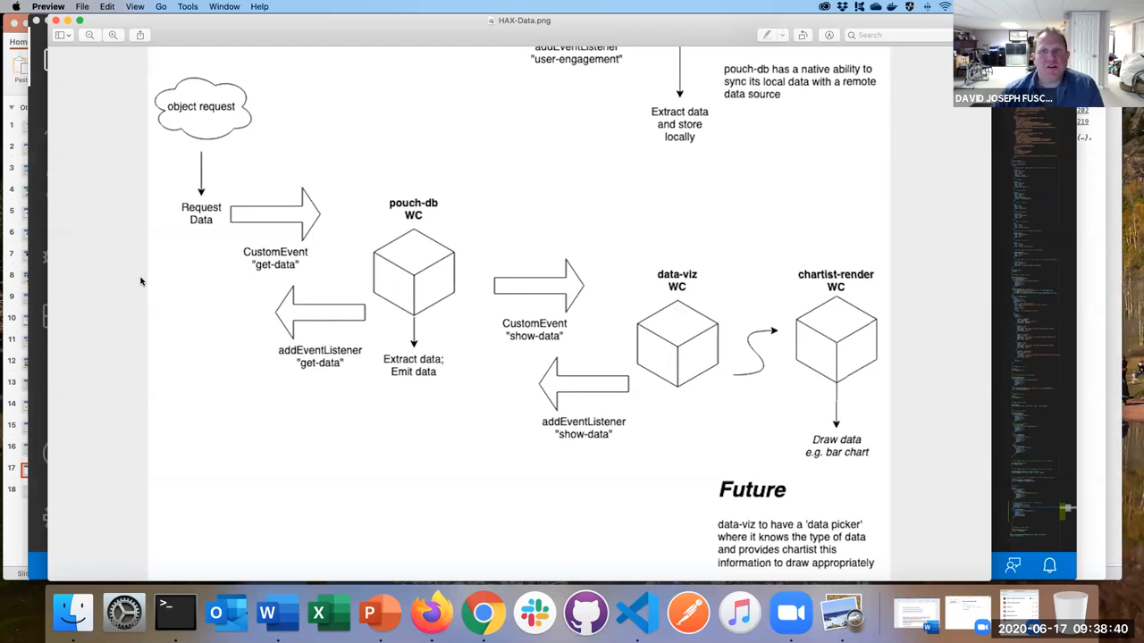
{"action": "mouse_move", "coordinate": [93, 238]}
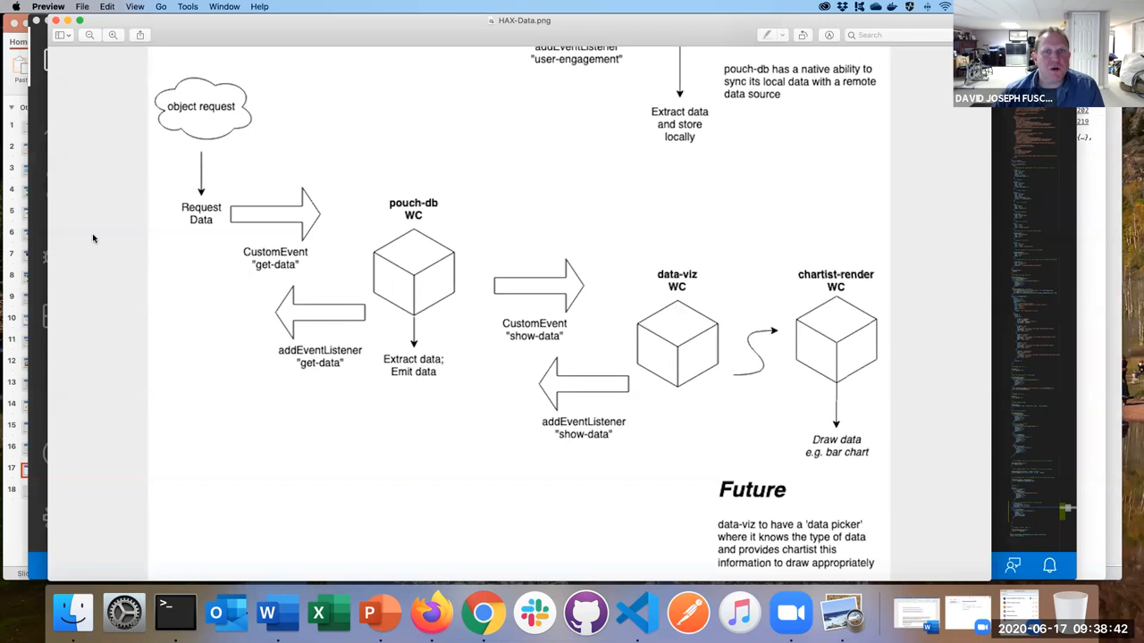
{"action": "mouse_move", "coordinate": [105, 237]}
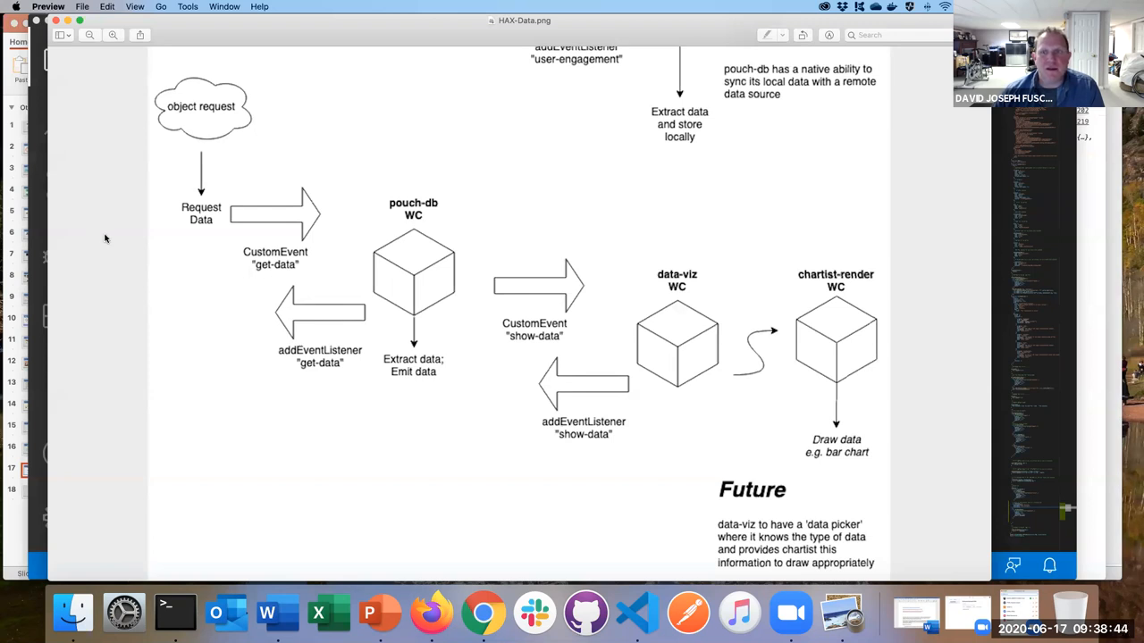
{"action": "mouse_move", "coordinate": [95, 240]}
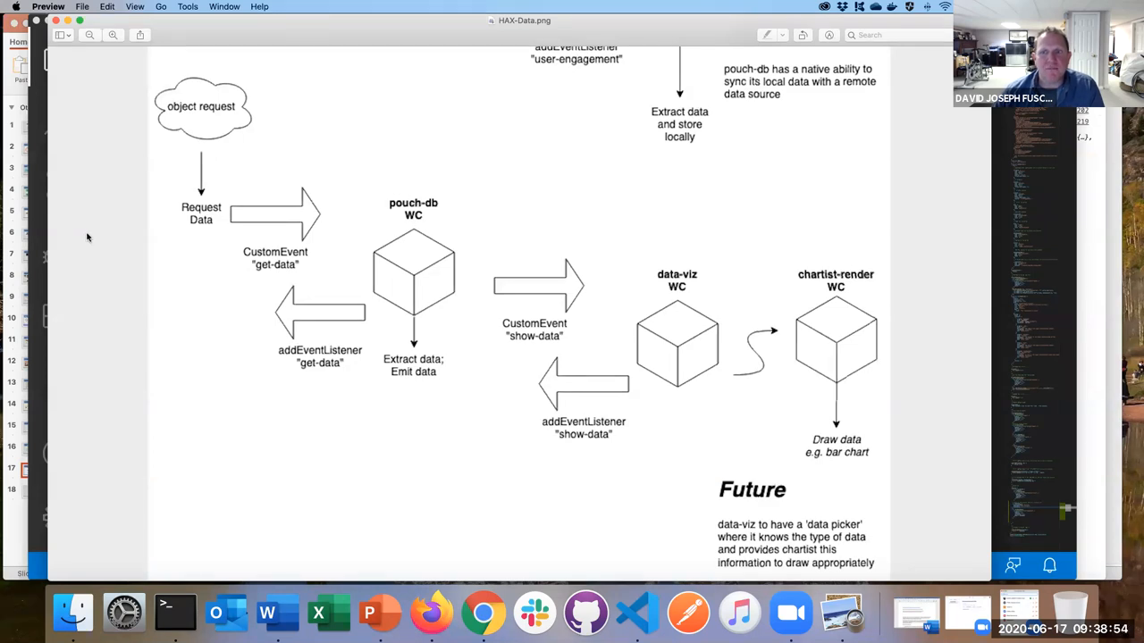
{"action": "mouse_move", "coordinate": [113, 171]}
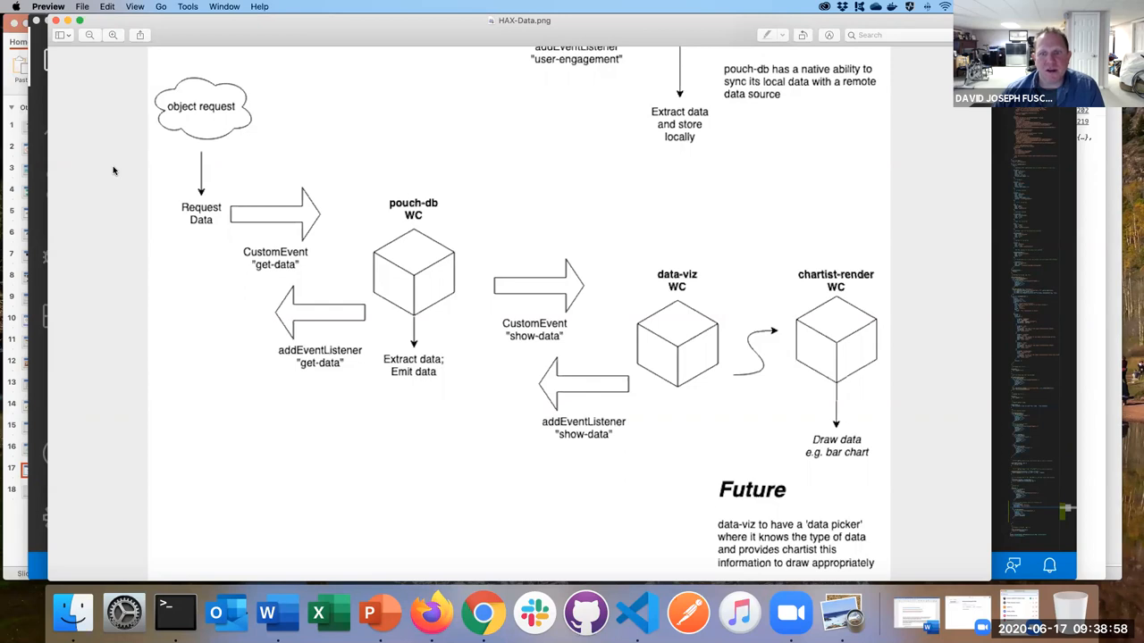
{"action": "mouse_move", "coordinate": [109, 165]}
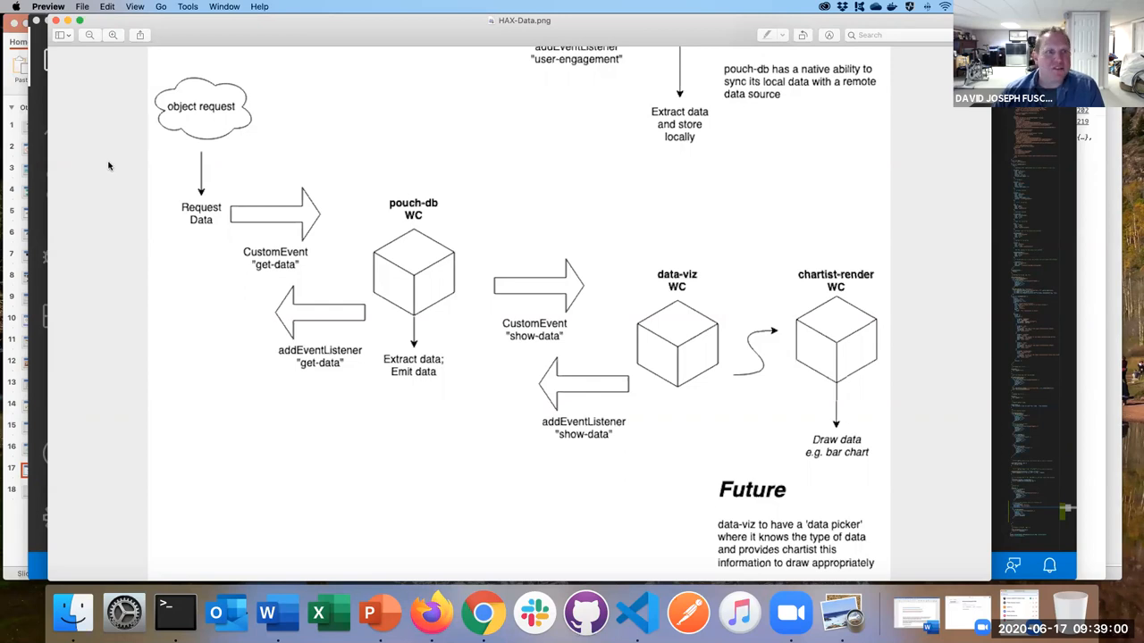
{"action": "mouse_move", "coordinate": [123, 163]}
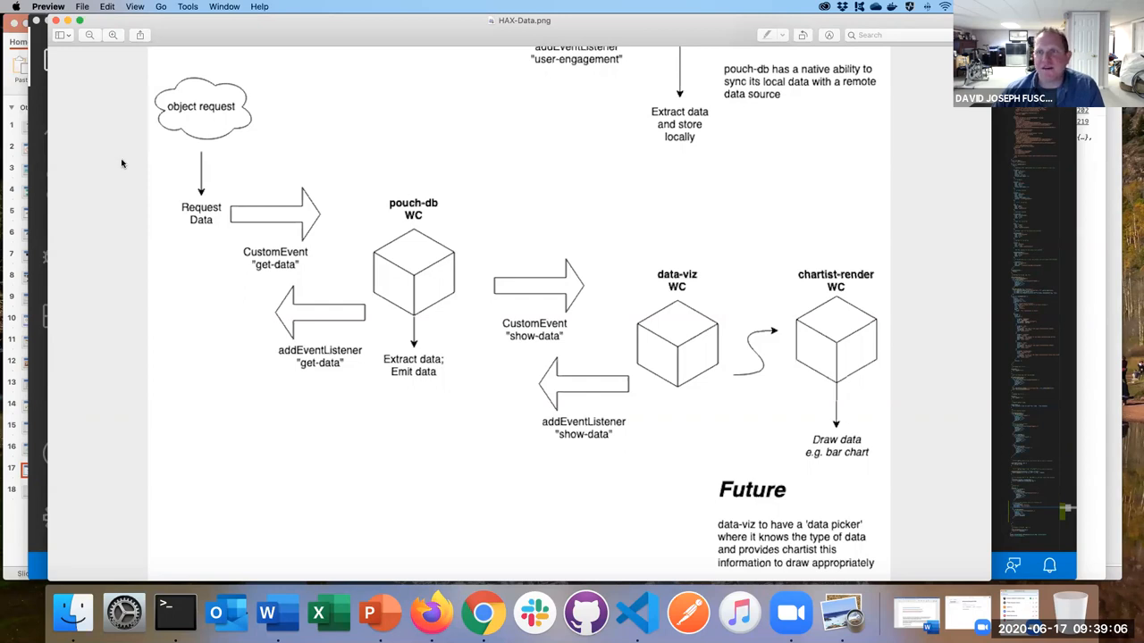
{"action": "mouse_move", "coordinate": [114, 149]}
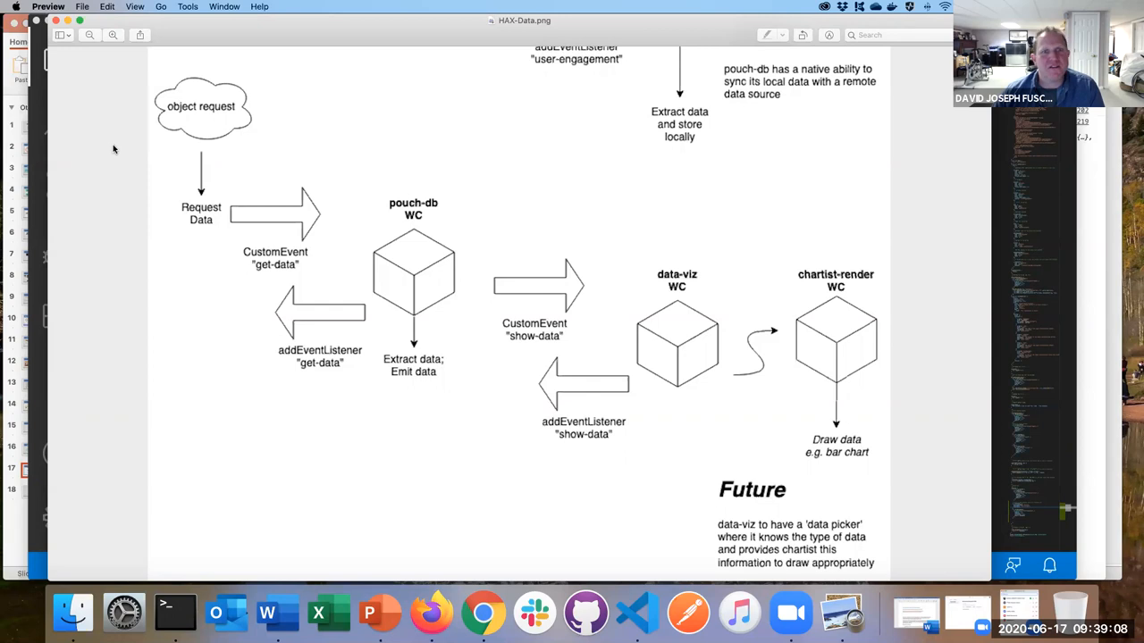